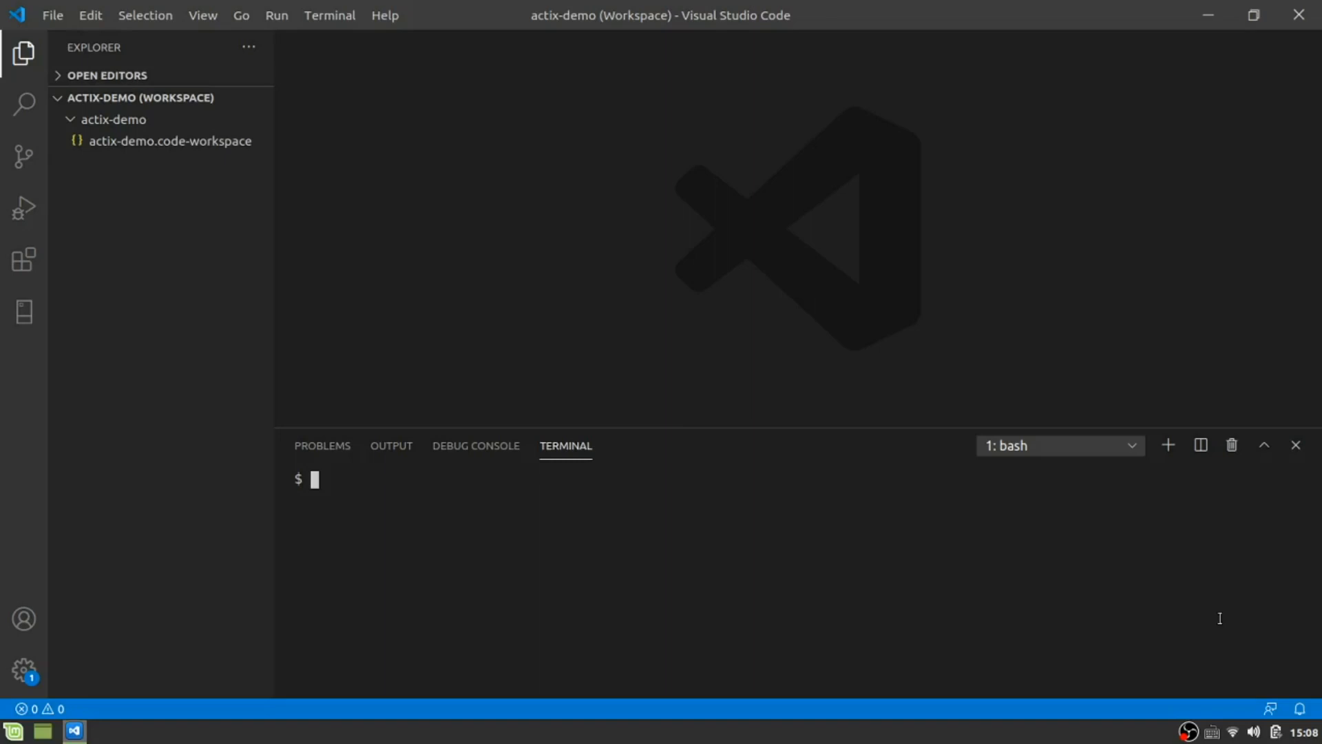
Run cargo new demo in the terminal and change into the demo directory.
type("cargo new demo")
type("cd demo/")
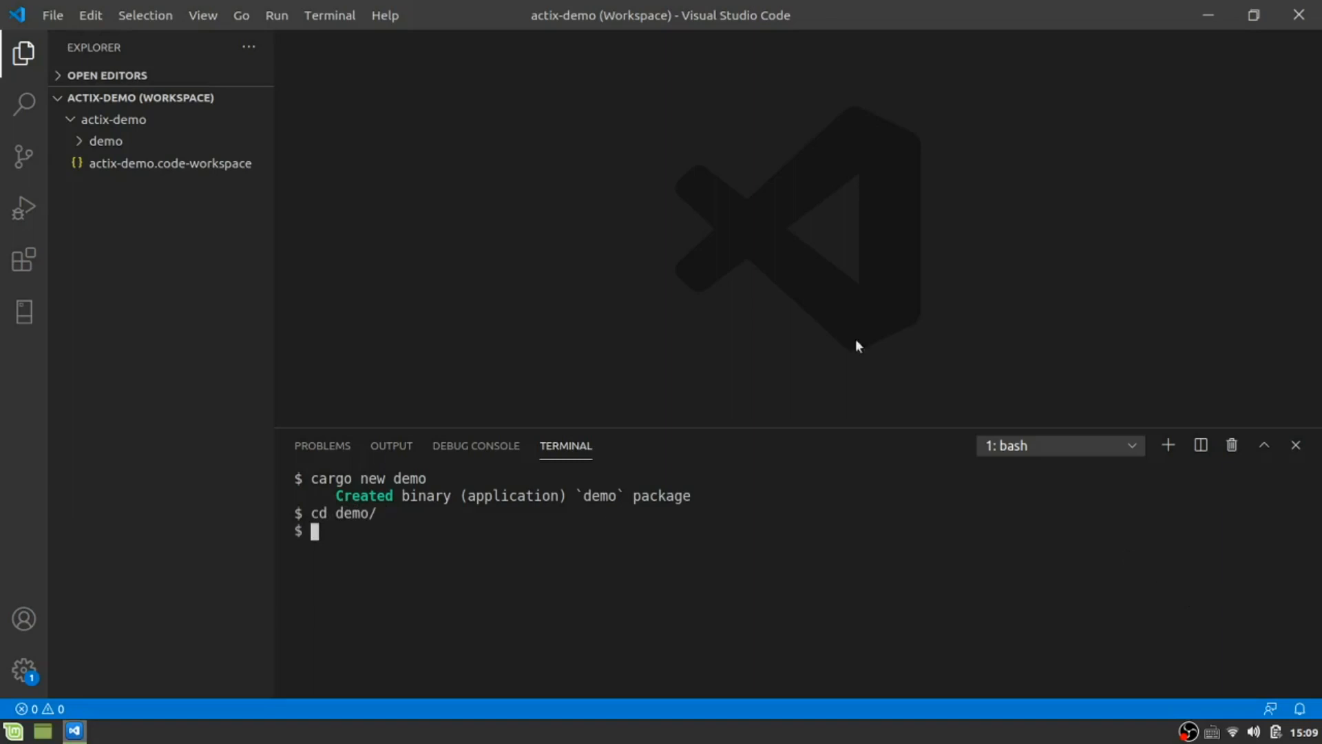
Expand the demo folder, open Cargo.toml and src/main.rs, and clear main.rs.
left_click(128, 185)
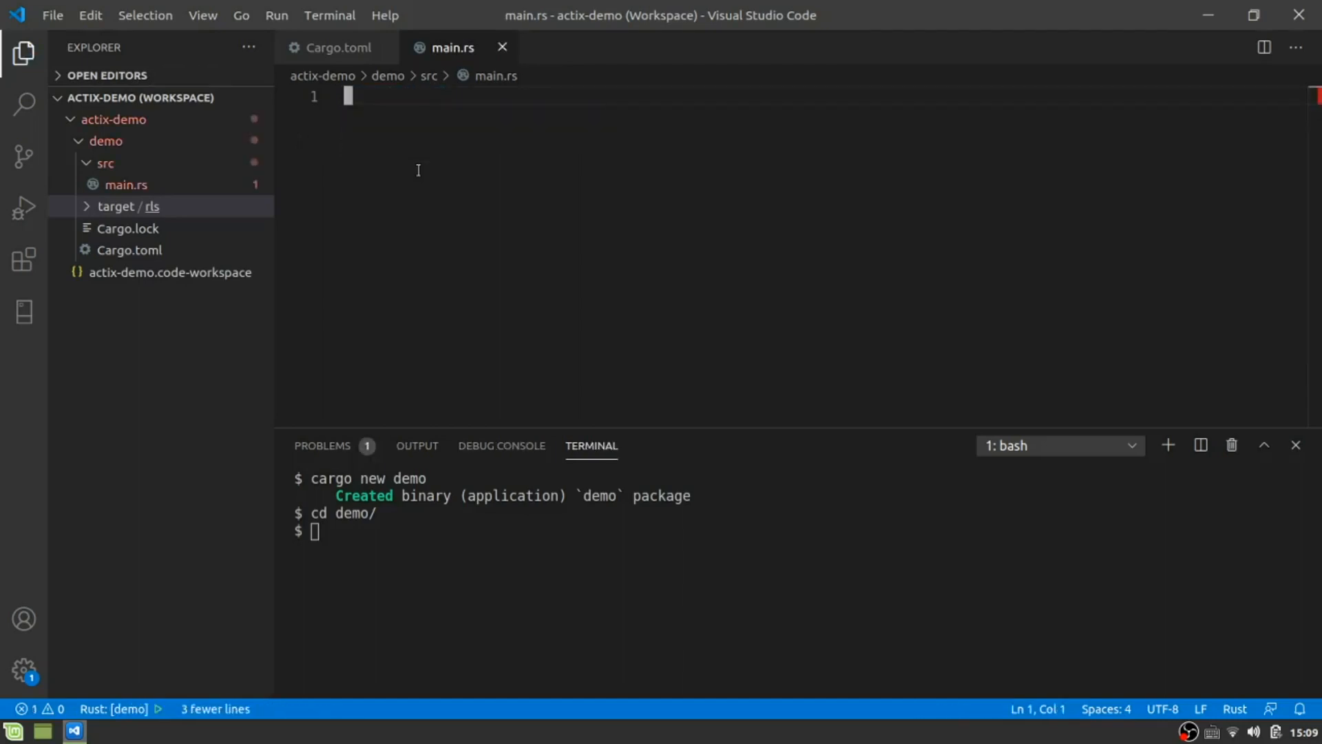
List actix-web = "2.0" and actix-rt = "1.1.1" under [dependencies] in Cargo.toml.
left_click(335, 48)
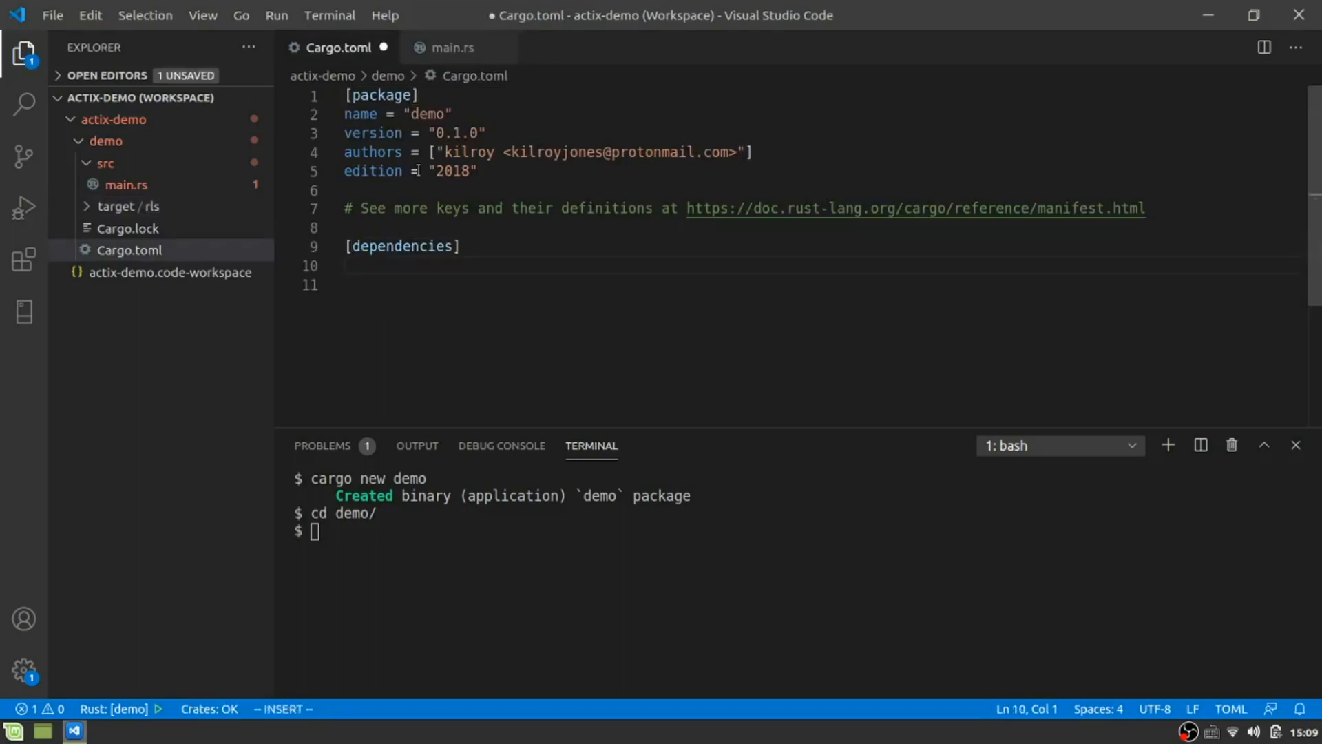
type("actix-web")
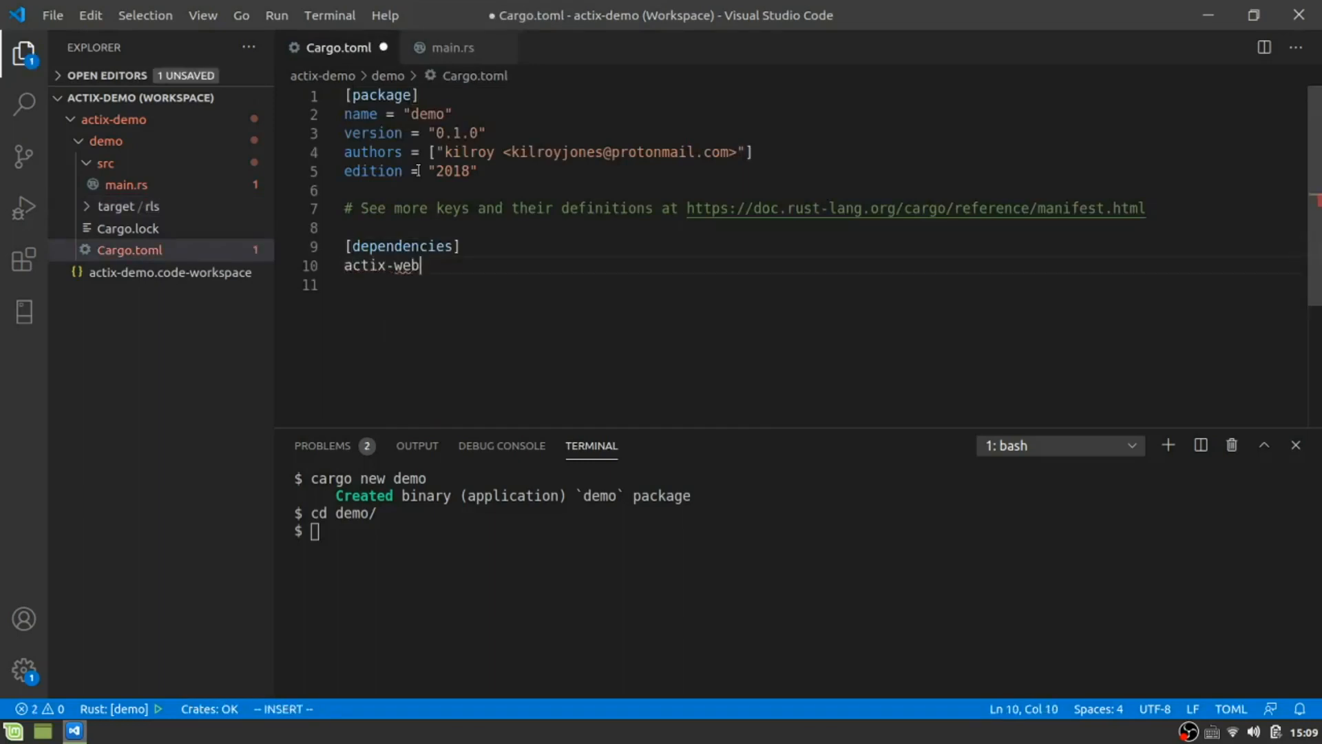
type("= \"2.0\"")
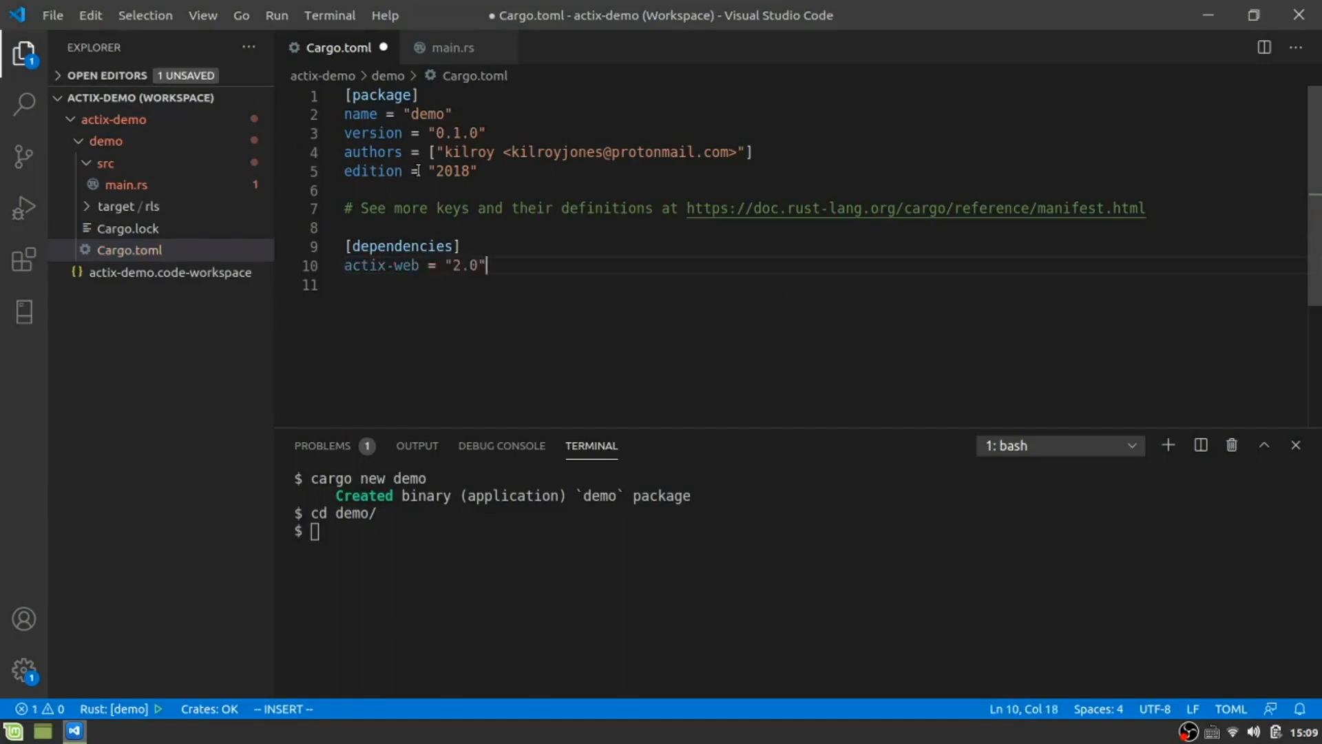
type("acti")
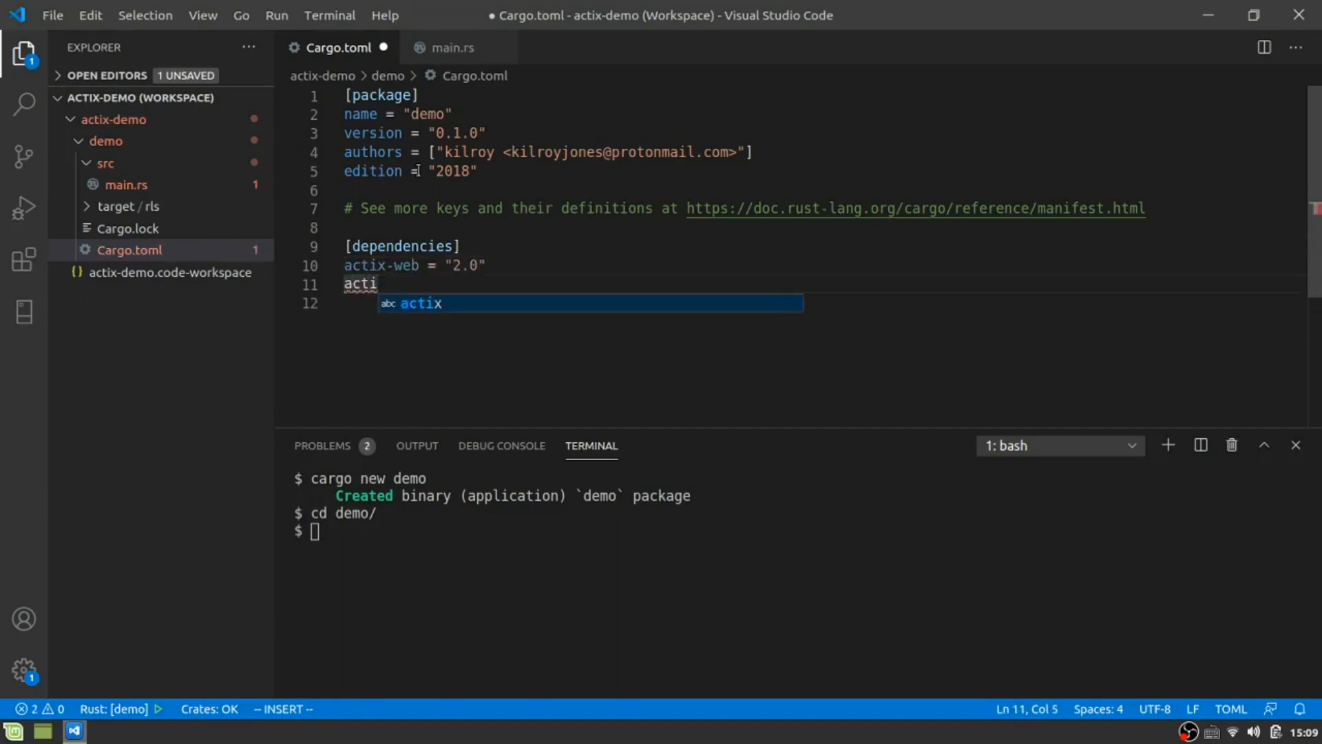
type("x-rt =")
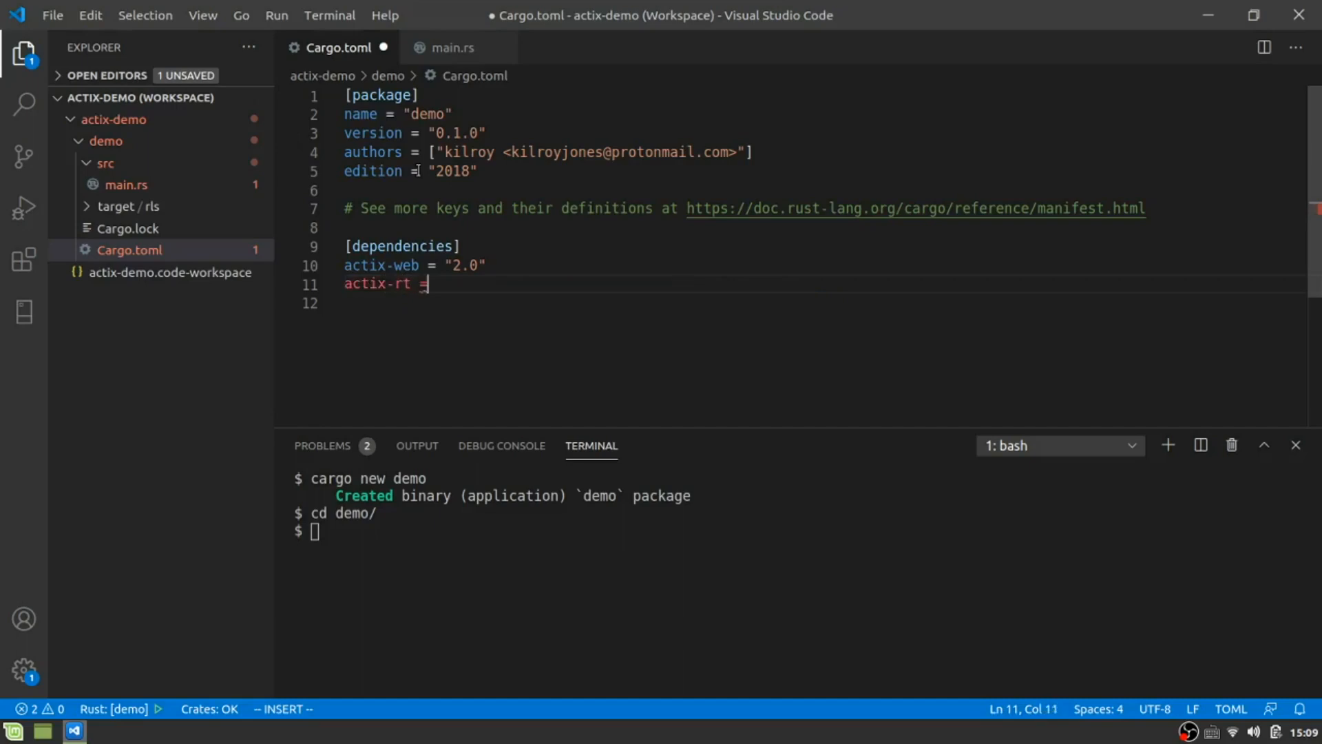
type("\"1.1.1\"")
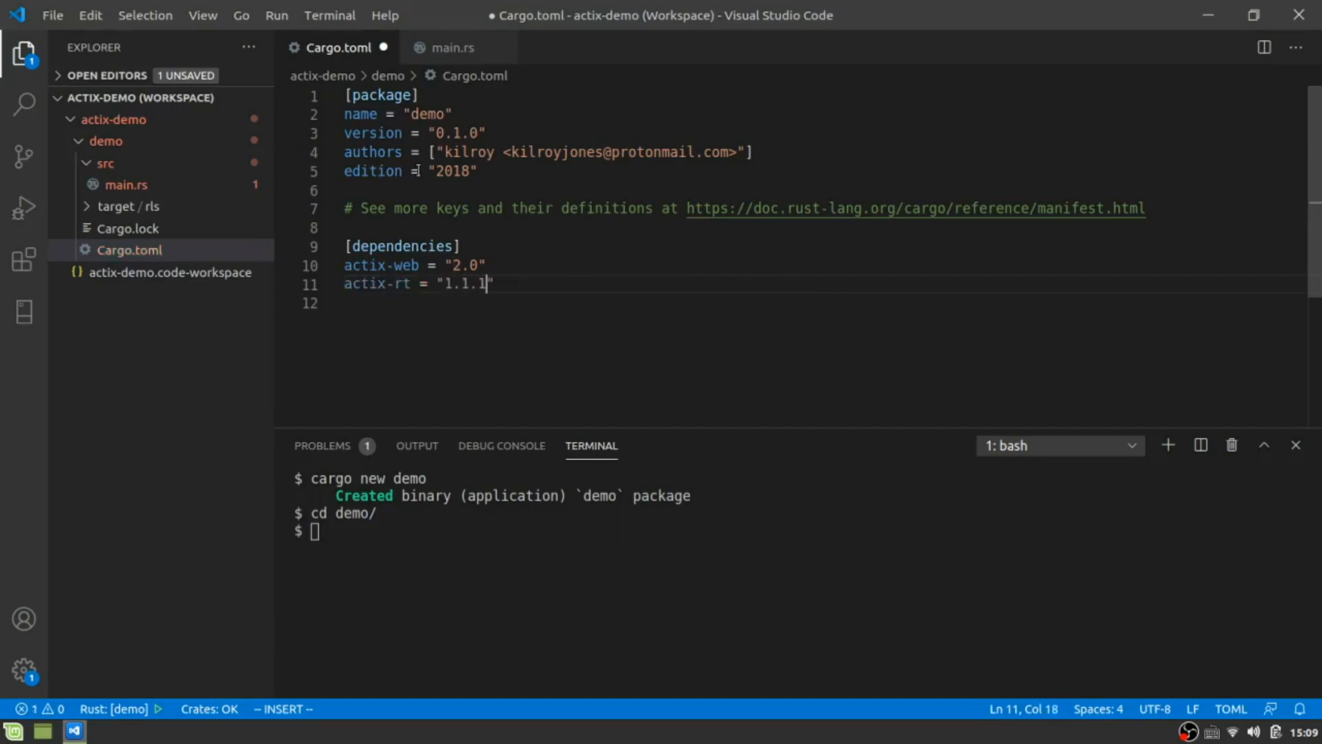
key("Escape")
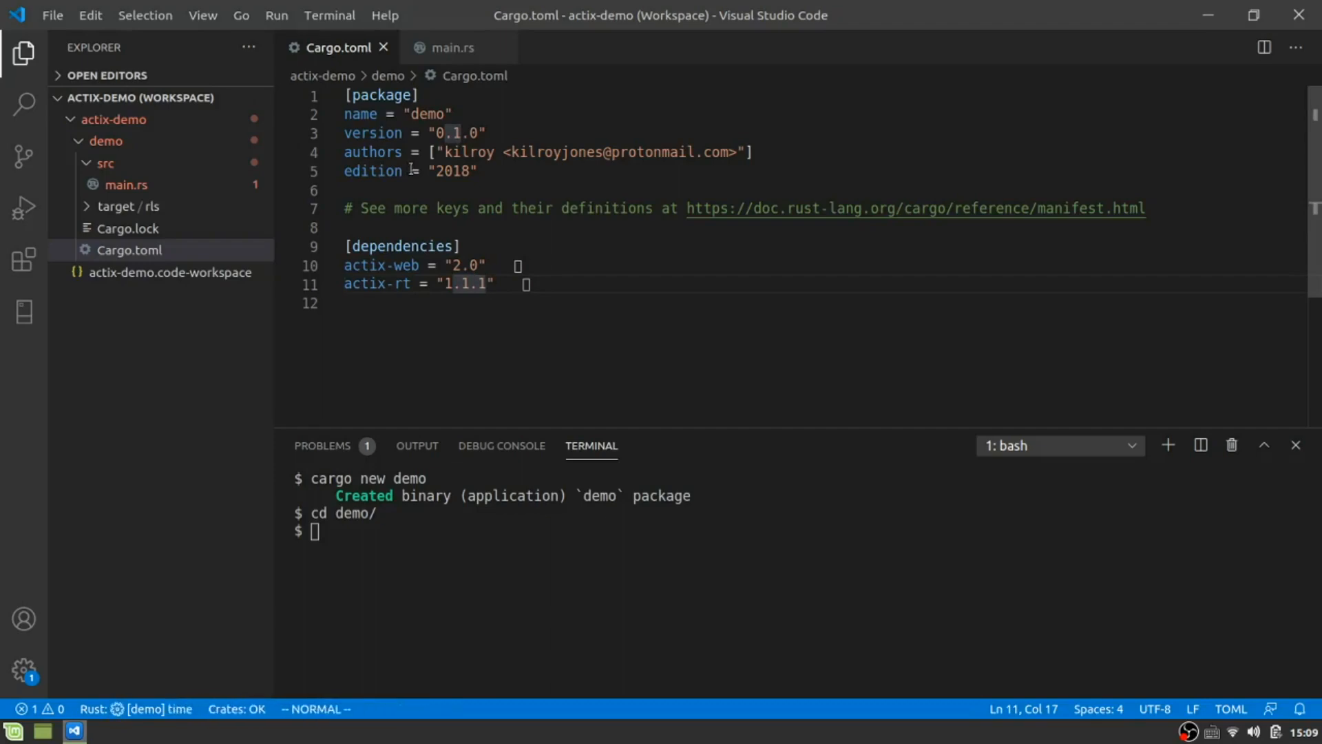
Return to main.rs and run cargo build in the terminal.
left_click(453, 47)
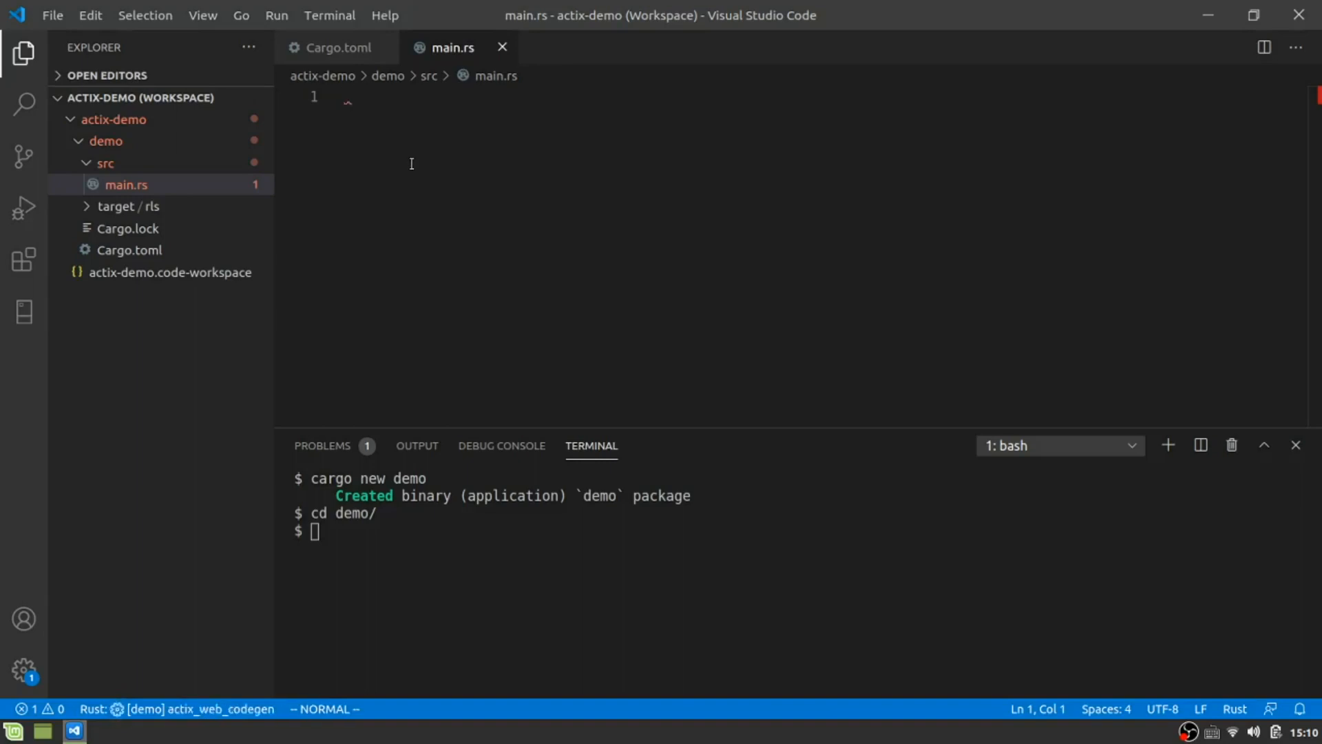
mouse_move(363, 530)
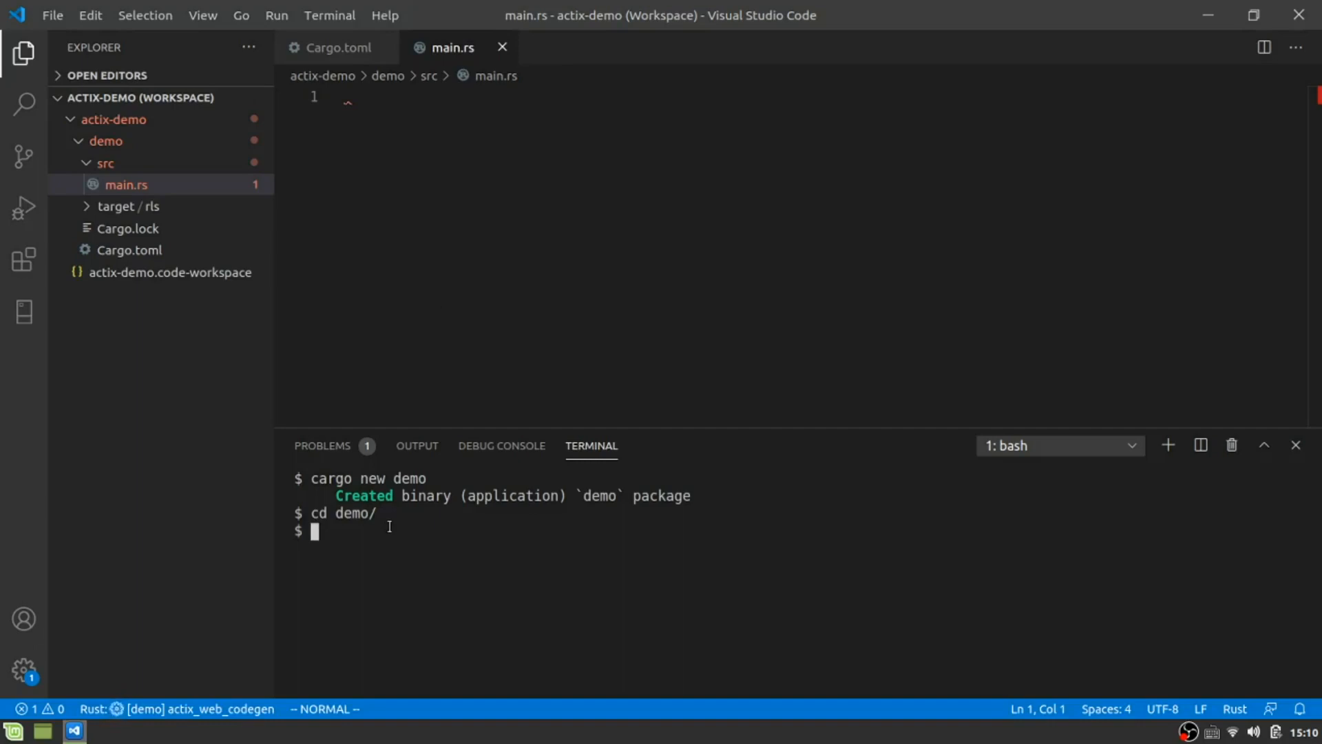
type("cargo build")
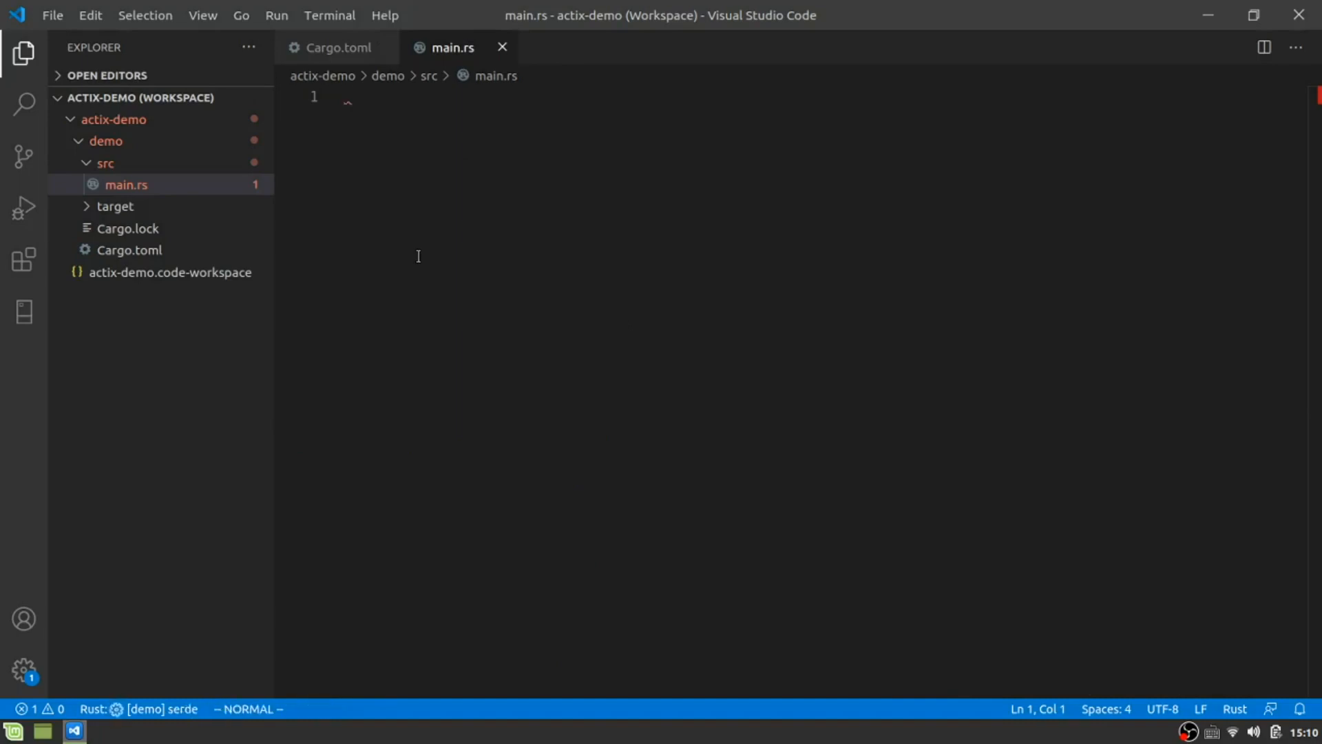
Import App, HttpResponse, HttpServer and web from actix_web in main.rs.
key("i")
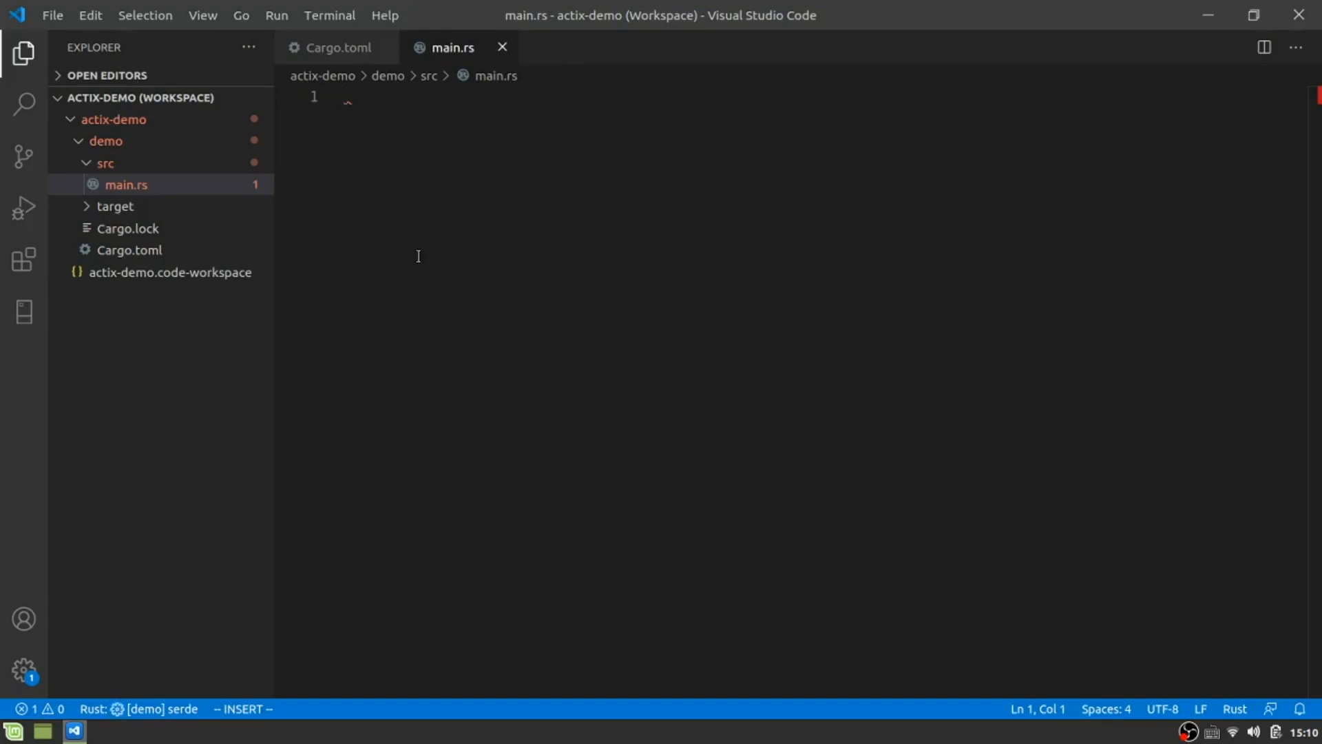
type("use")
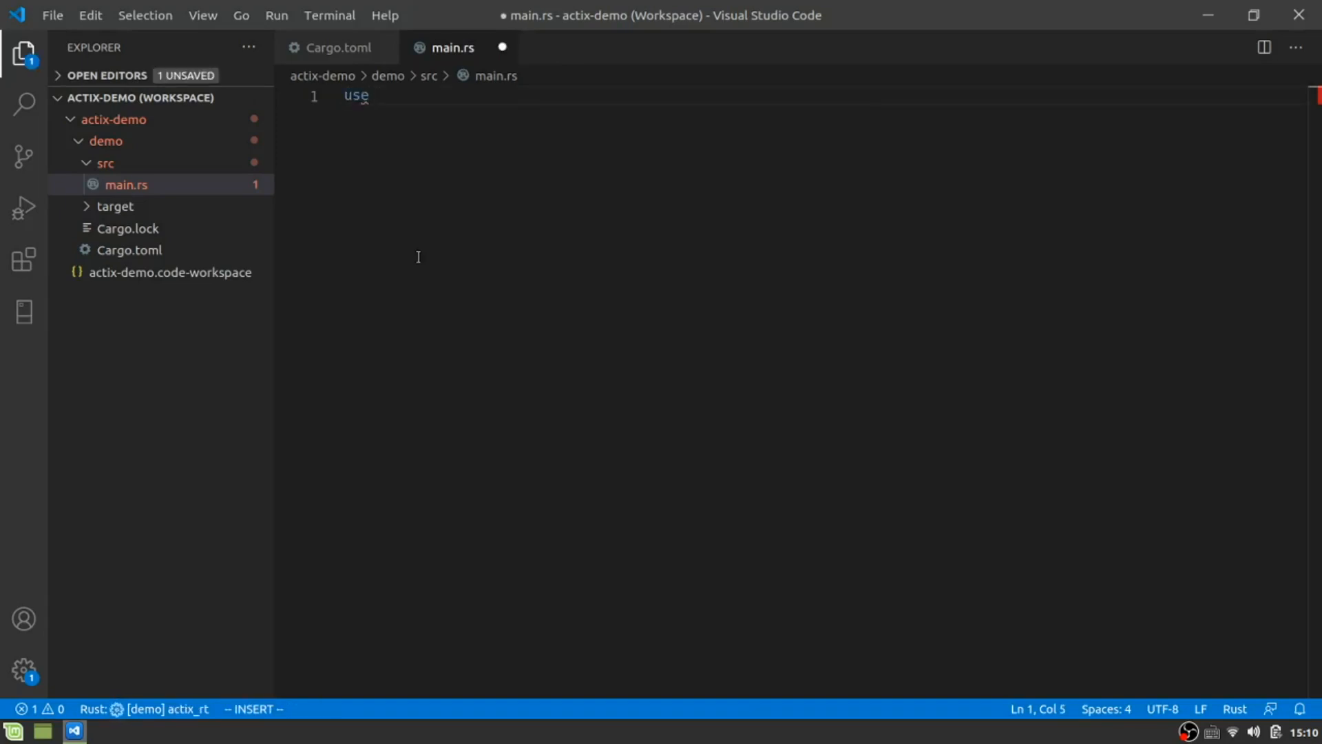
type("actix_web::{App,")
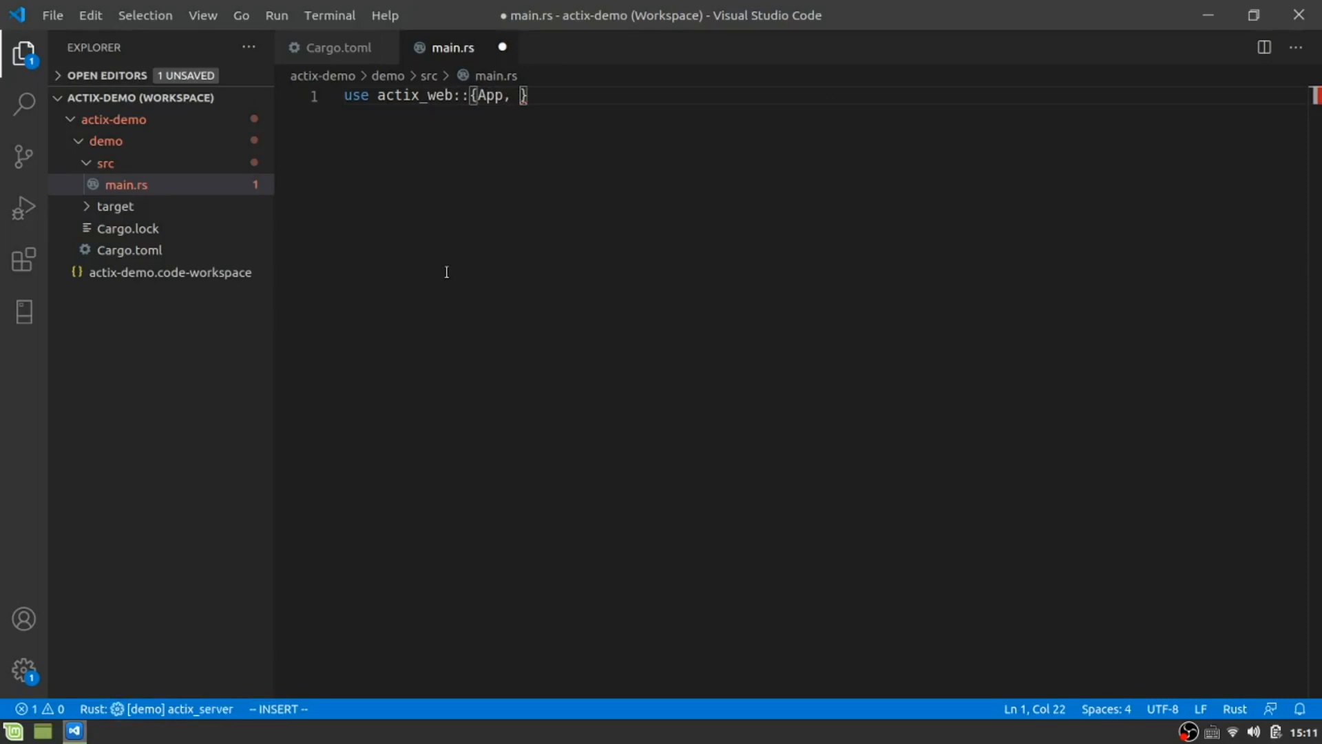
type("HttpResponse")
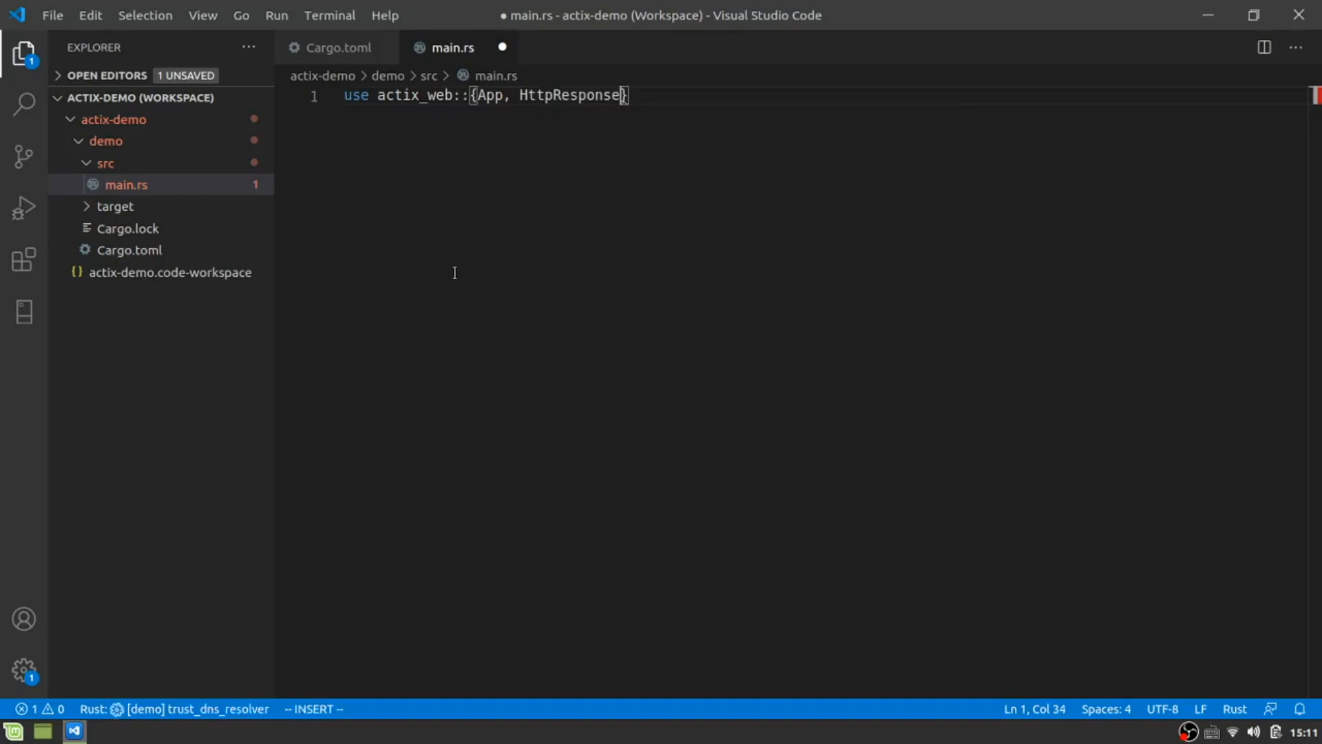
type(", HttS")
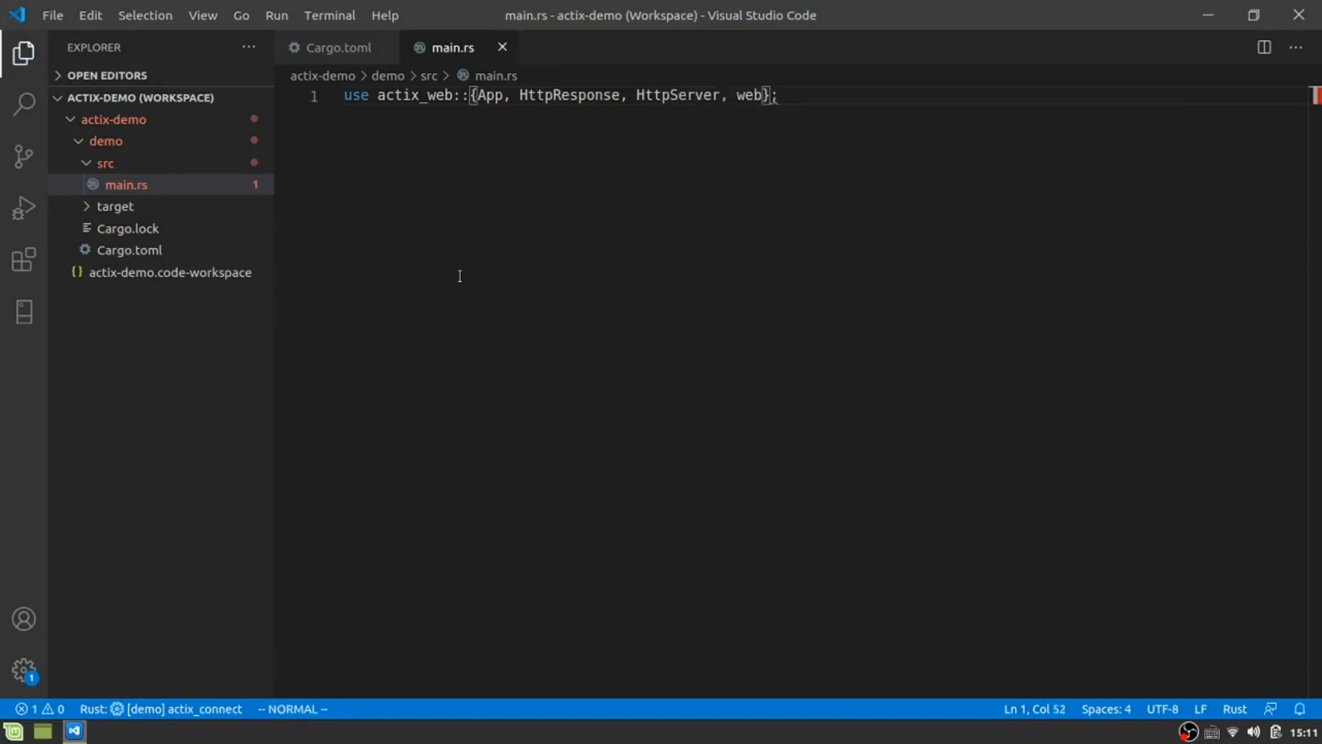
Import StatusCode from actix_web::http.
type("use a")
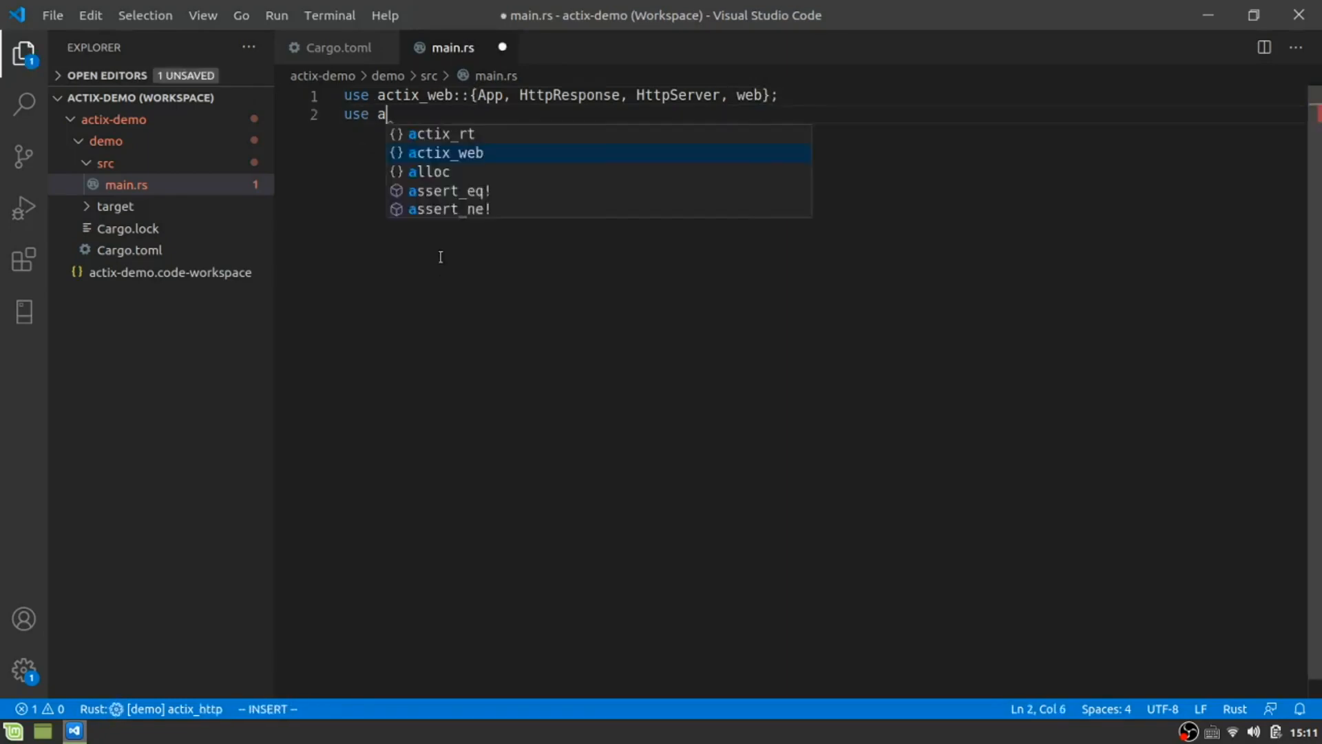
type("ctix:")
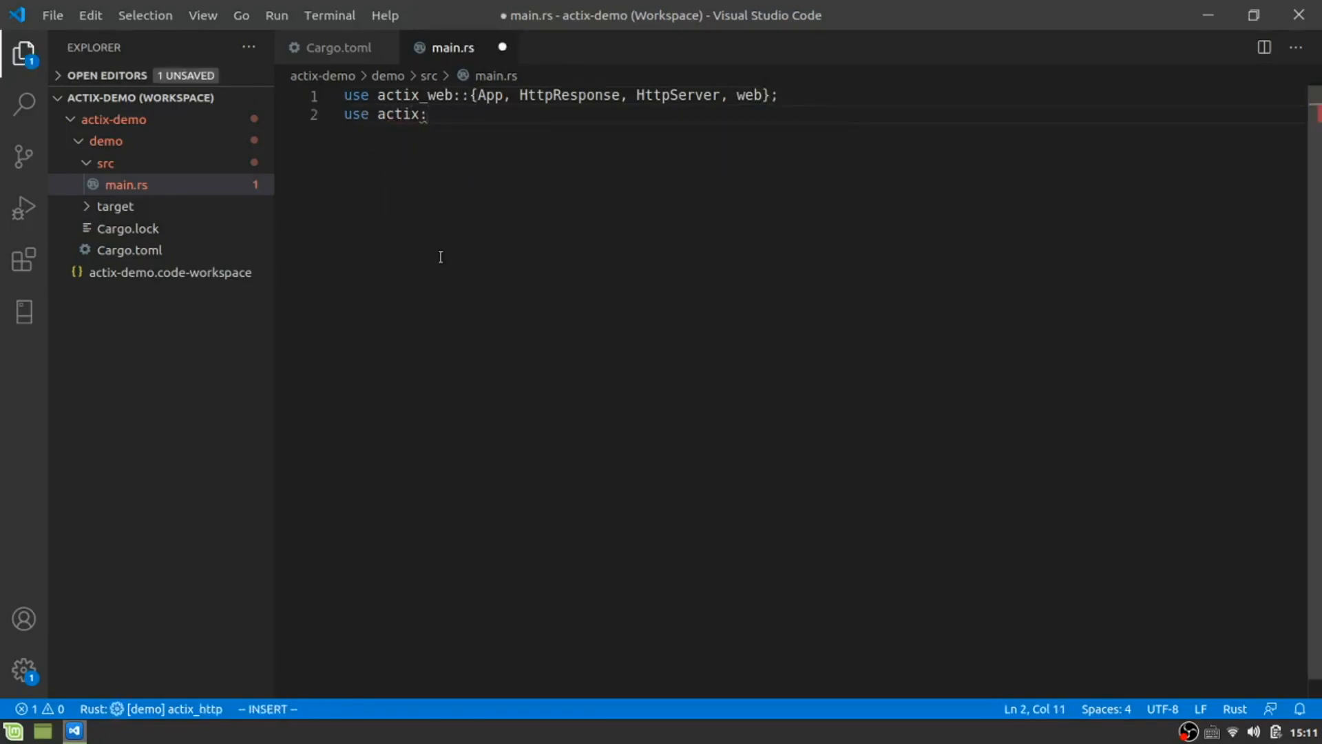
type("_web::http::{")
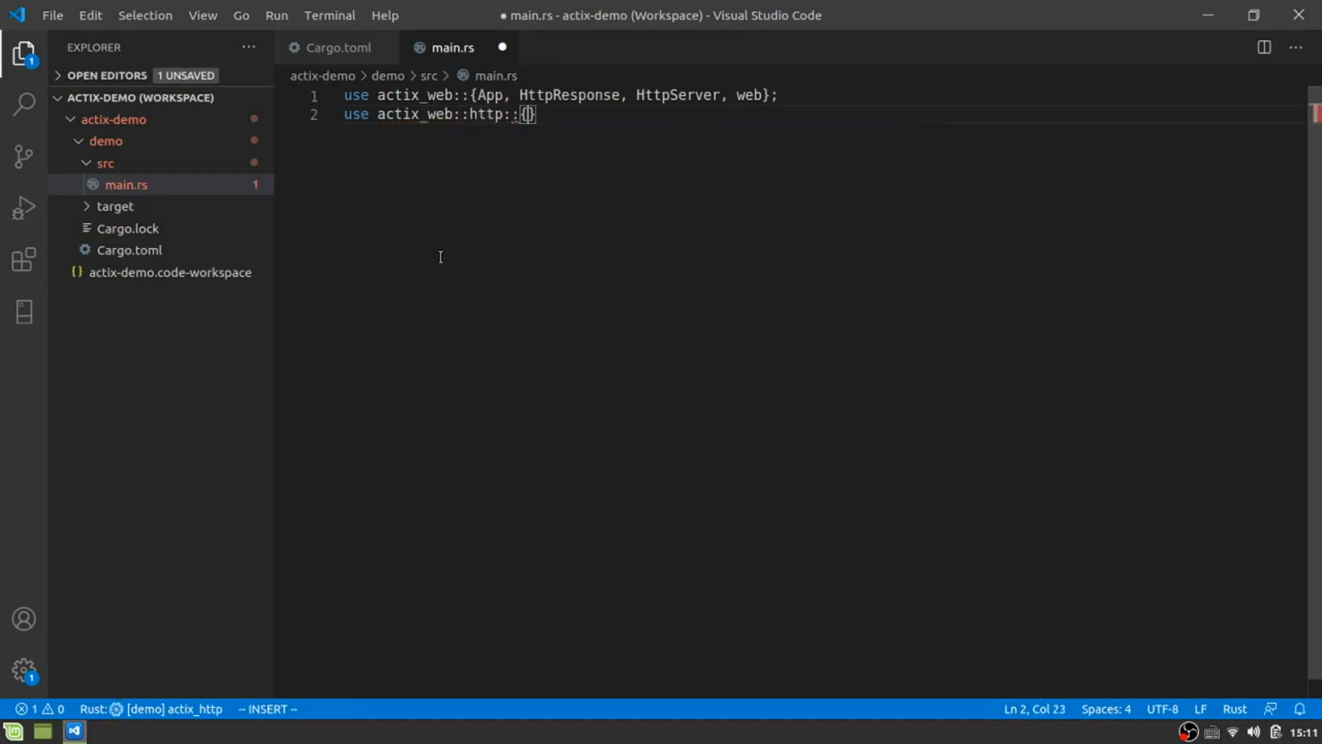
type("StatusCode")
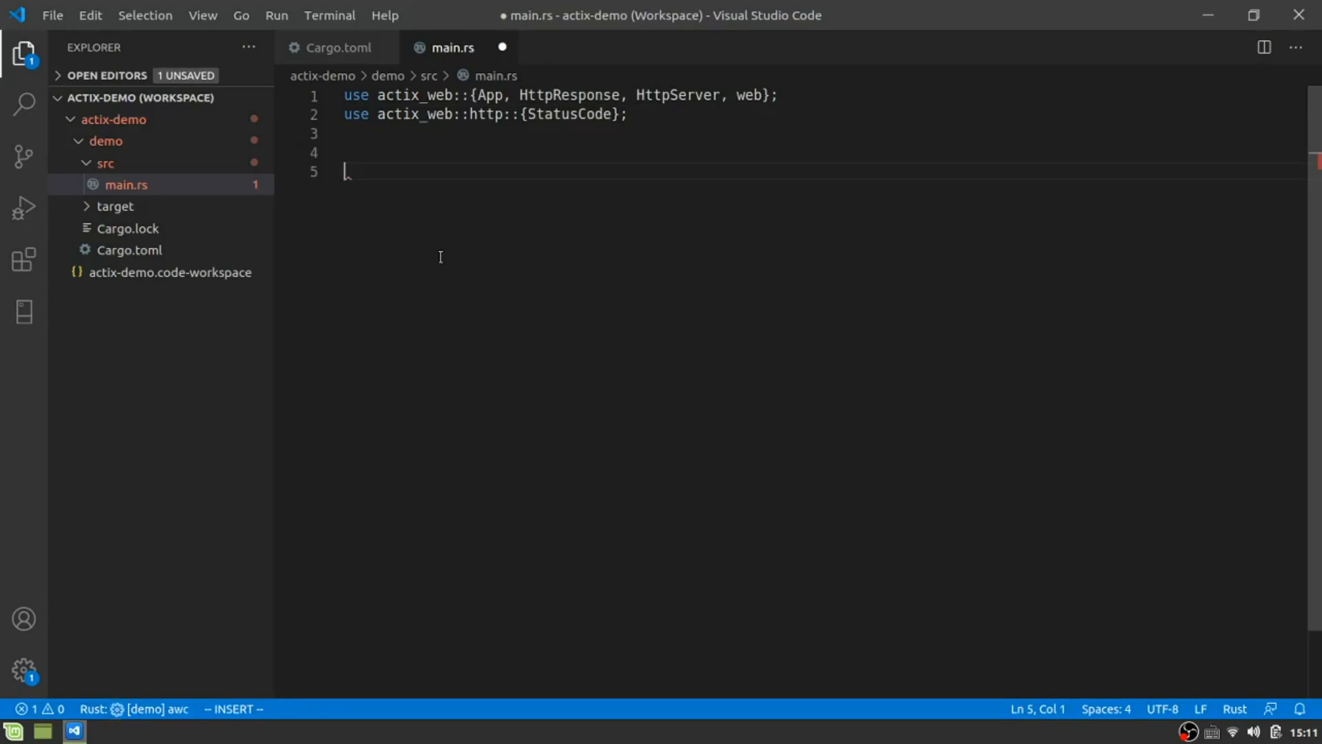
Declare #[actix_rt::main] async fn main() -> std::io::Result<()>, starting its body with HttpServer::.
type("#[]")
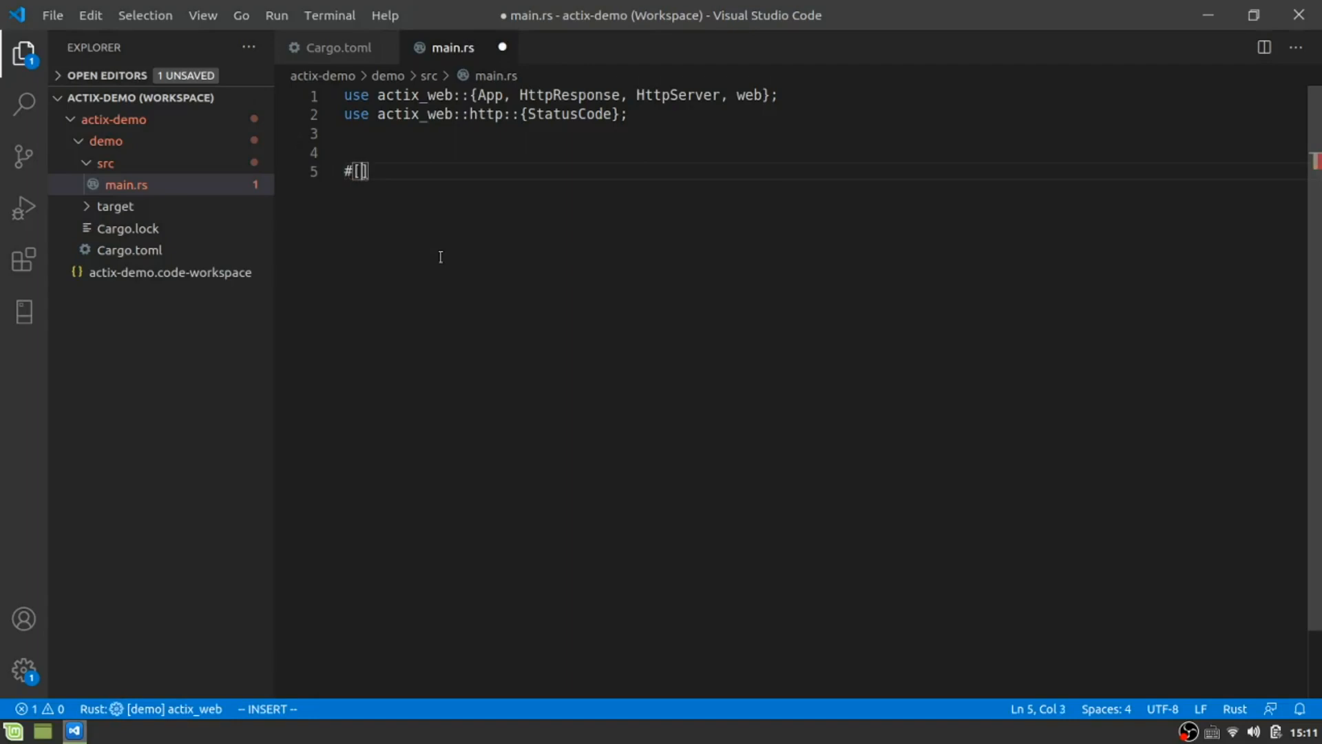
type("actix_rt")
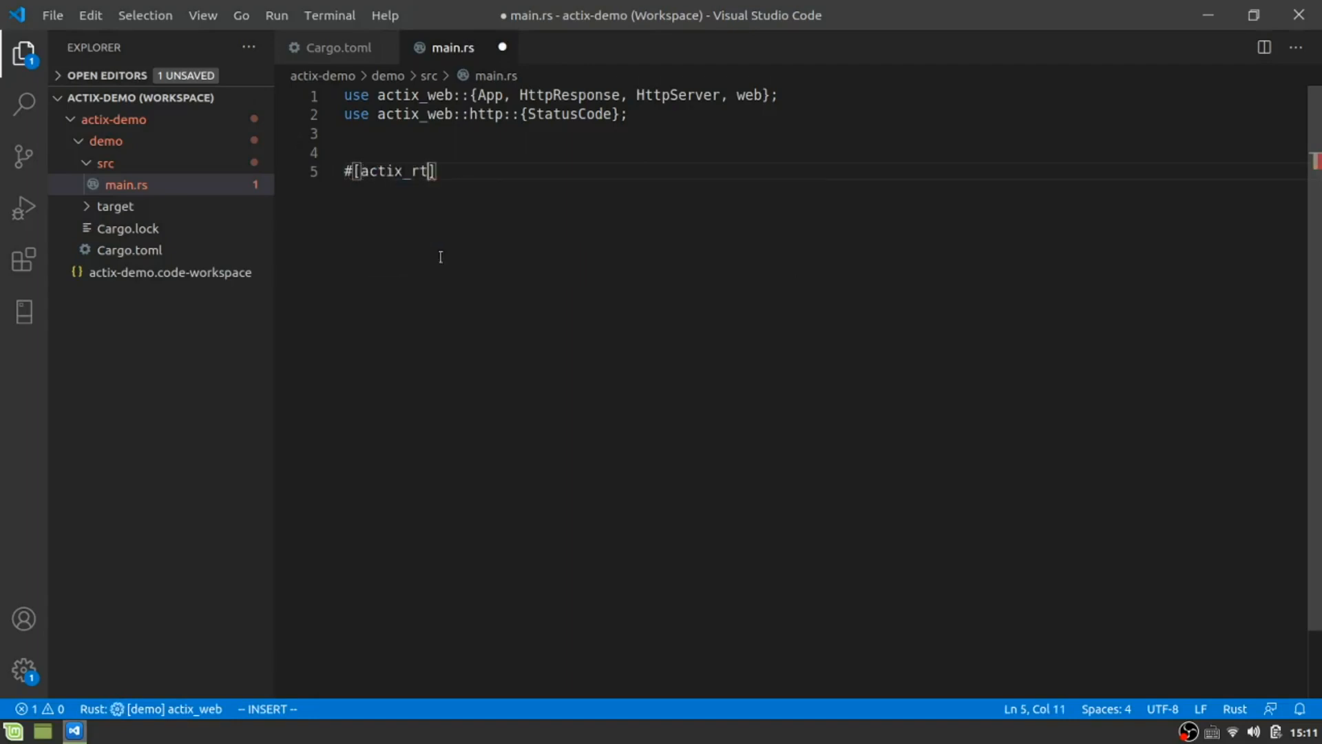
type("::main")
type("async")
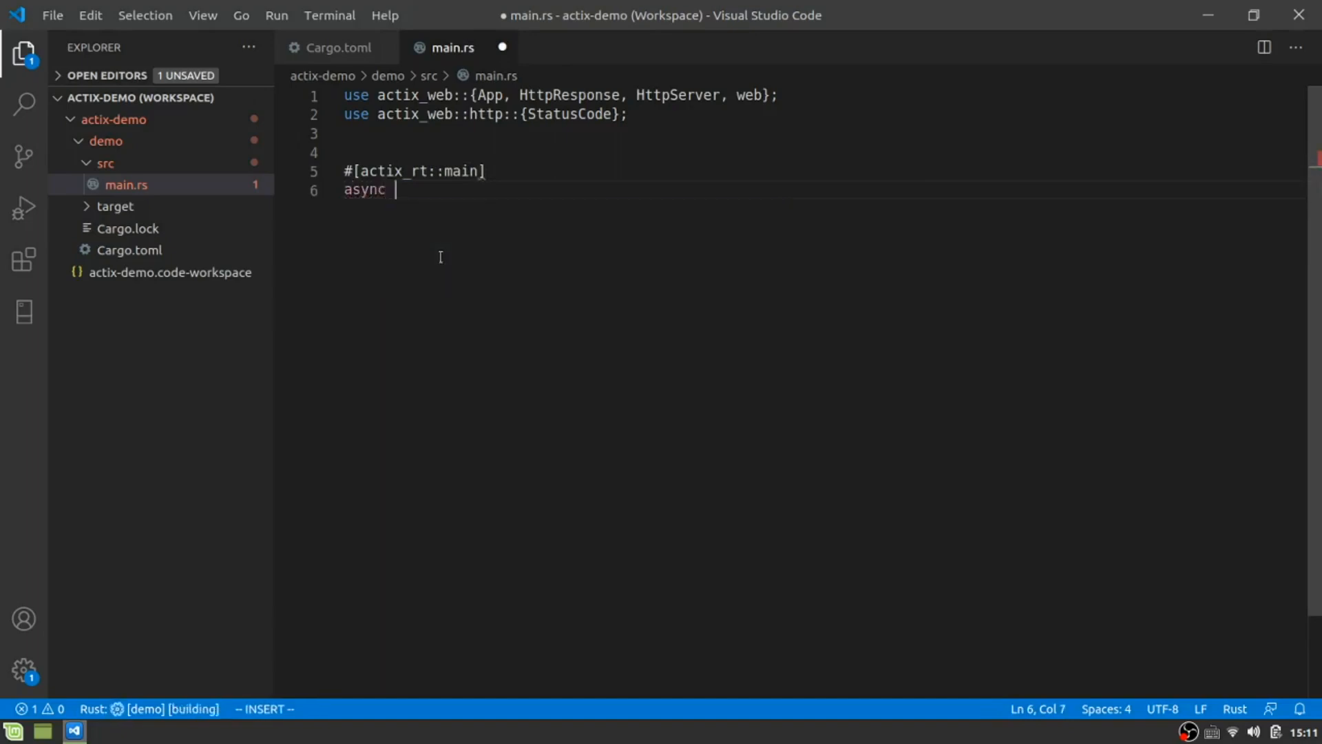
type("fn main")
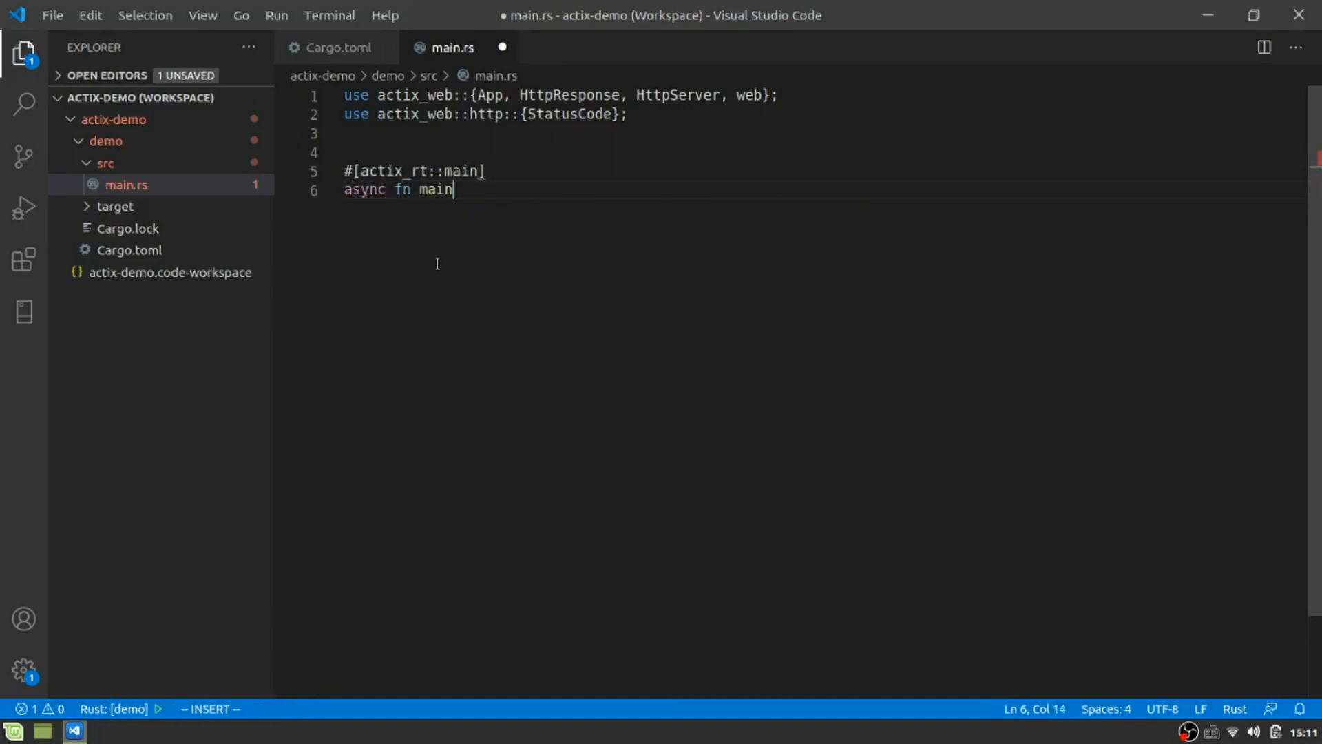
type("() -> Result")
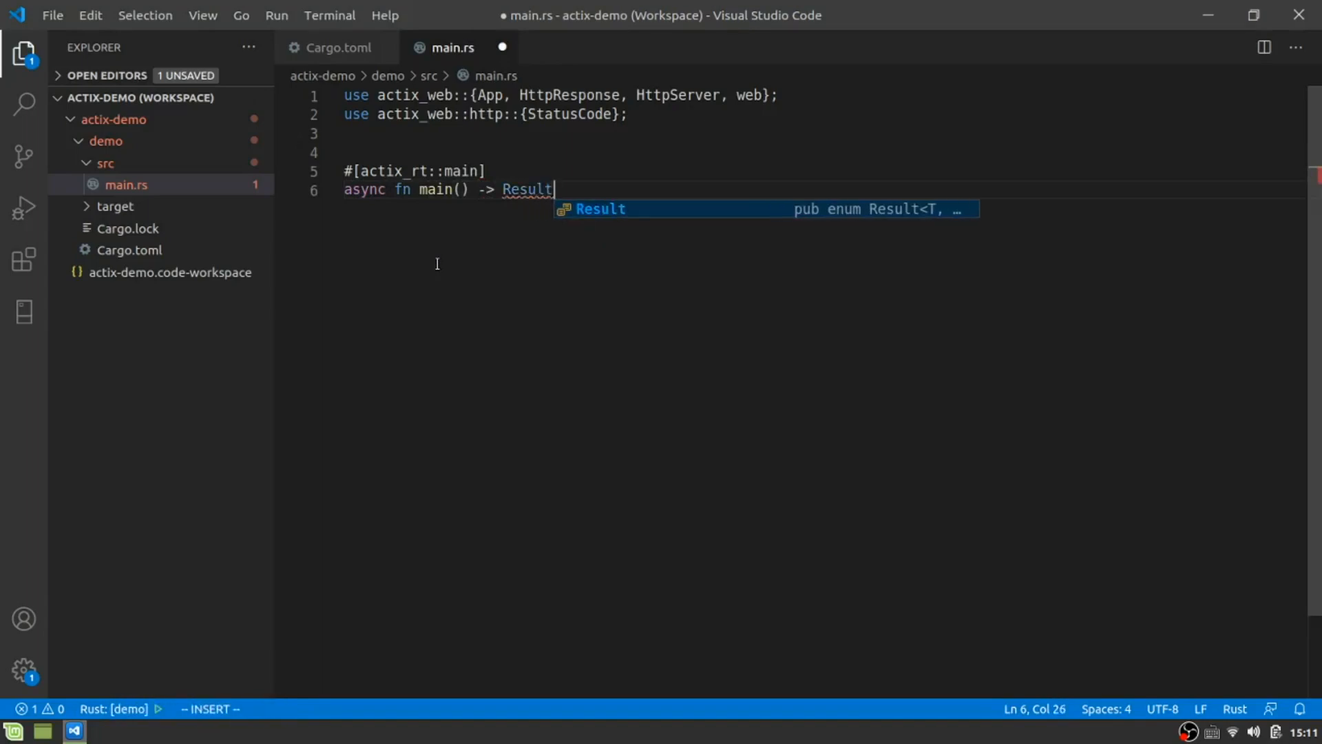
key("Escape")
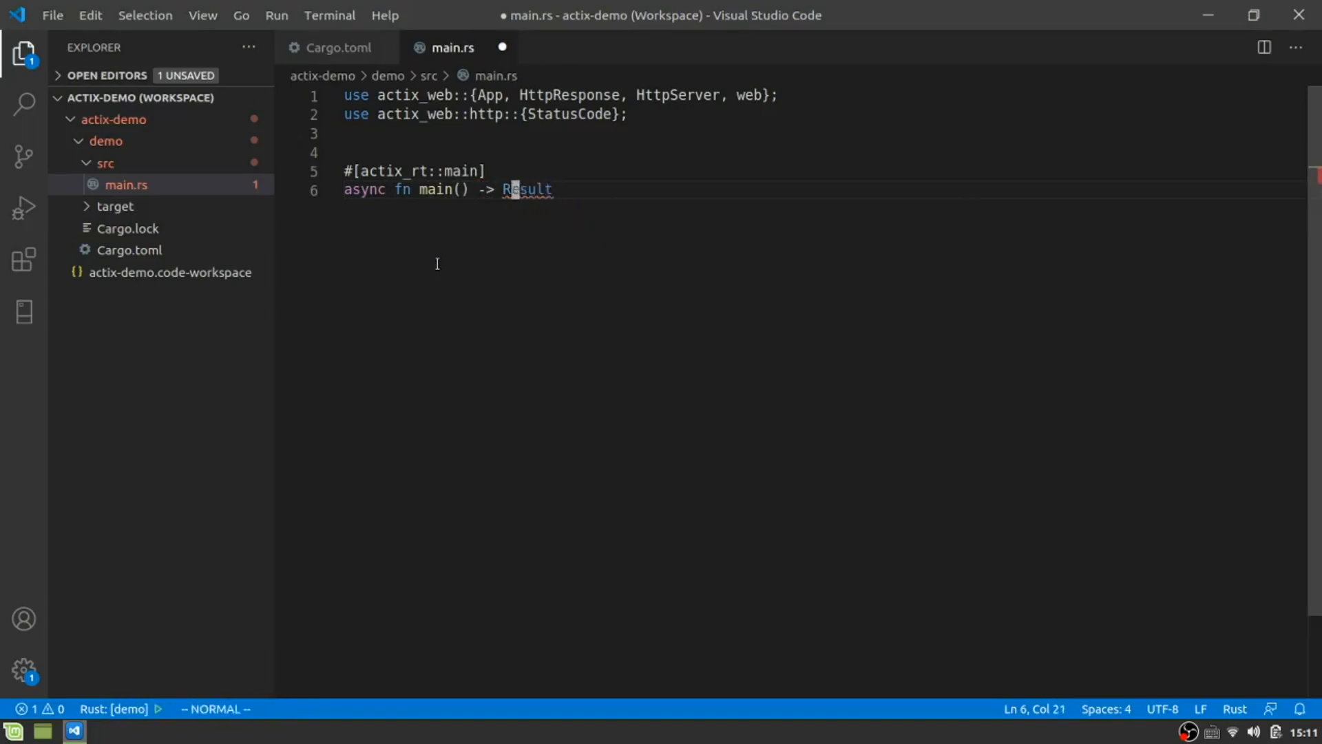
type("std::io::")
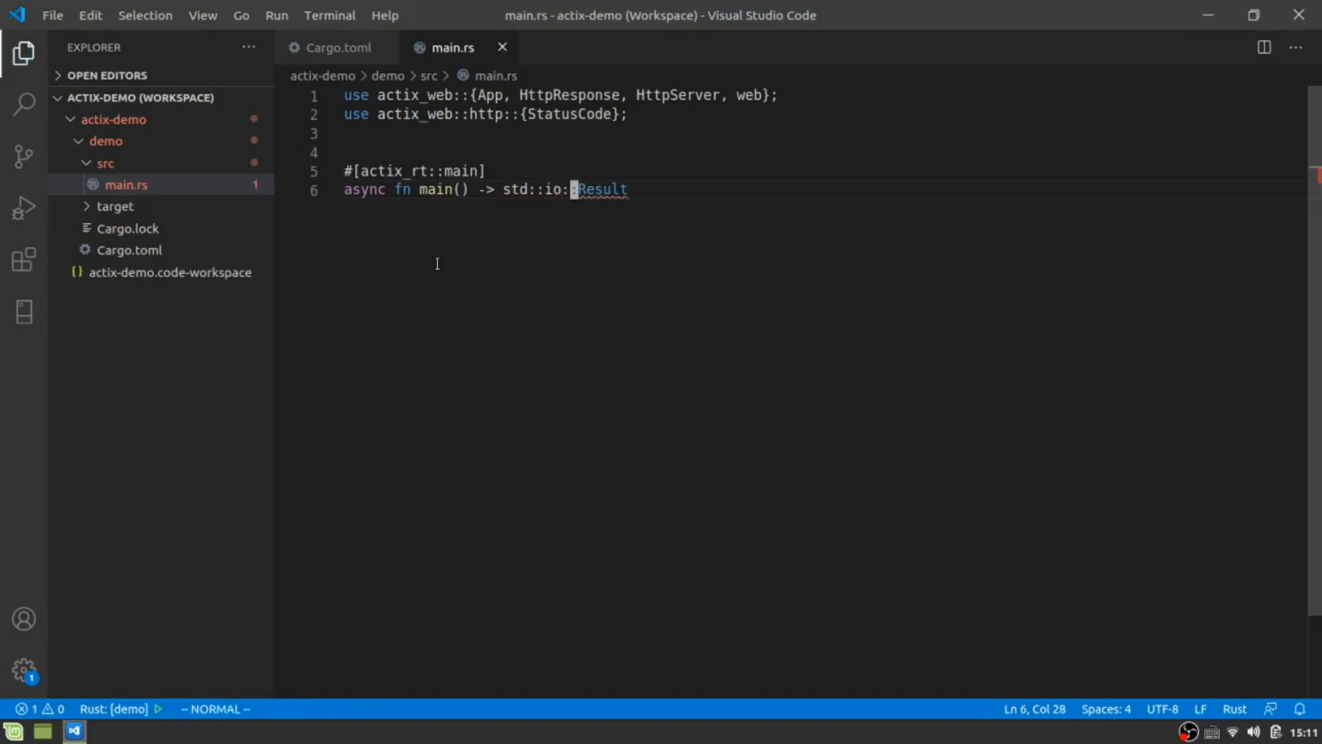
type("<>")
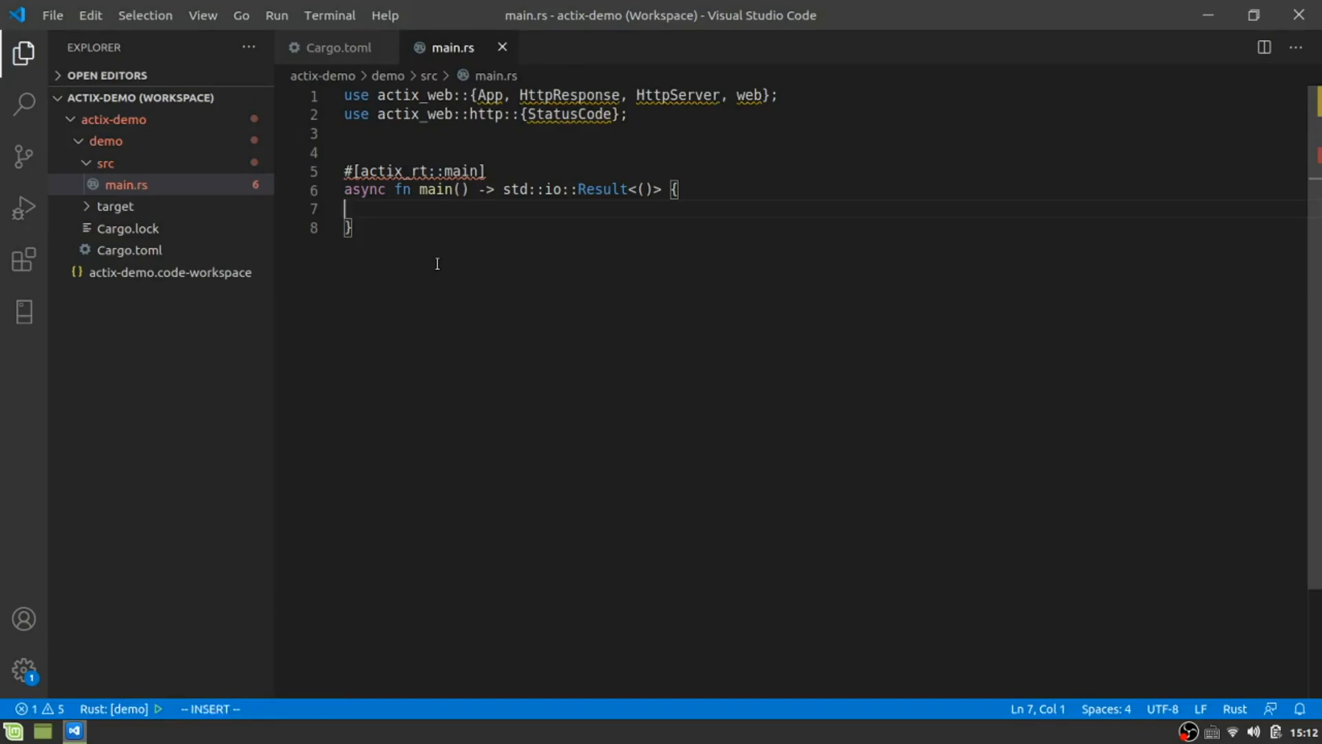
type("Htt")
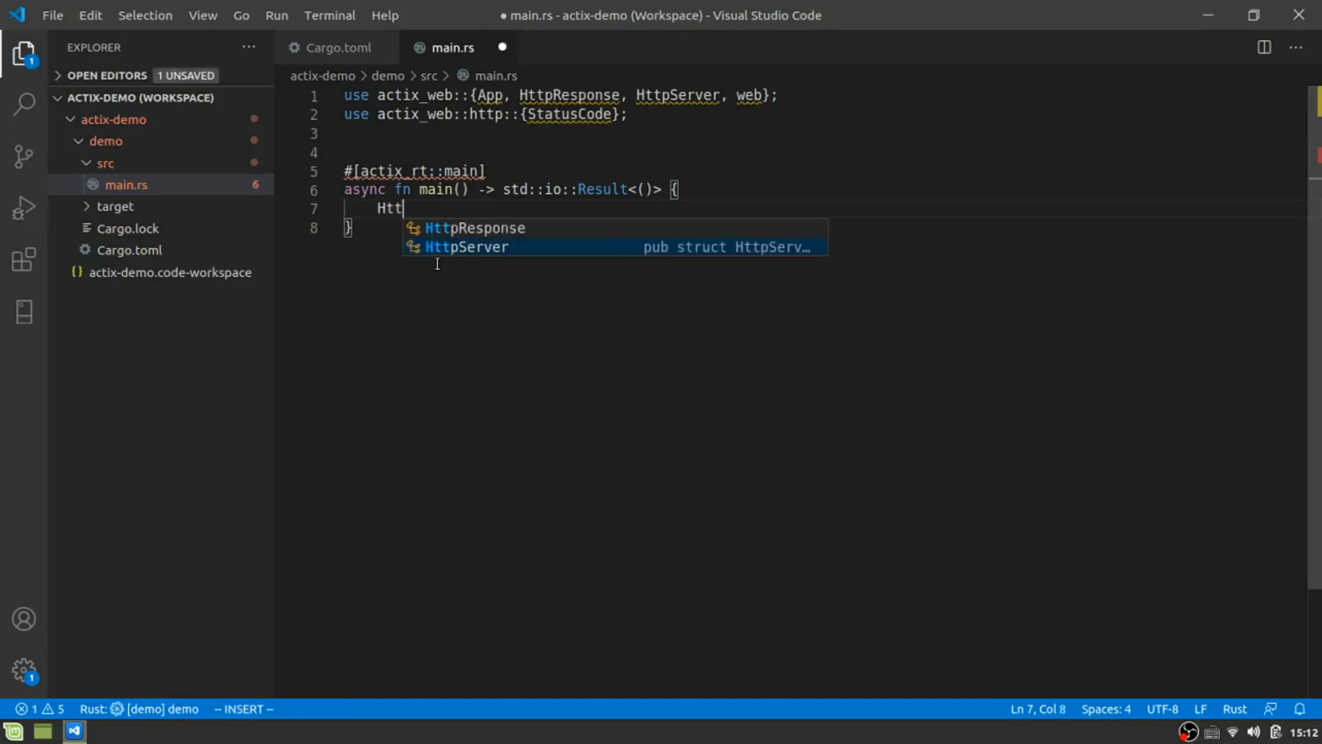
key("Enter")
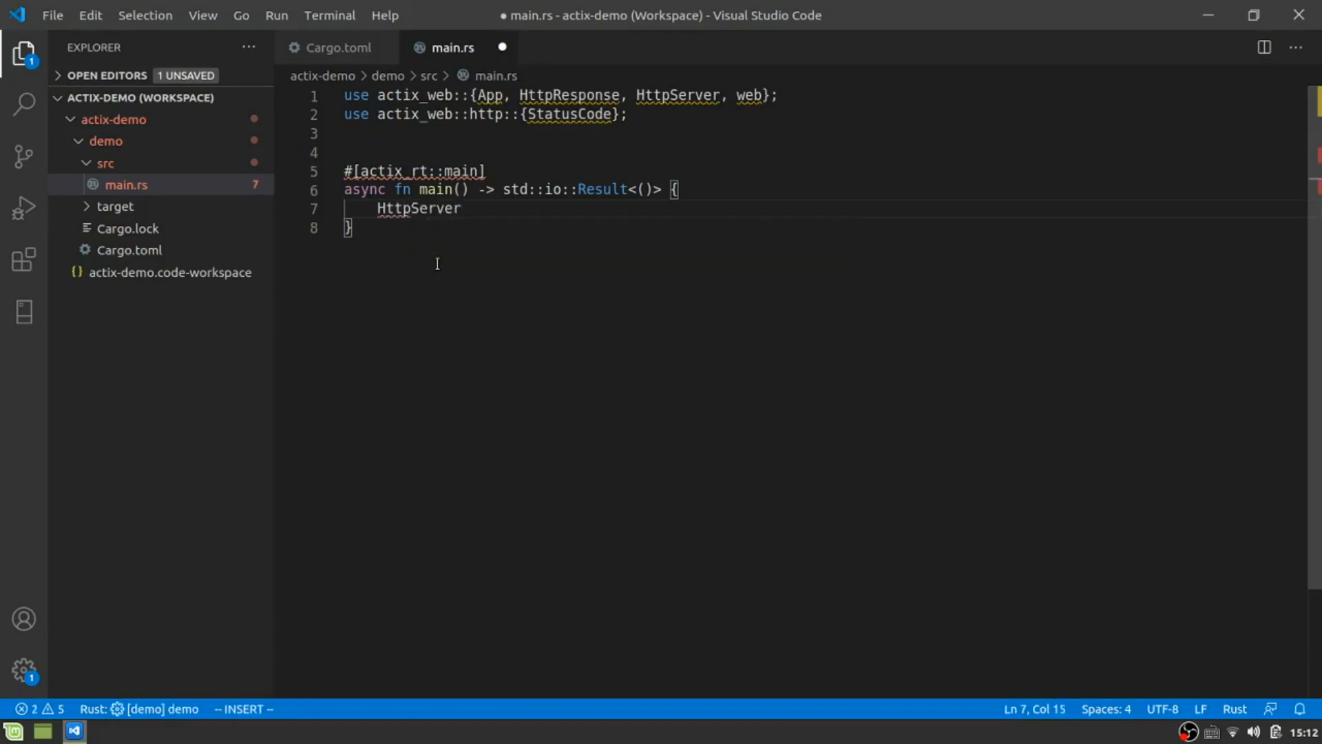
type("::")
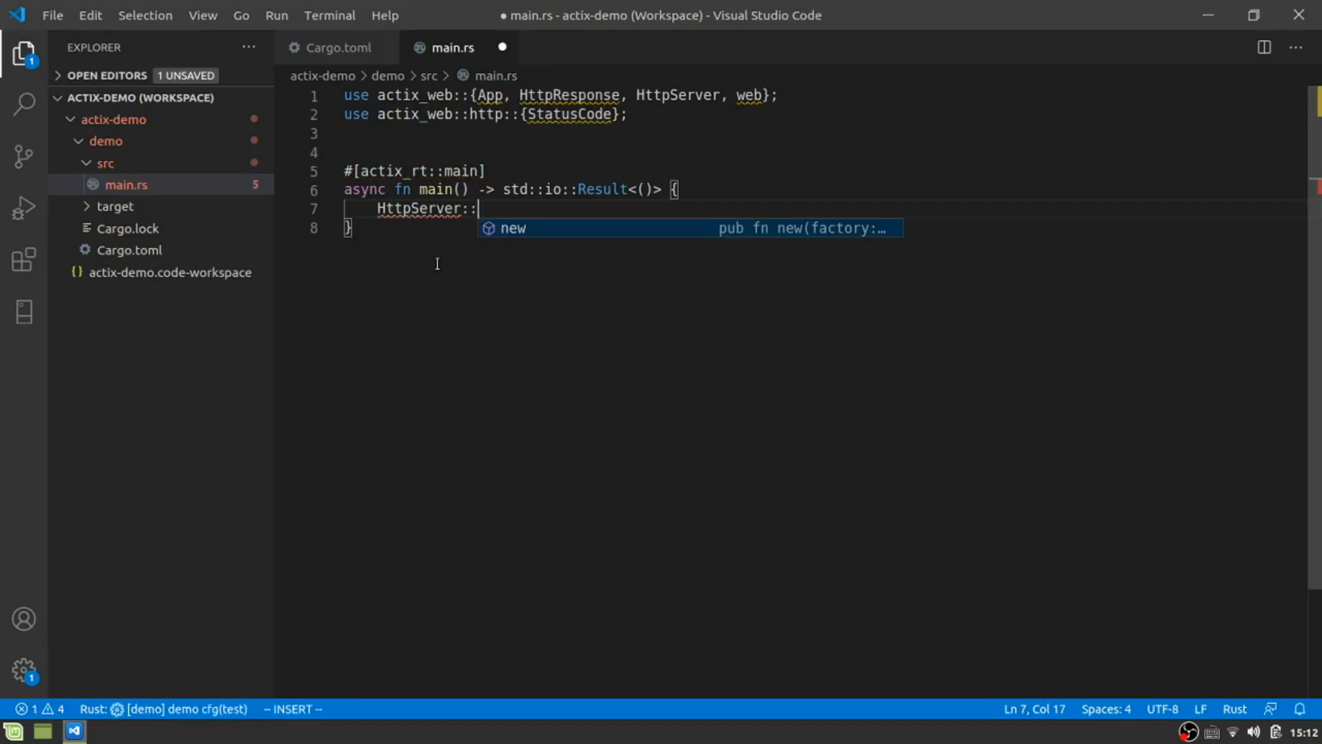
Write HttpServer::new(move || App::new().route("/", web::get().to(home))).
type("new(move |")
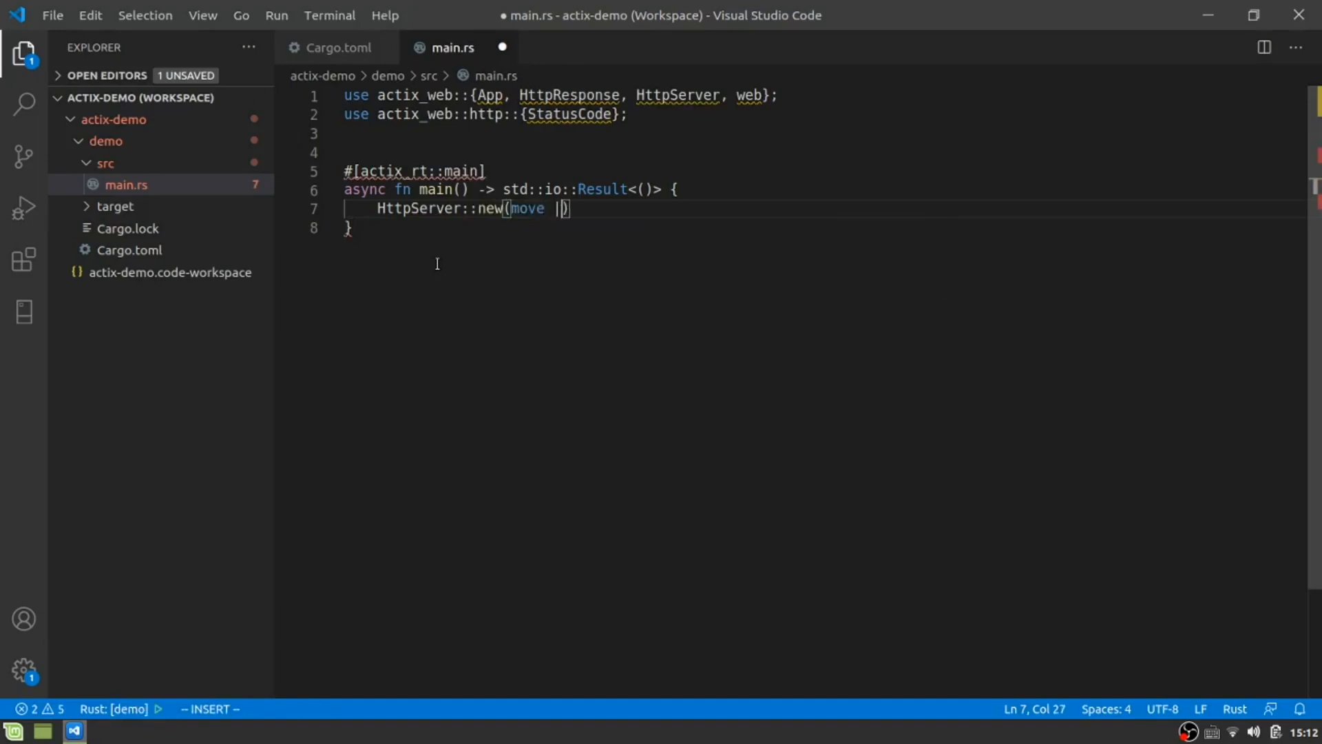
type("|")
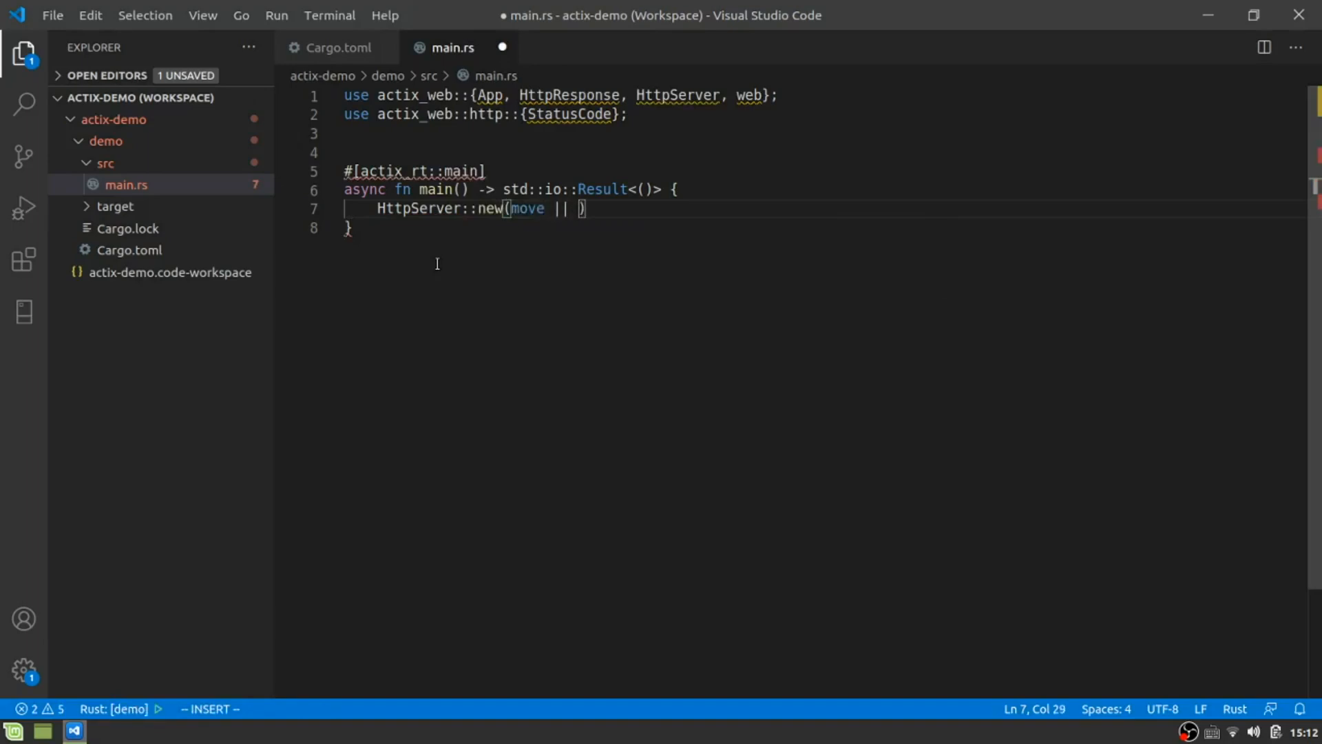
type("{")
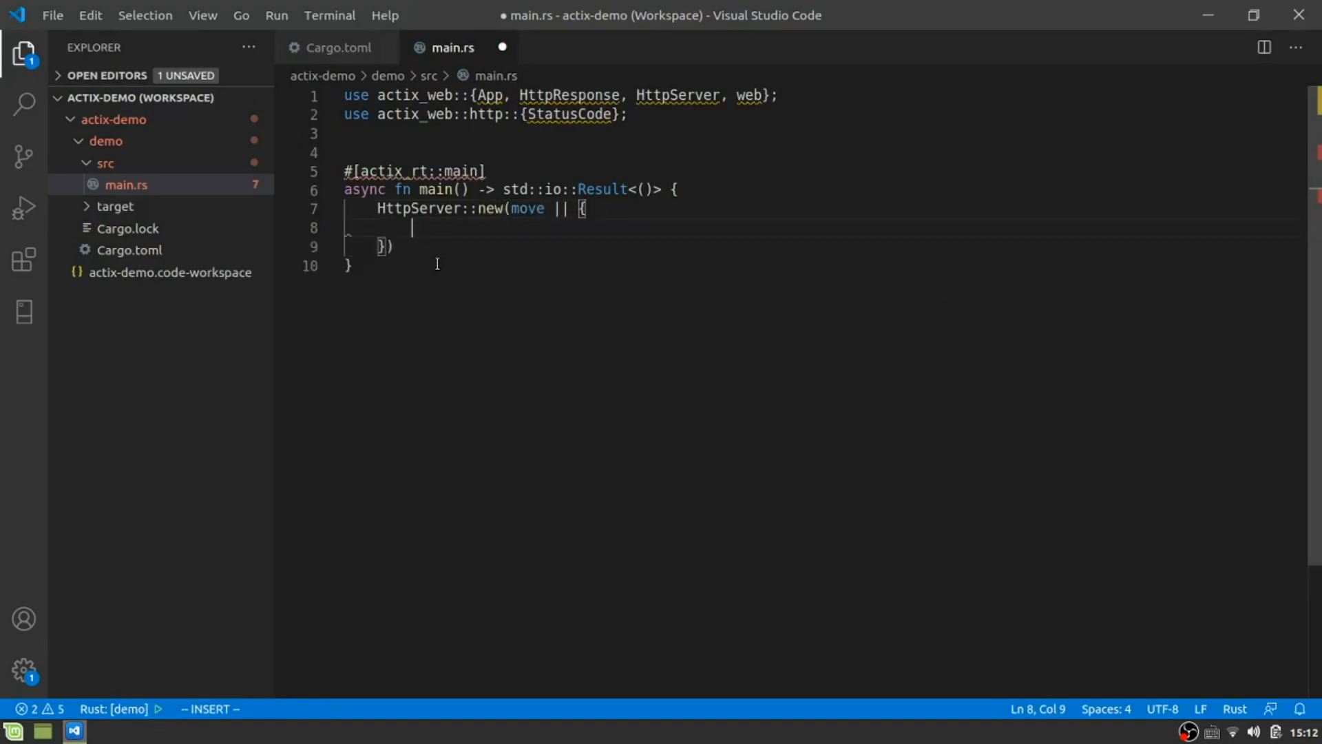
type("App::new(")
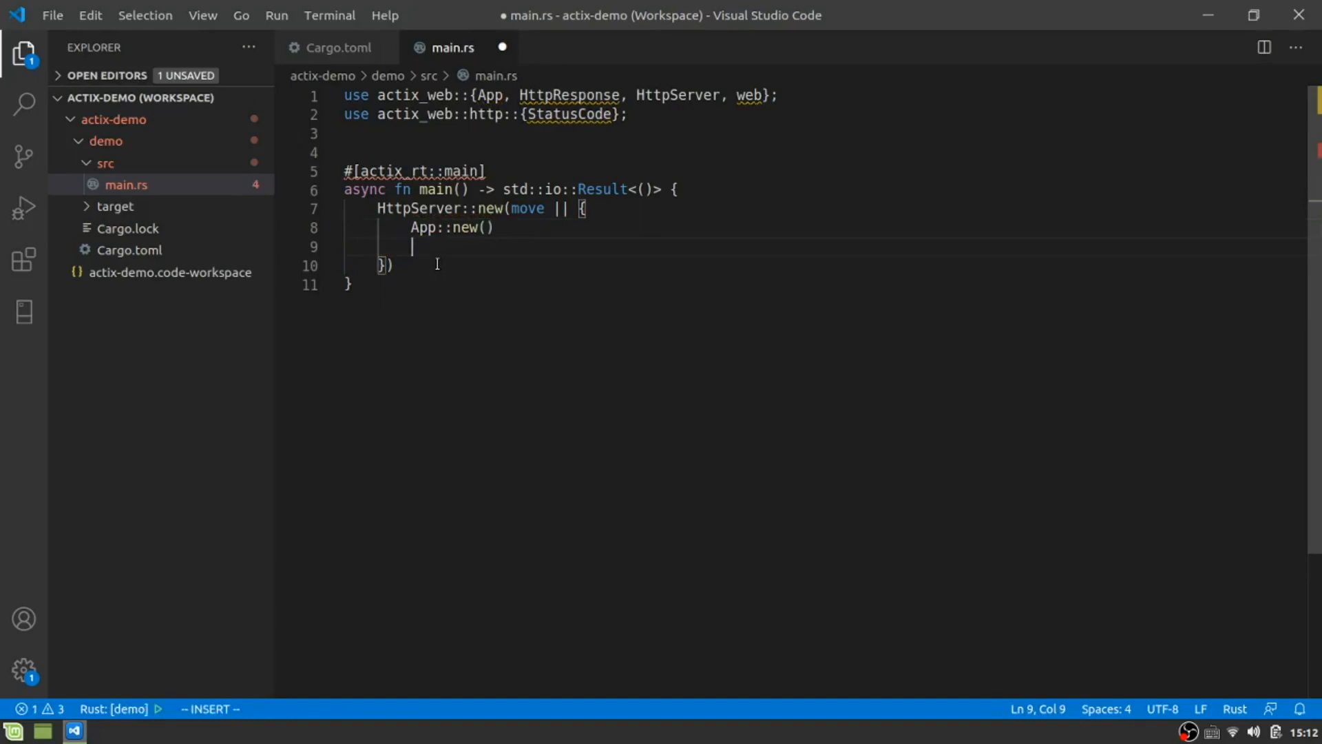
type(".")
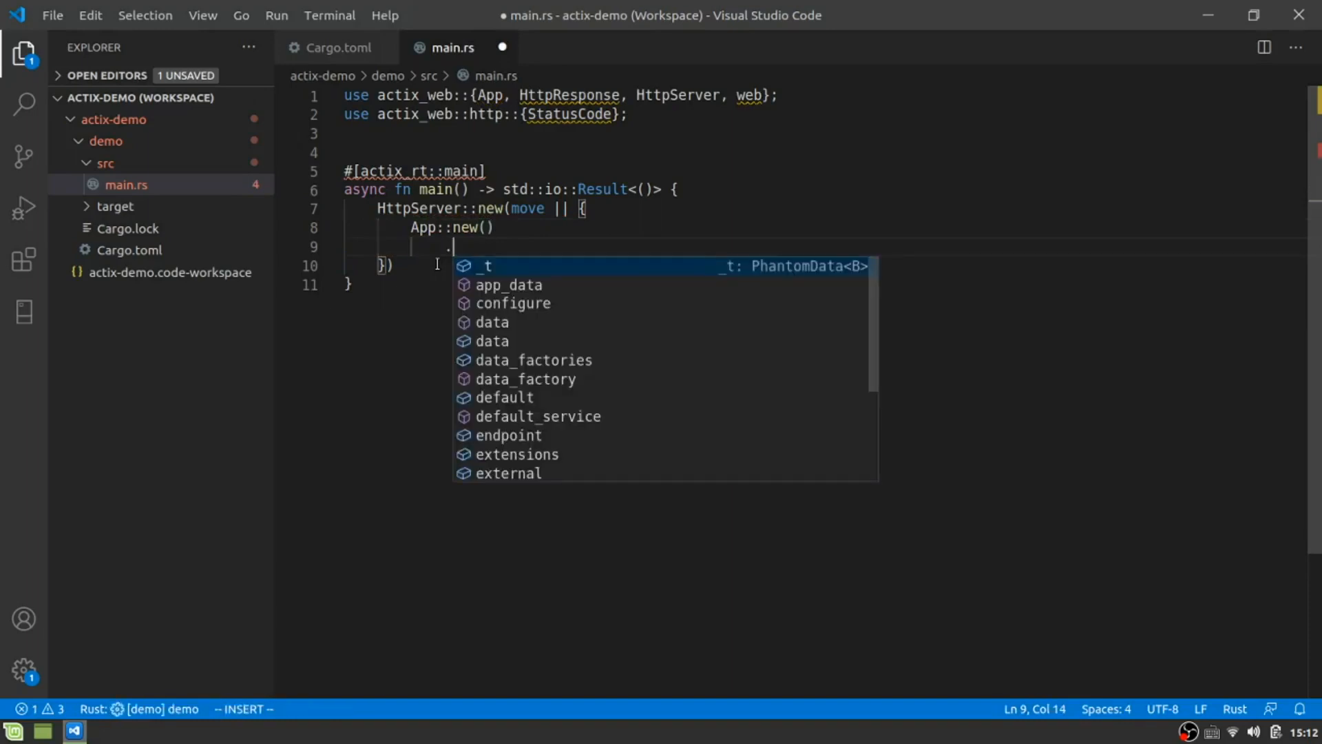
type("roiu")
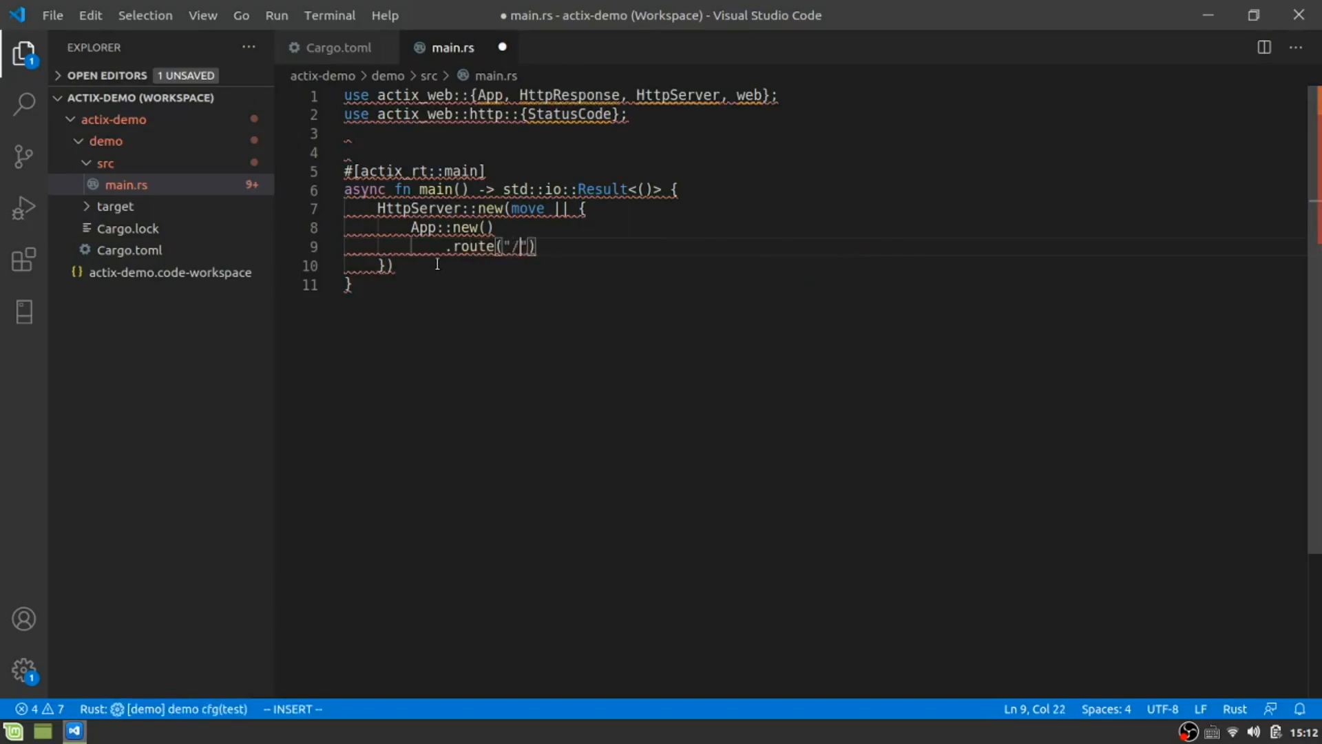
type("\", web::get")
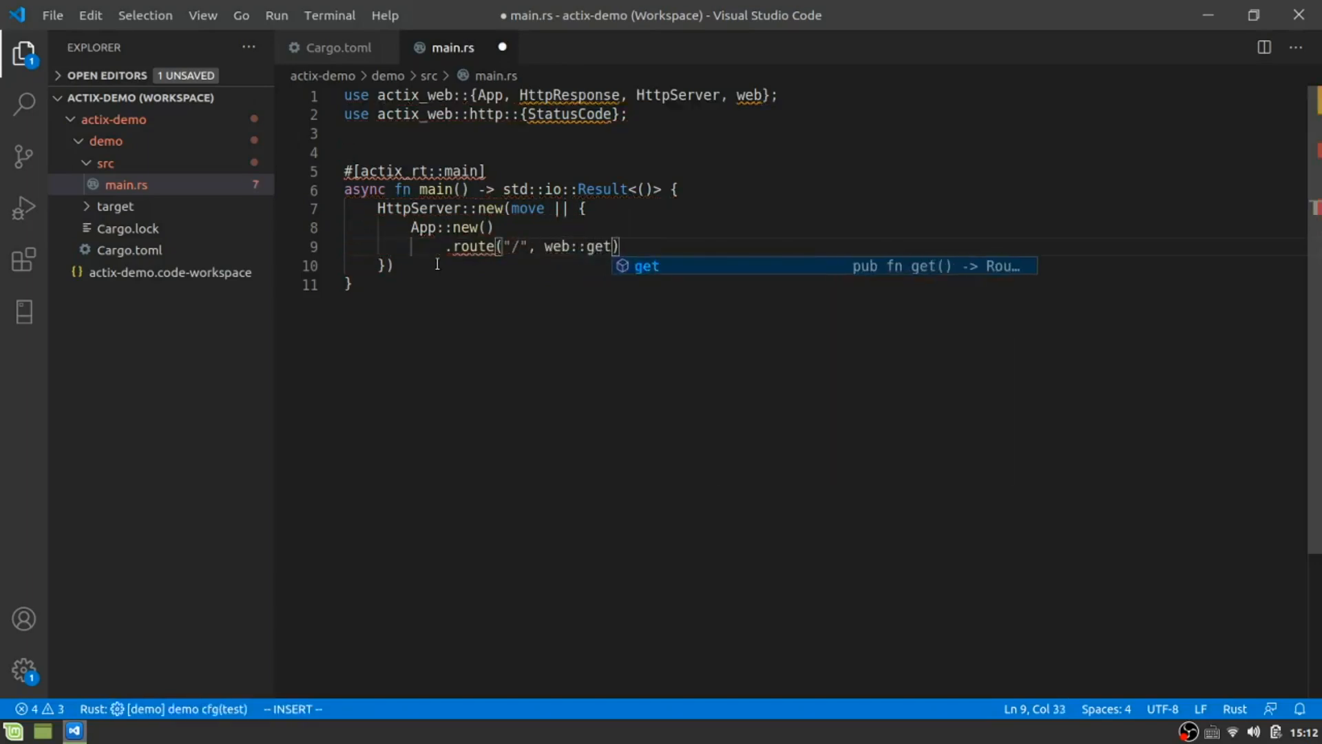
type("().to())")
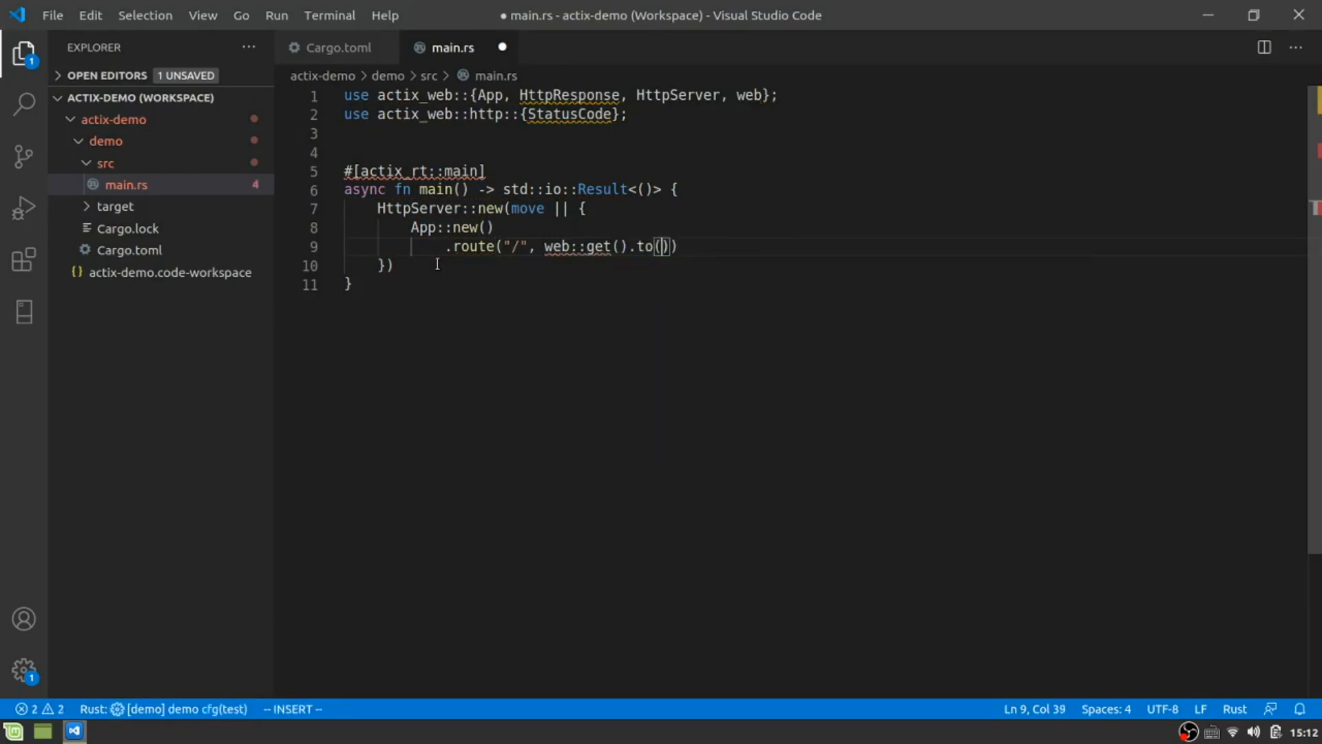
type("home")
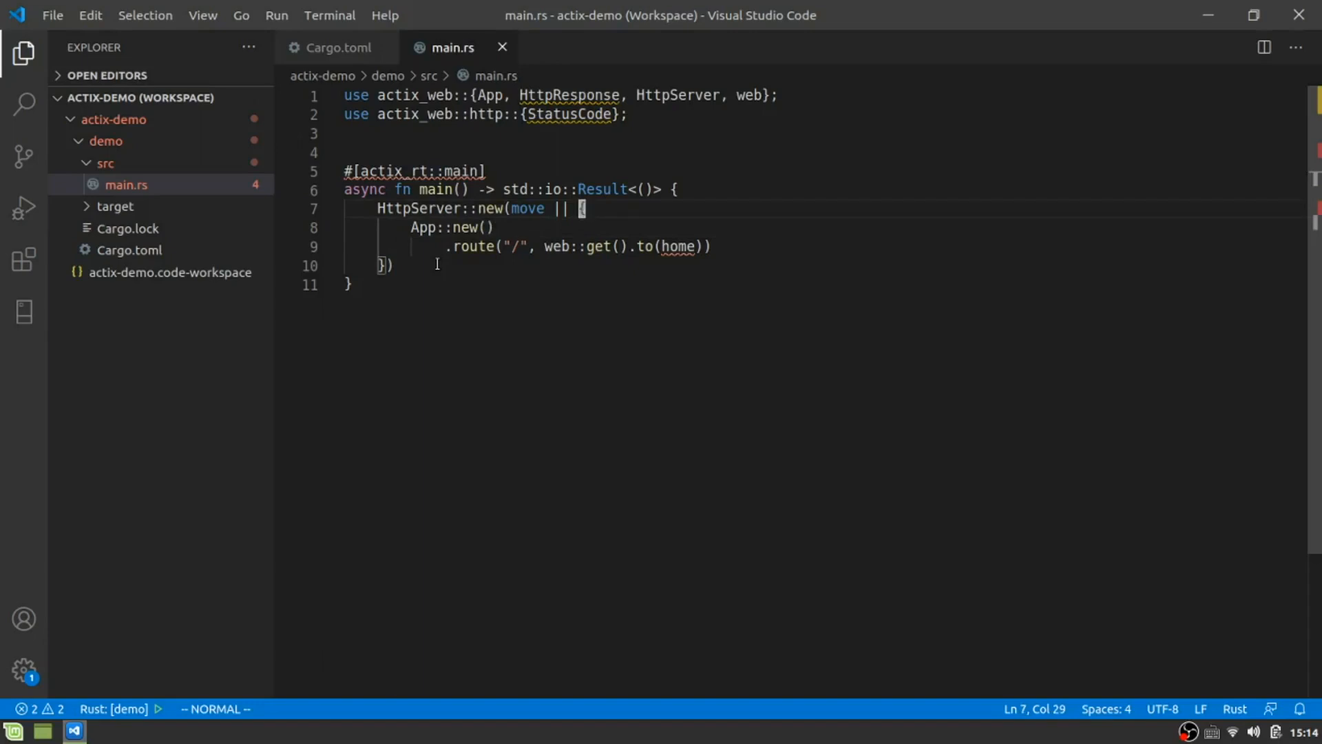
Save main.rs and place the cursor after the server closure on line 10.
left_click(481, 228)
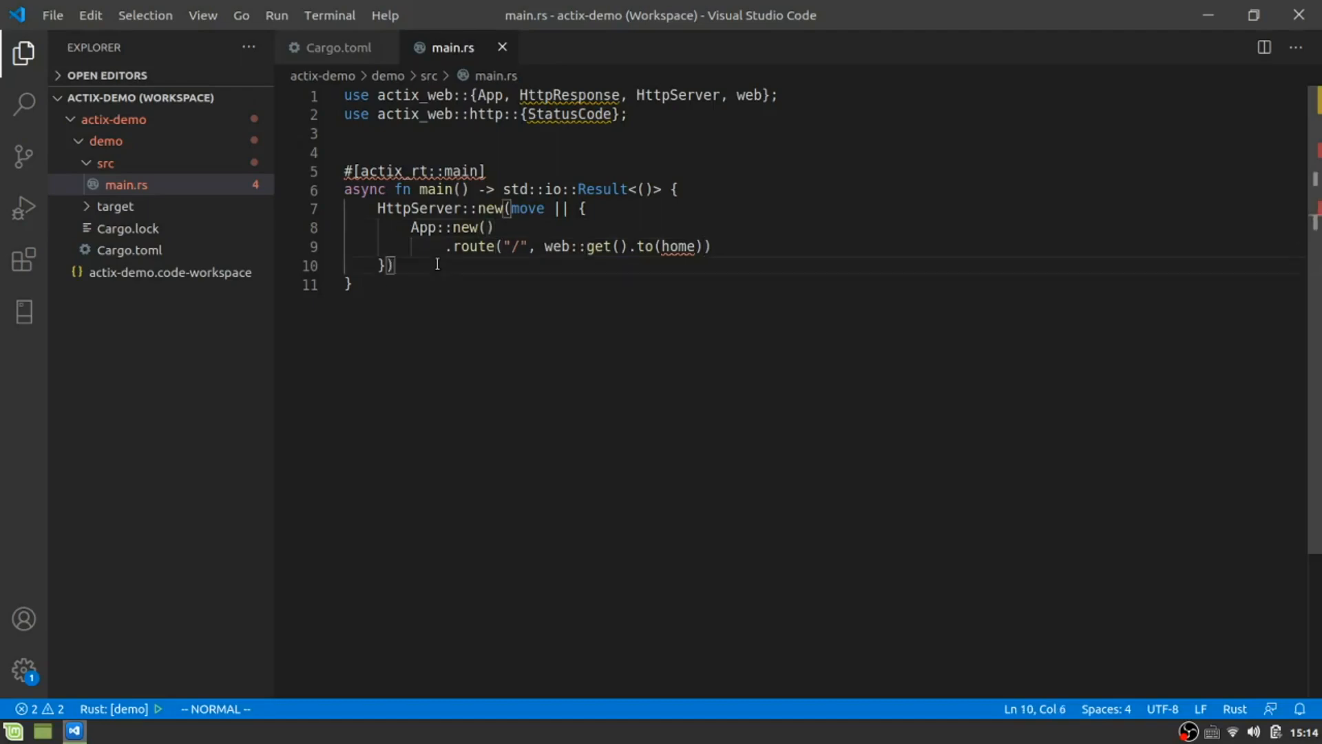
Chain .bind("127.0.0.1:8888")?, .run() and .await onto the server.
type(".bind(")
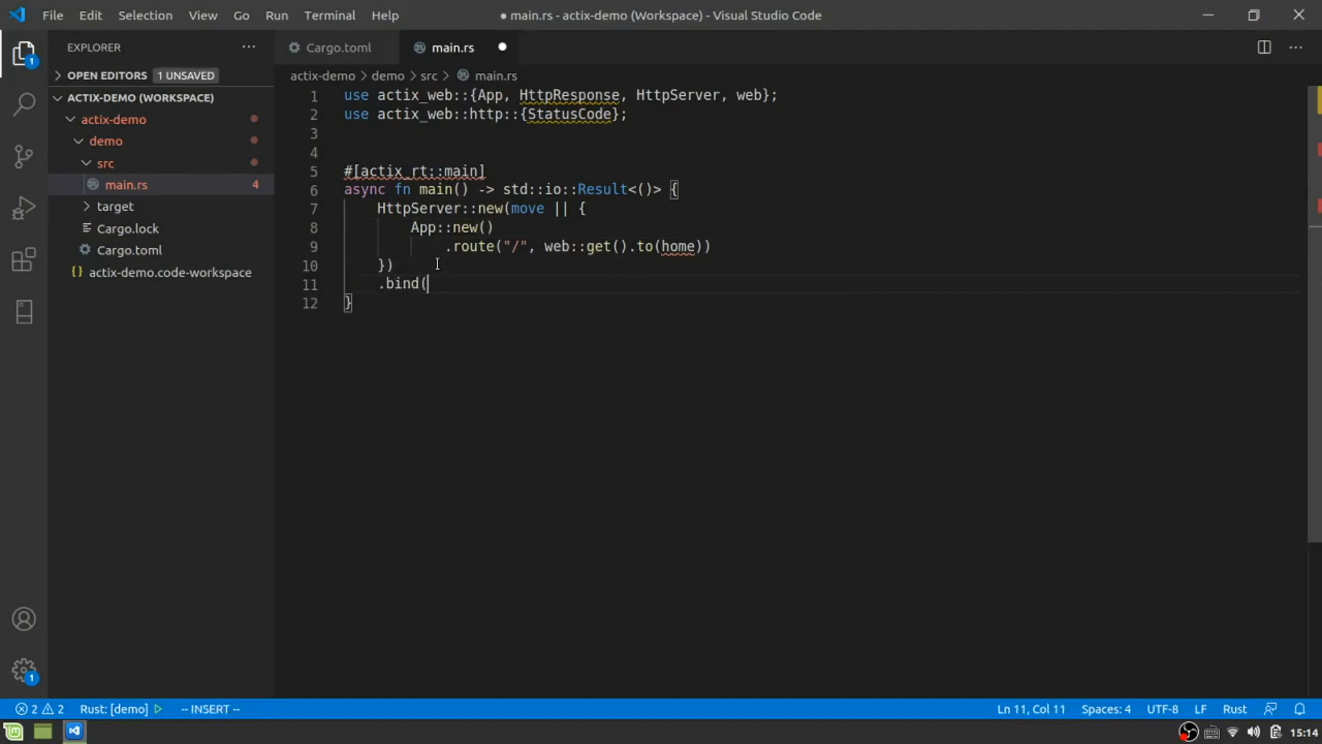
type("\"127.0.0\"")
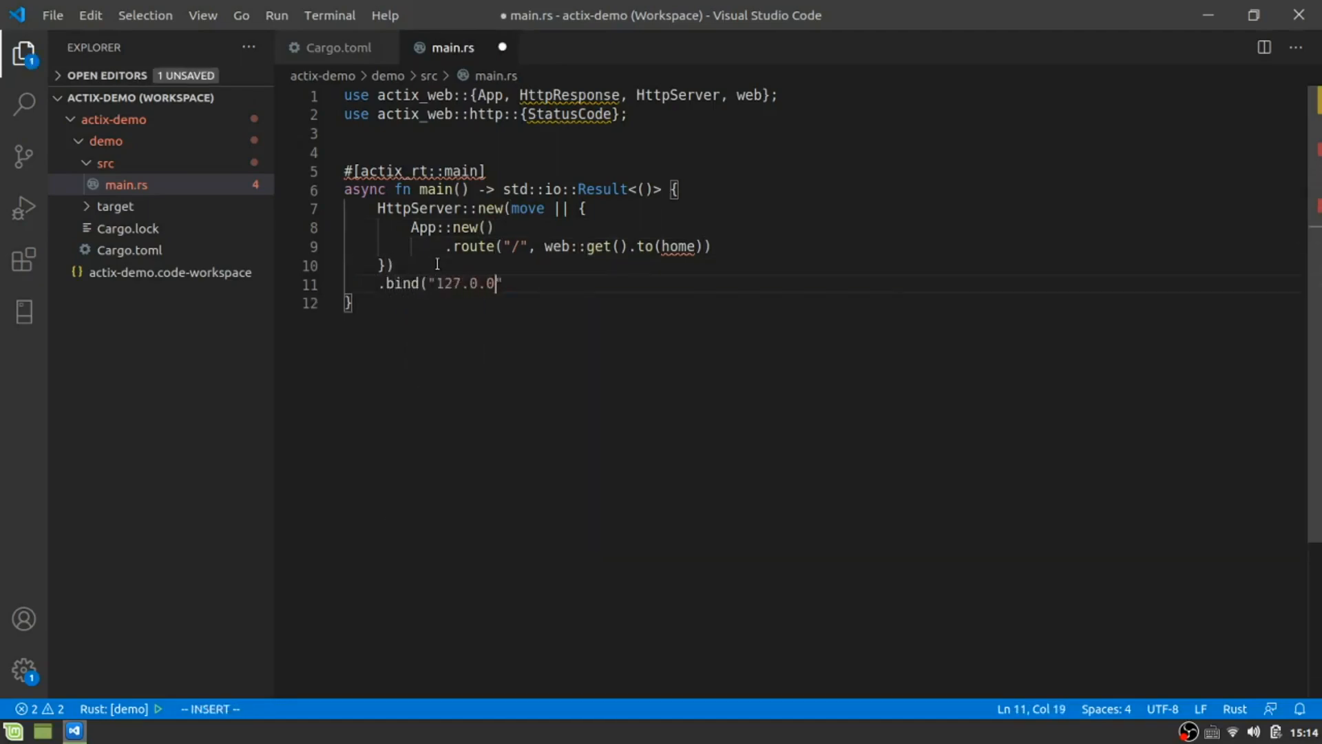
type(".1:8888")
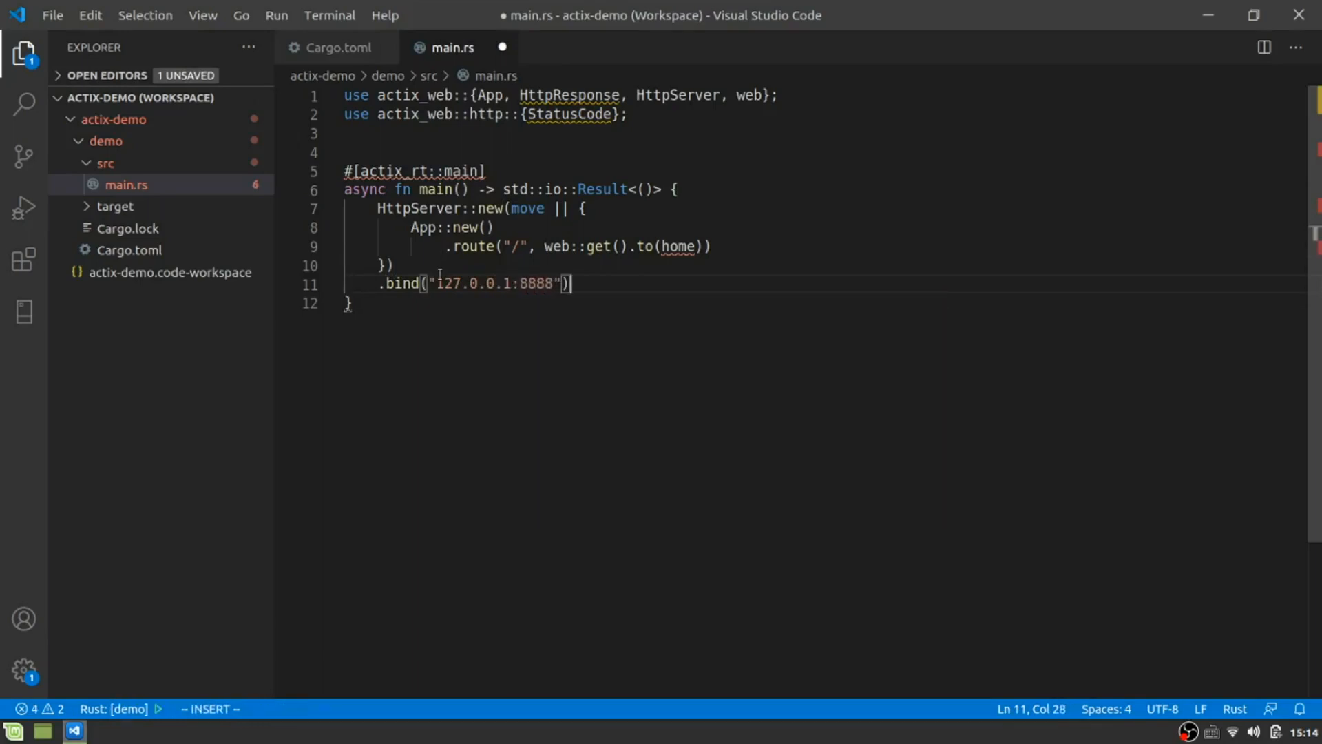
type(".run()")
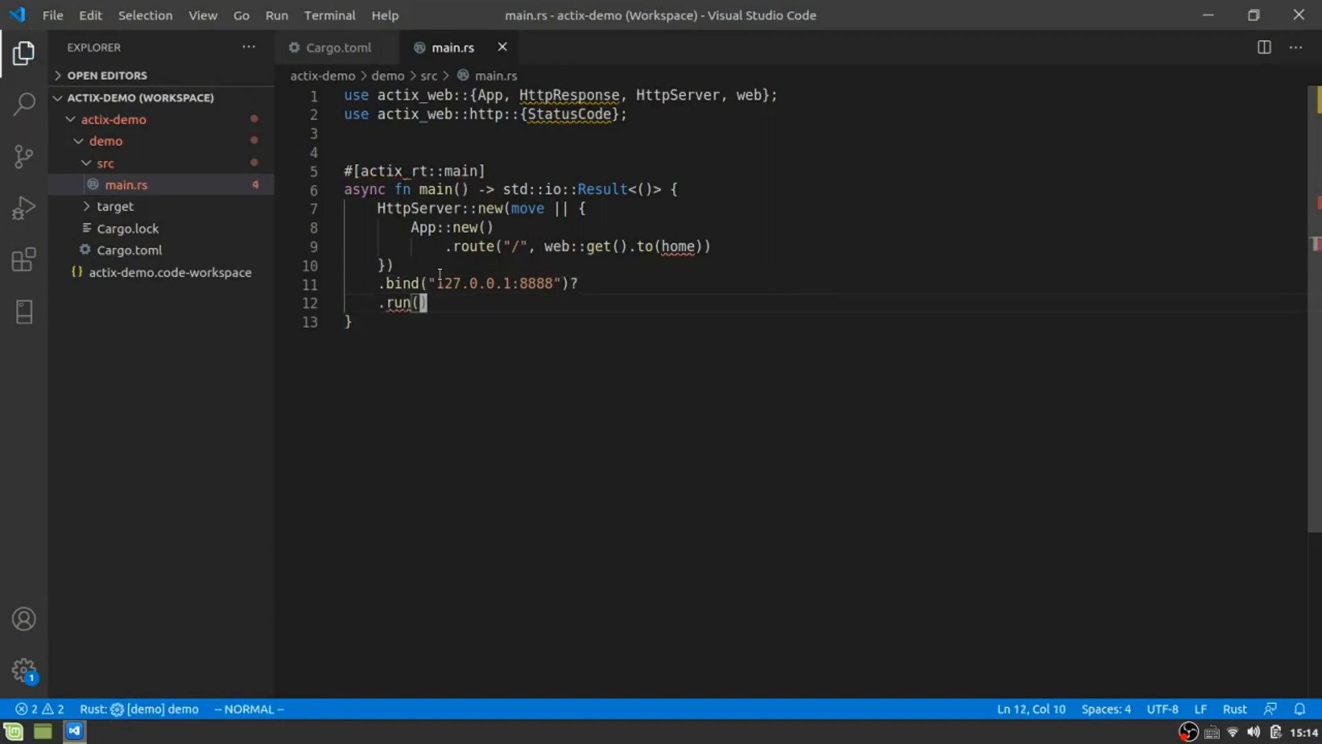
type(".await")
left_click(826, 152)
type("async")
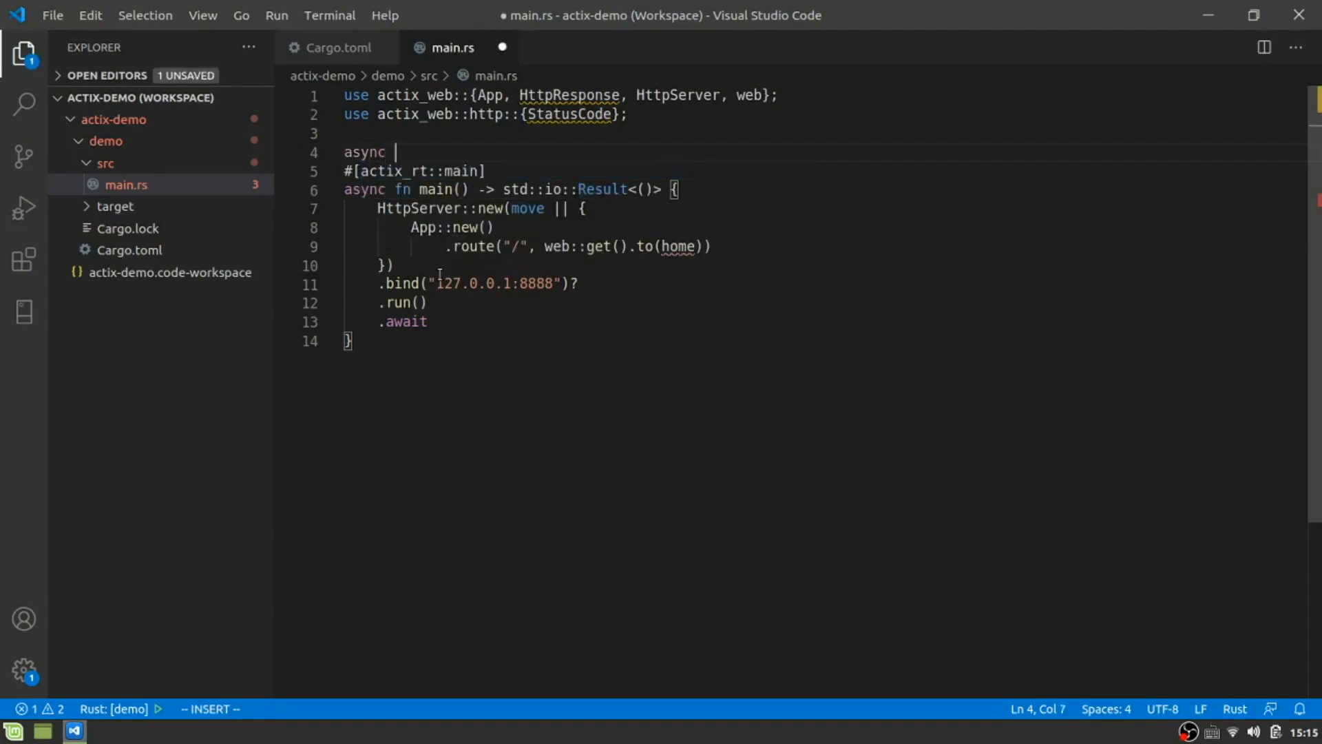
Add an empty async fn home() -> Result<HttpResponse, Error> above main, importing Error.
type("fn home() _")
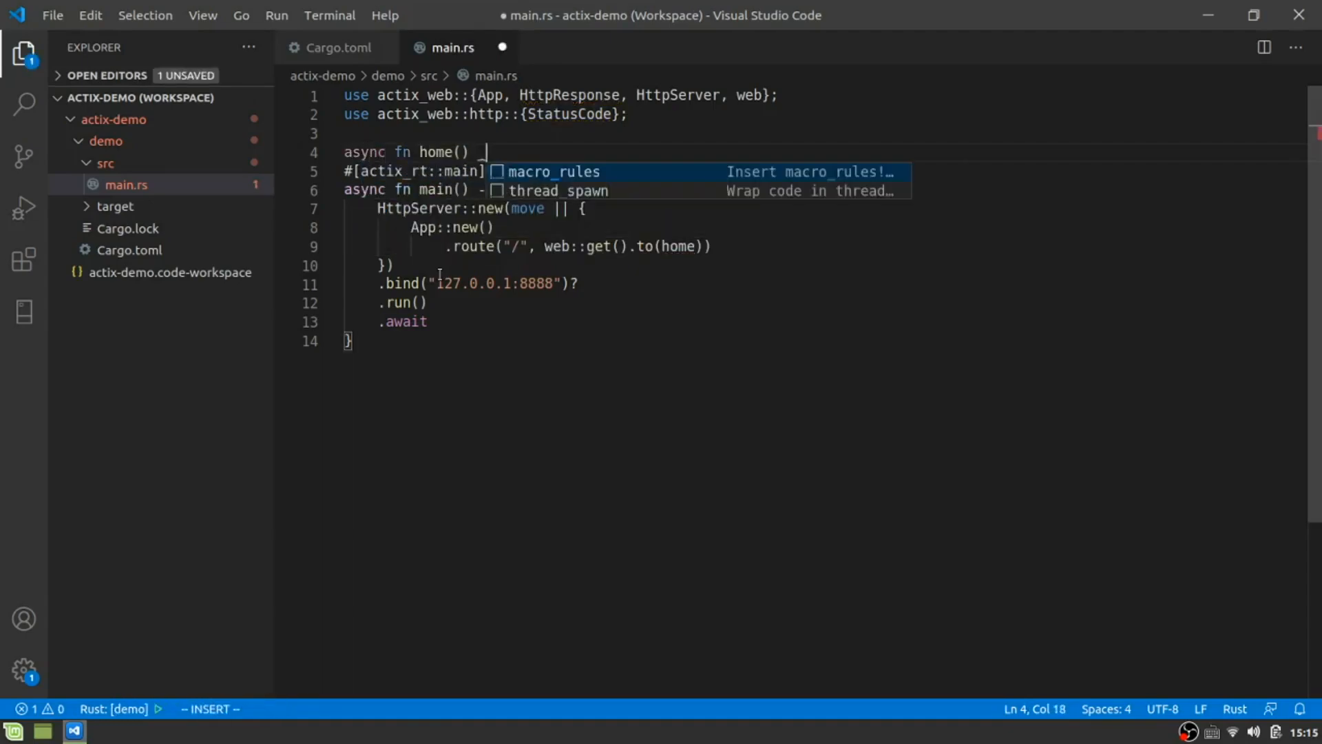
key("Escape")
type(">")
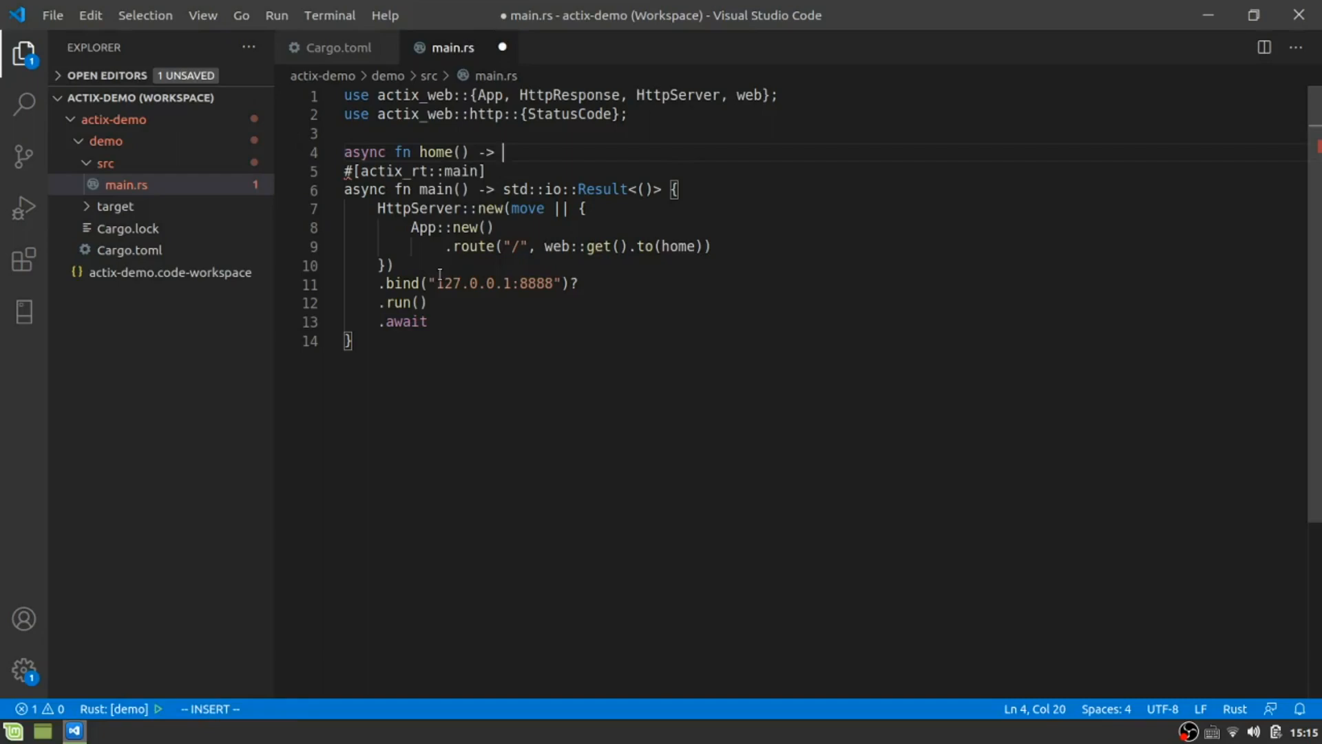
type("Result<HttpResponse,>")
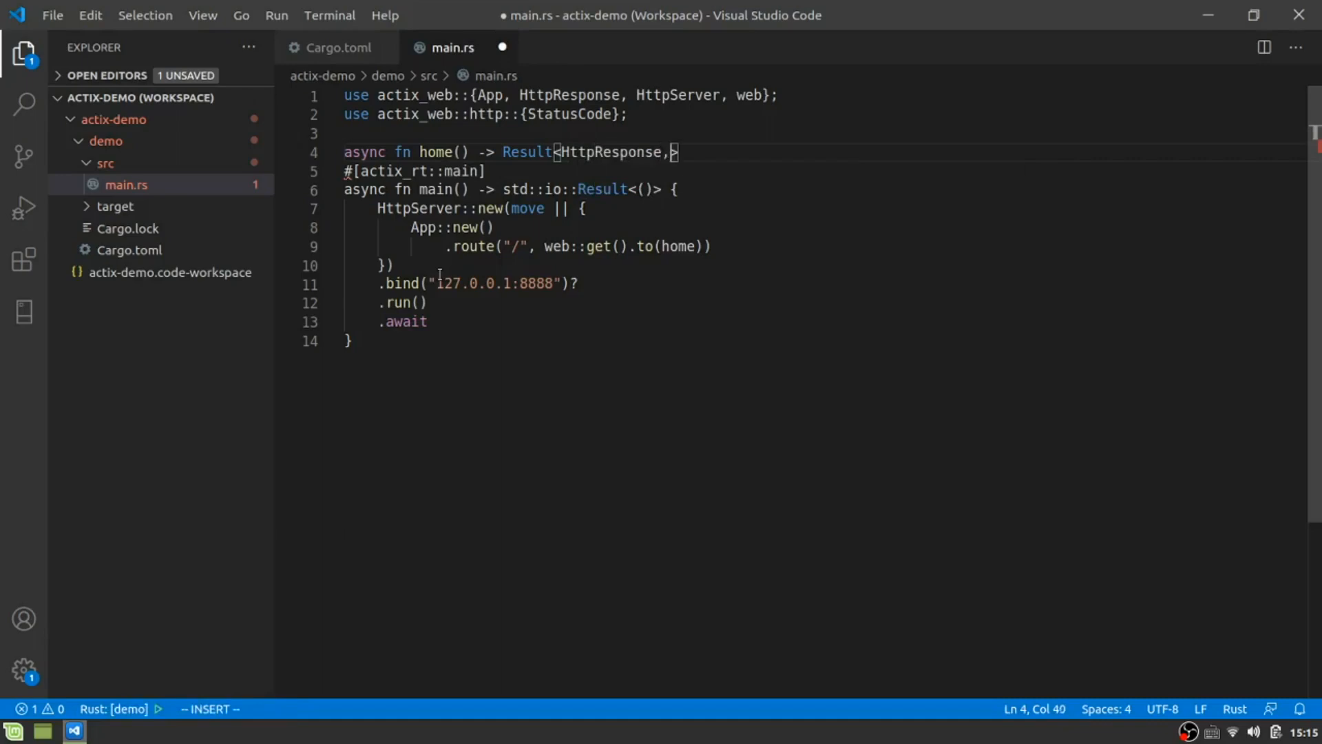
type("Error")
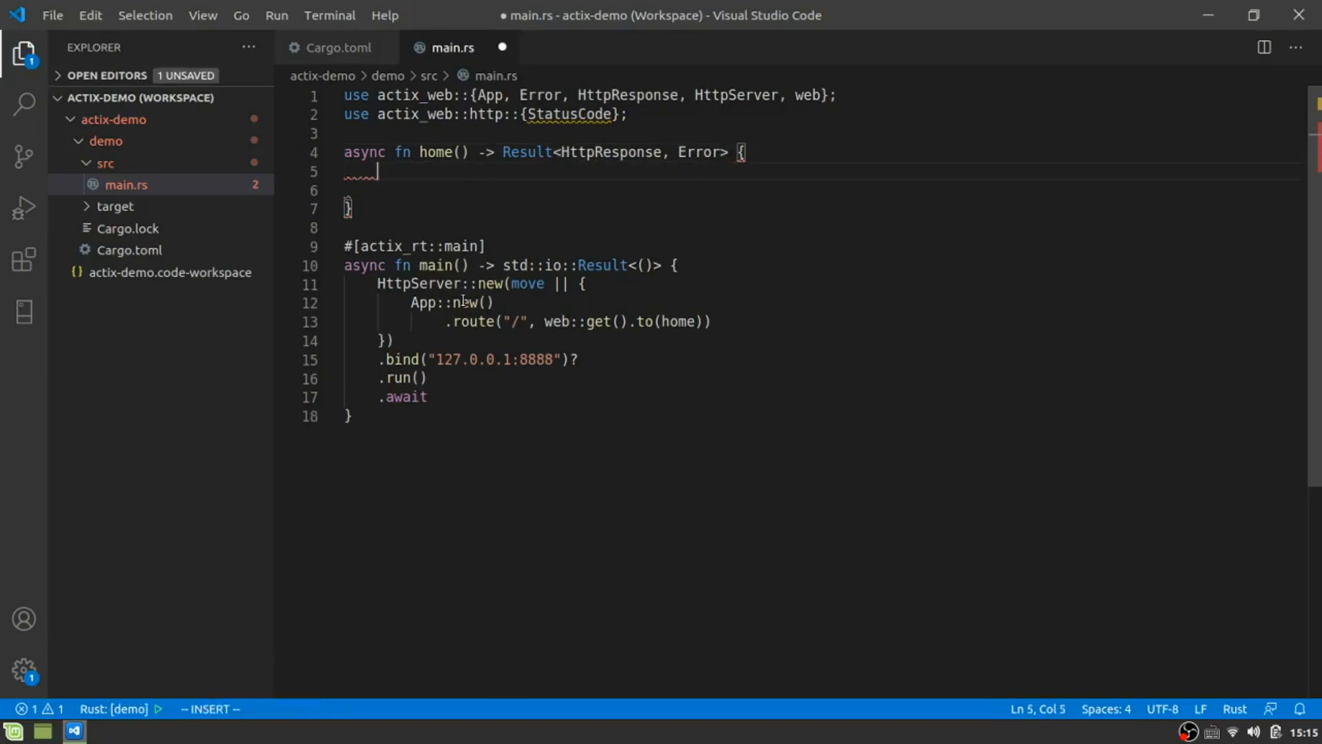
Make home return Ok(HttpResponse::build(StatusCode::OK)) with content type "text/html; charset=utf-8".
type("Ok()")
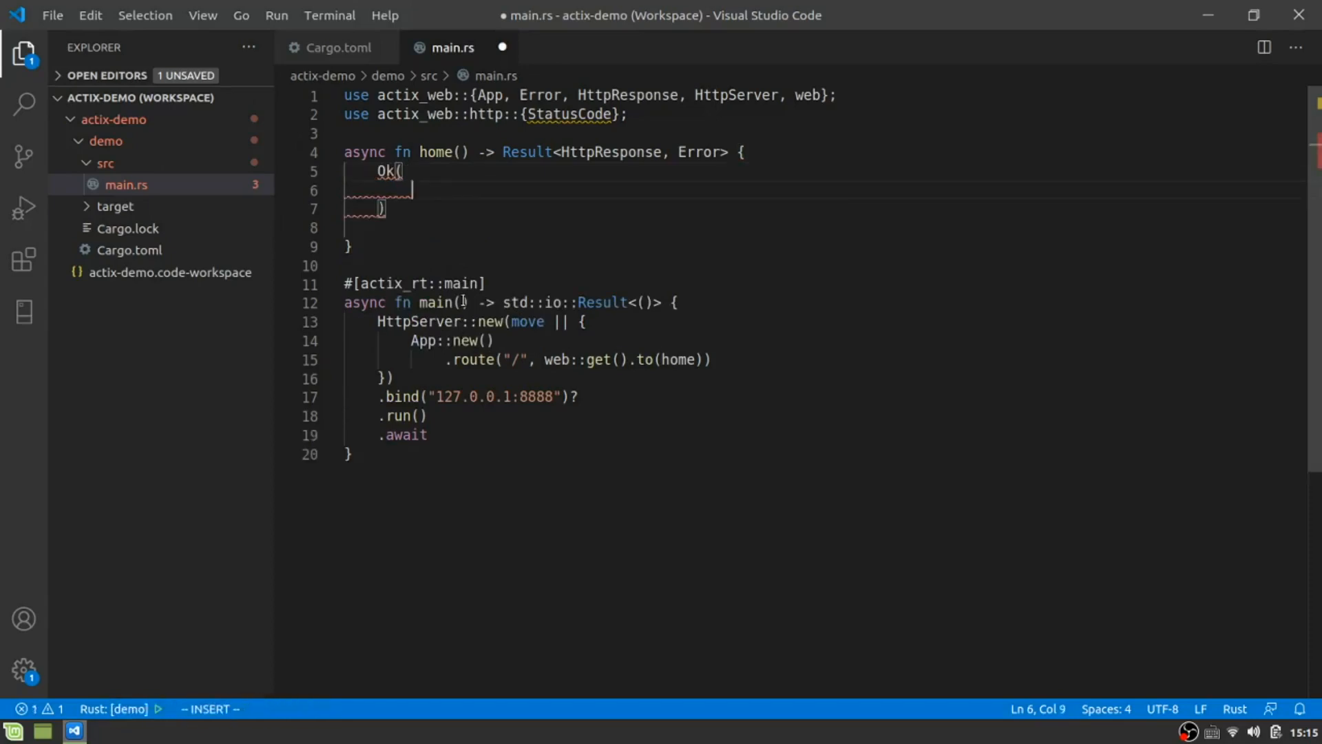
type("H")
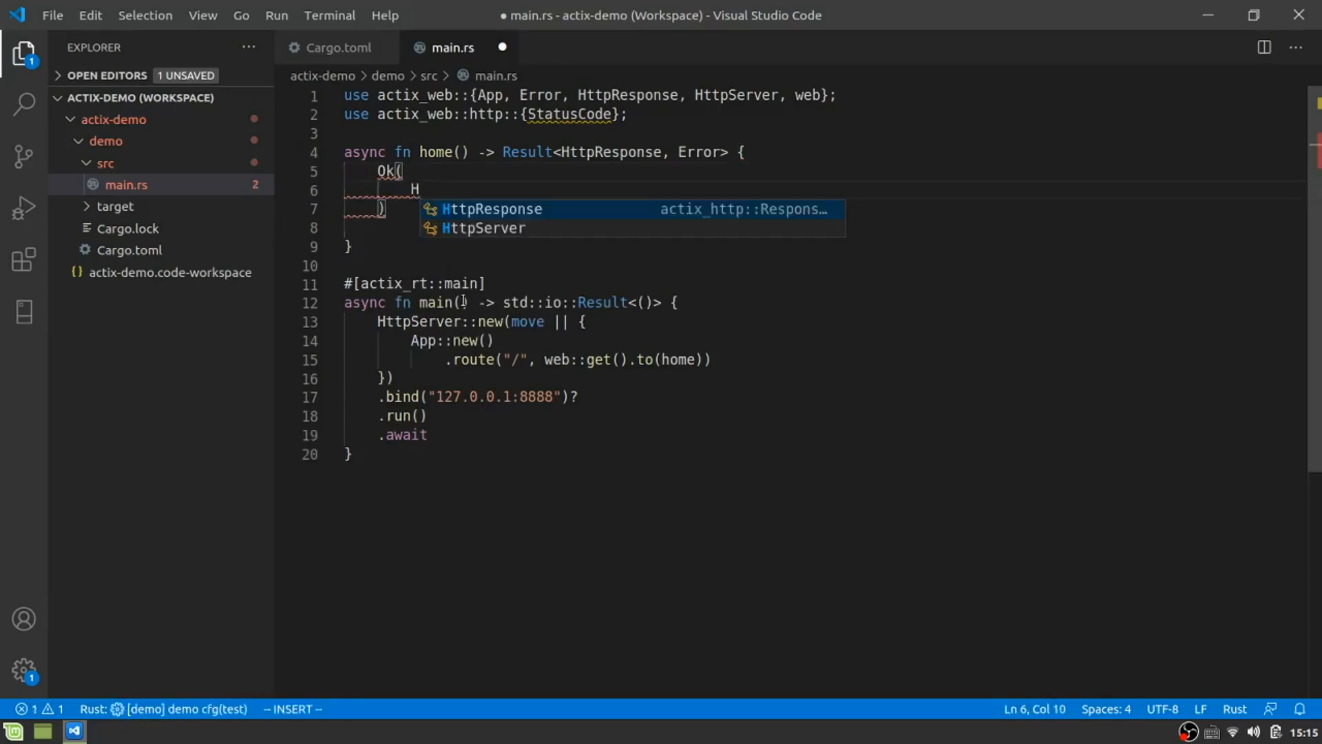
type("ttpResponse::")
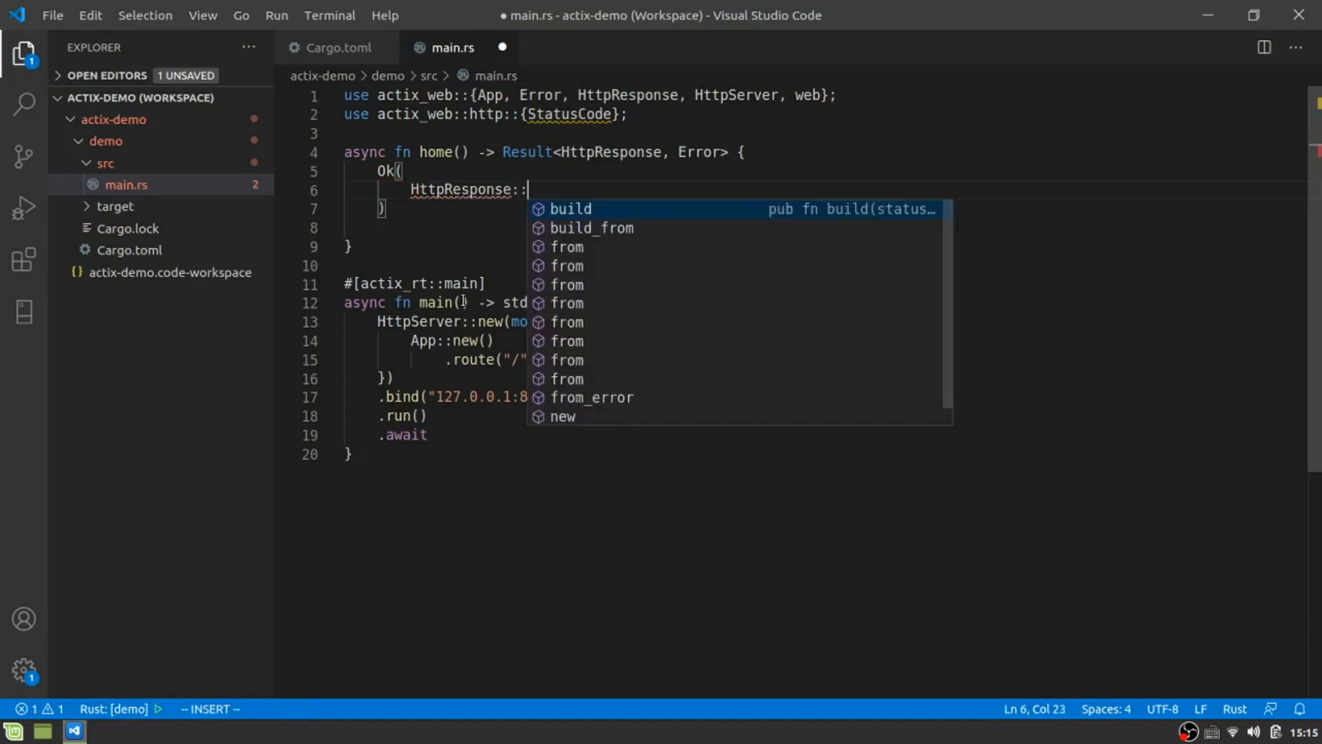
type("build(S")
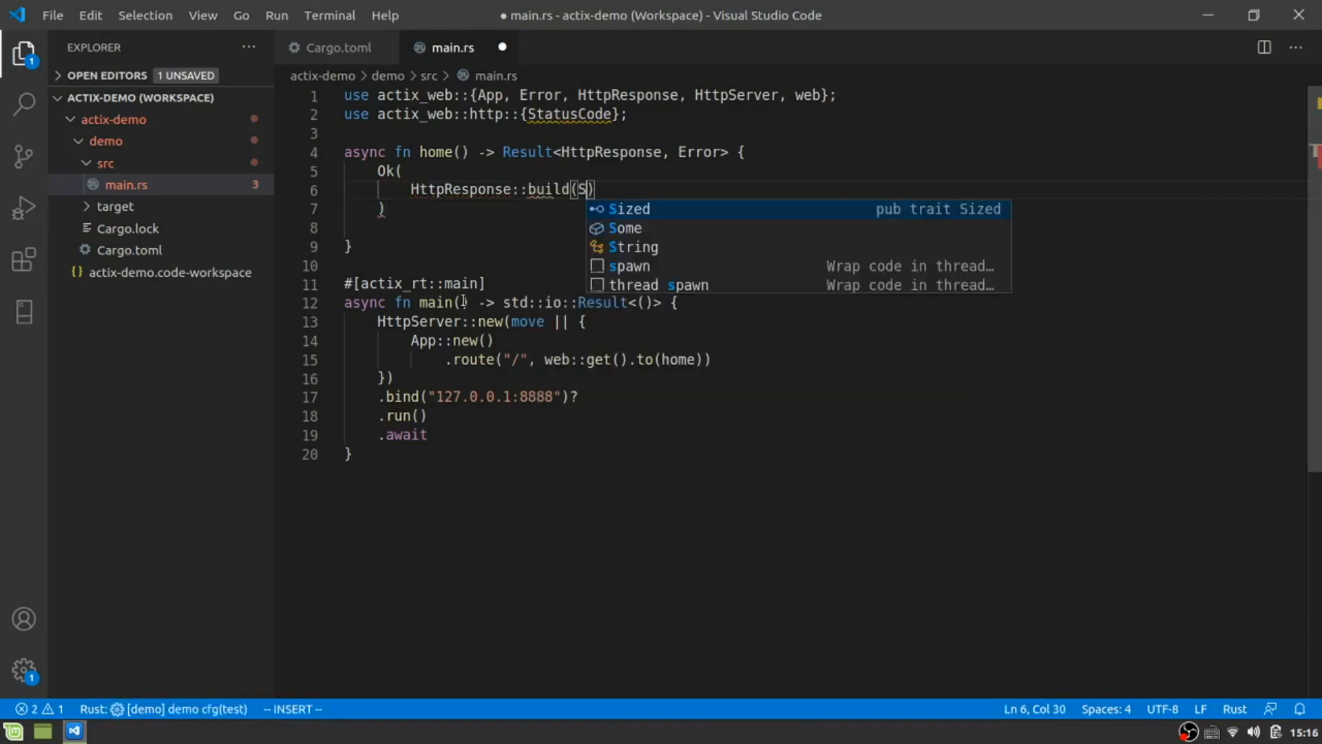
type("tatusCode")
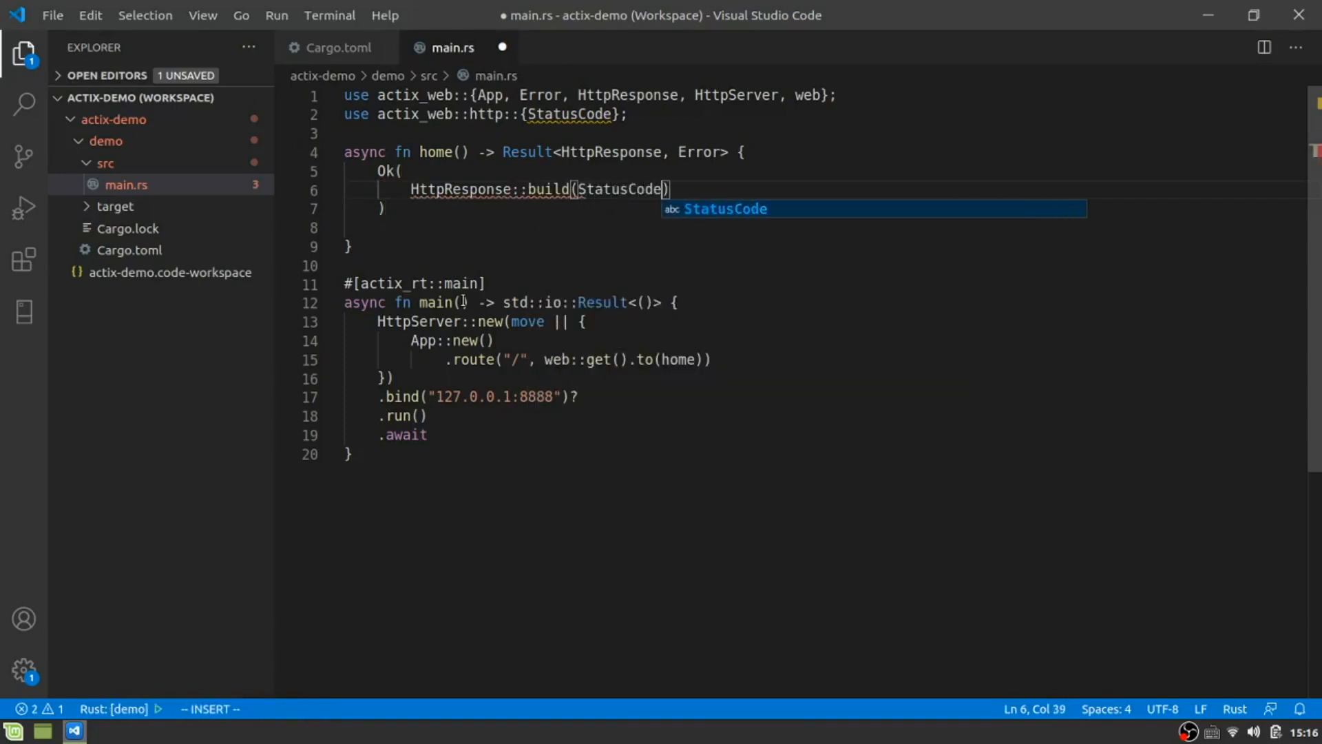
type("::OK")
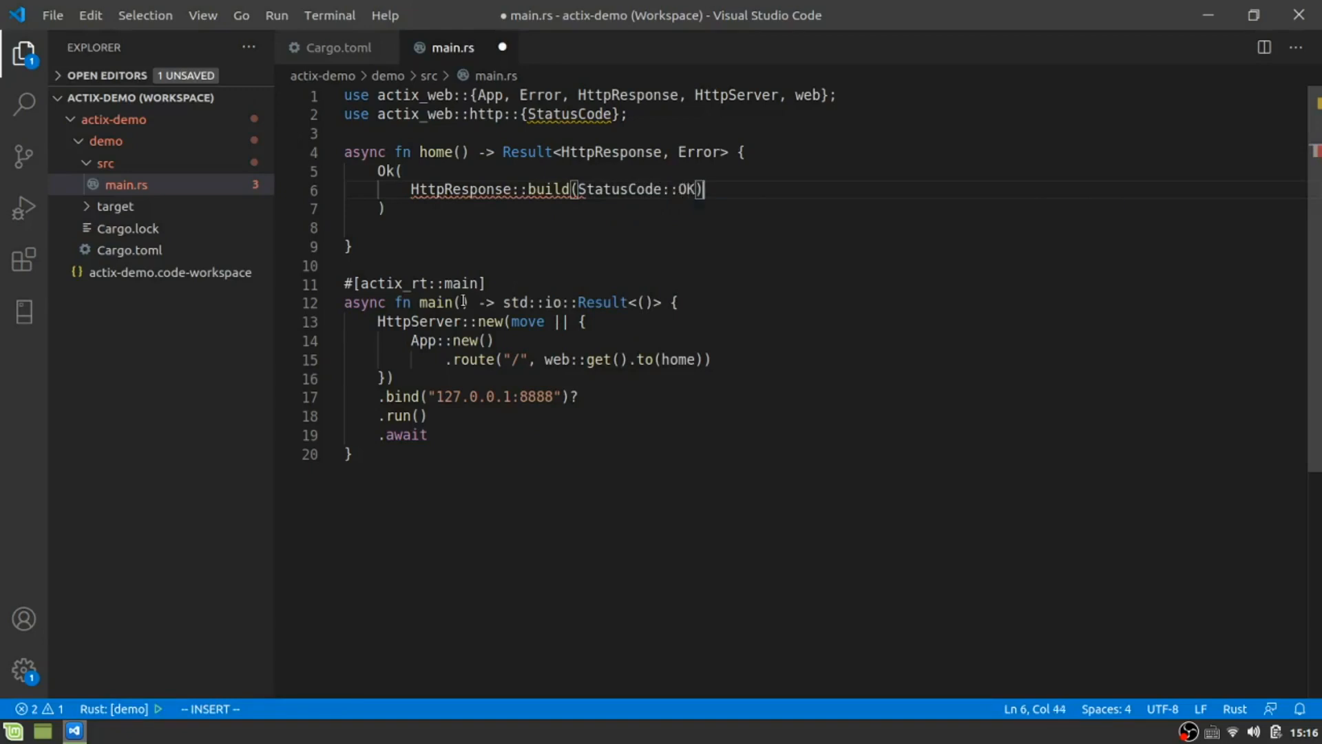
type(".co")
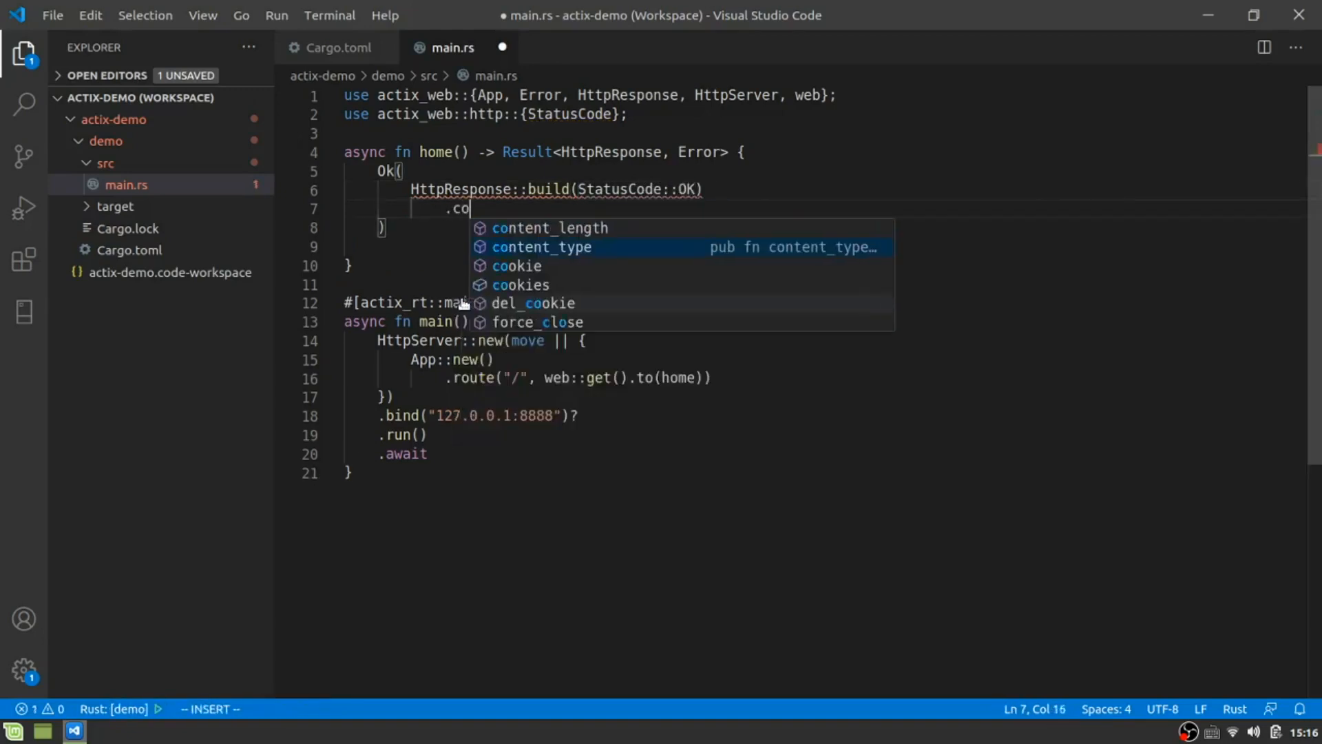
left_click(542, 247)
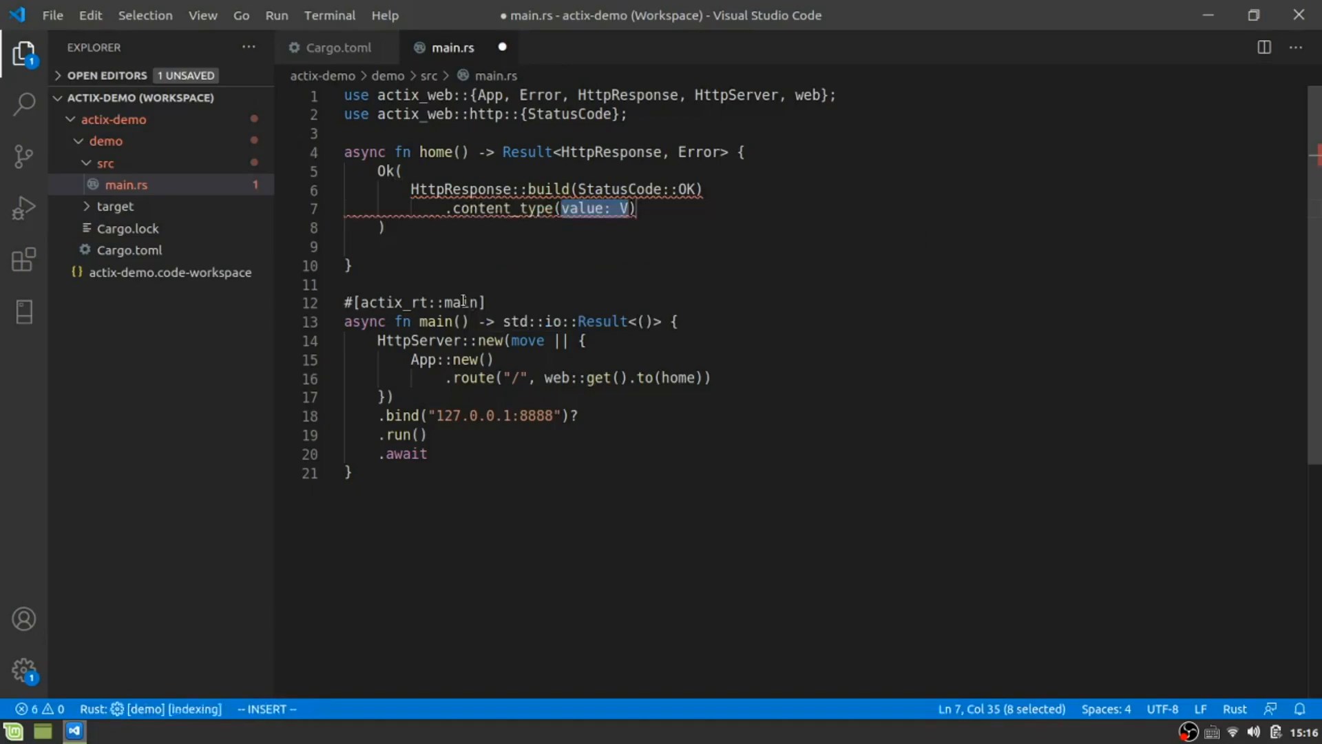
type("\"t")
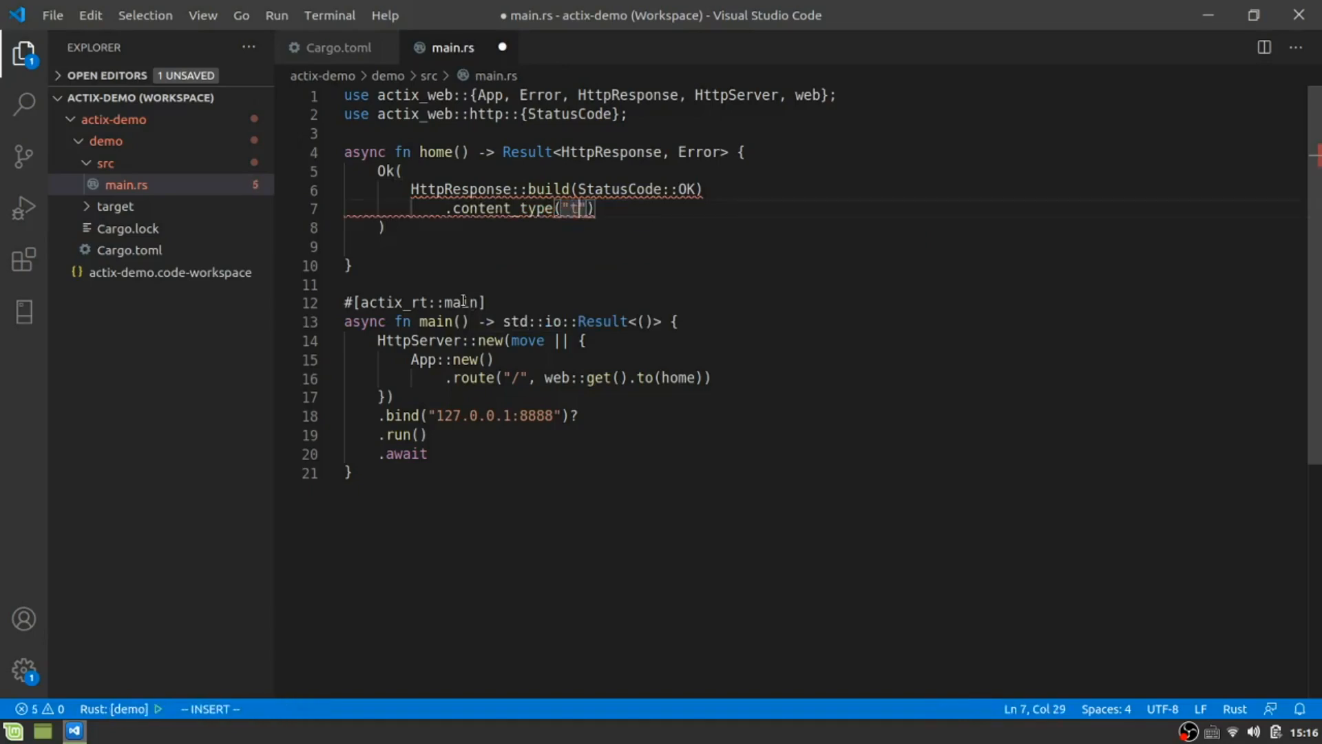
type("ext/html;")
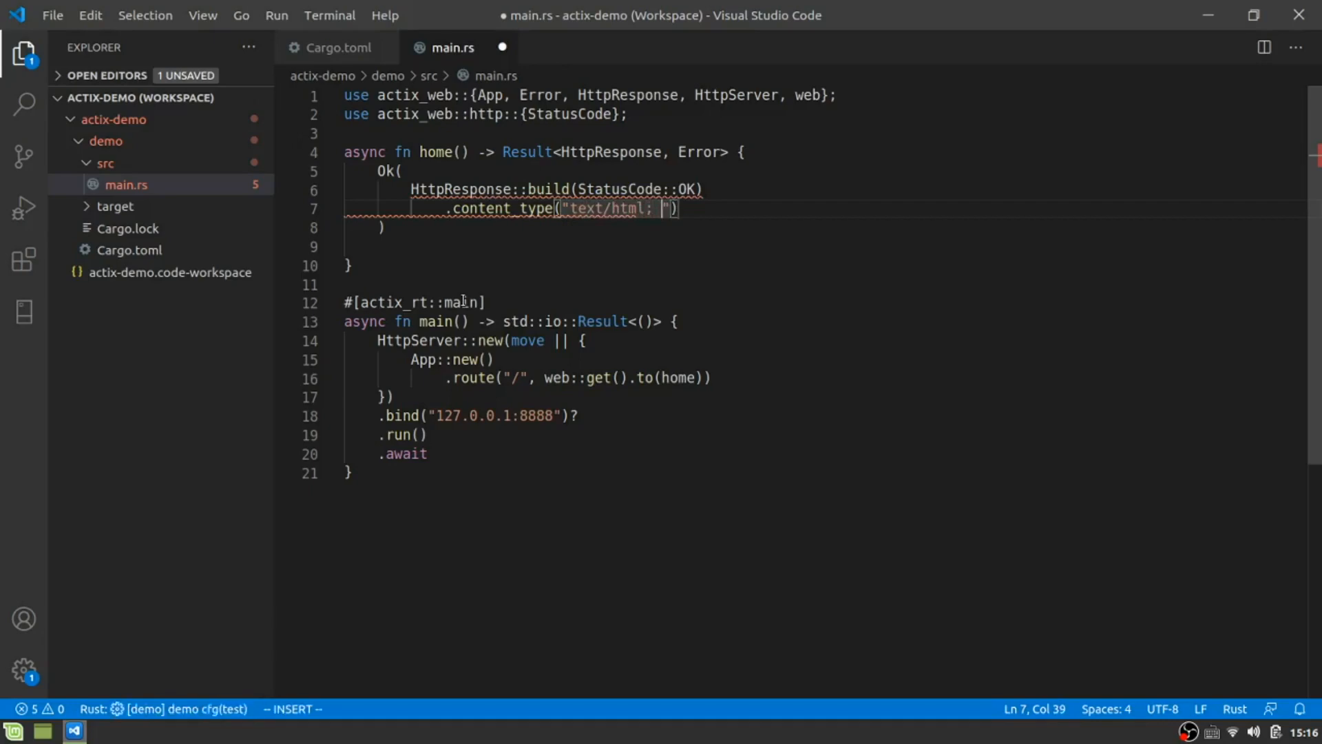
type("charset=")
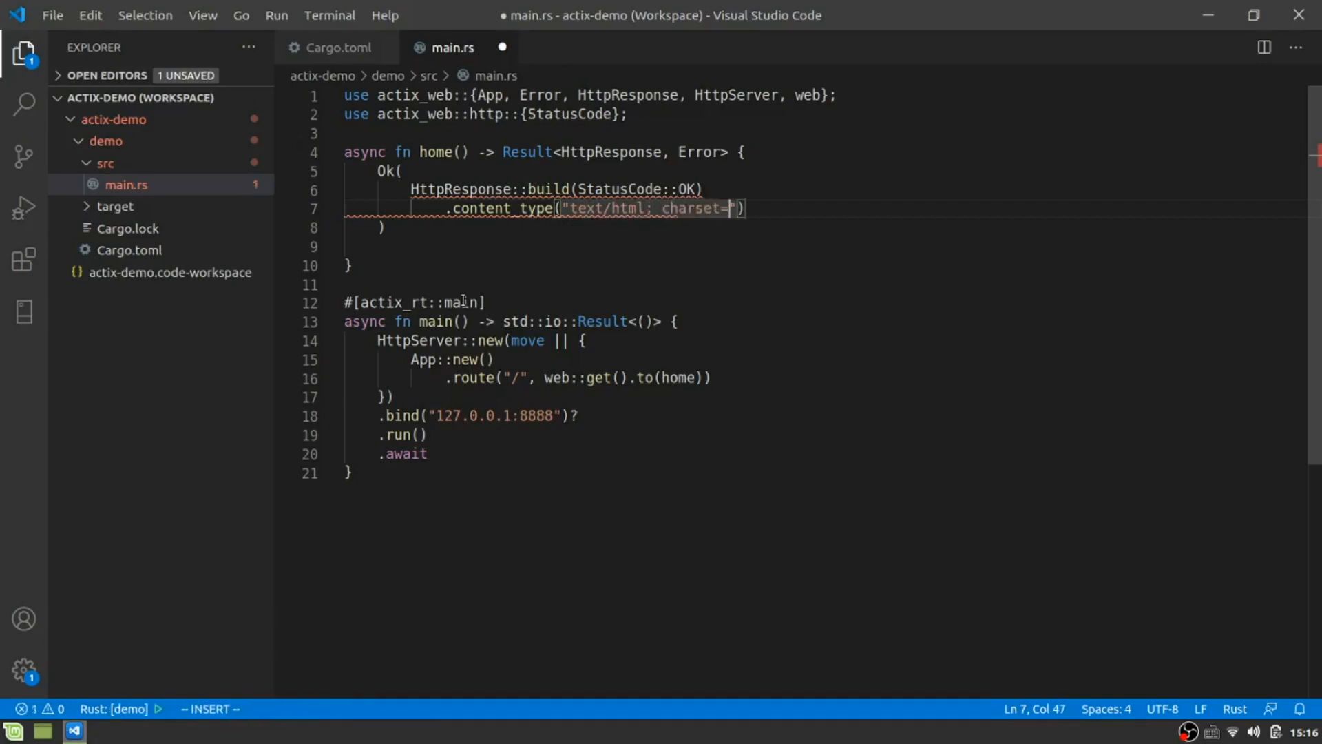
type("utf-8")
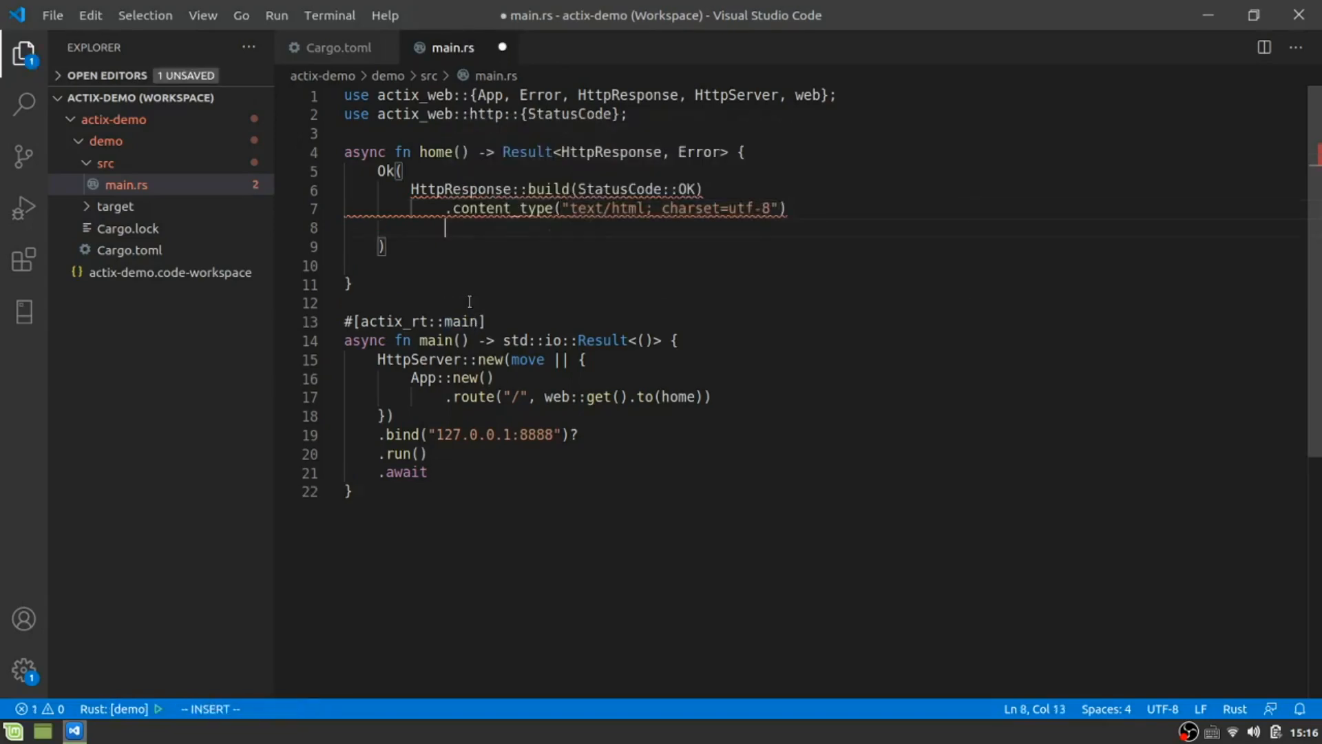
Chain .body(include_str!("../templates/index.html")) onto the response builder.
type(".body")
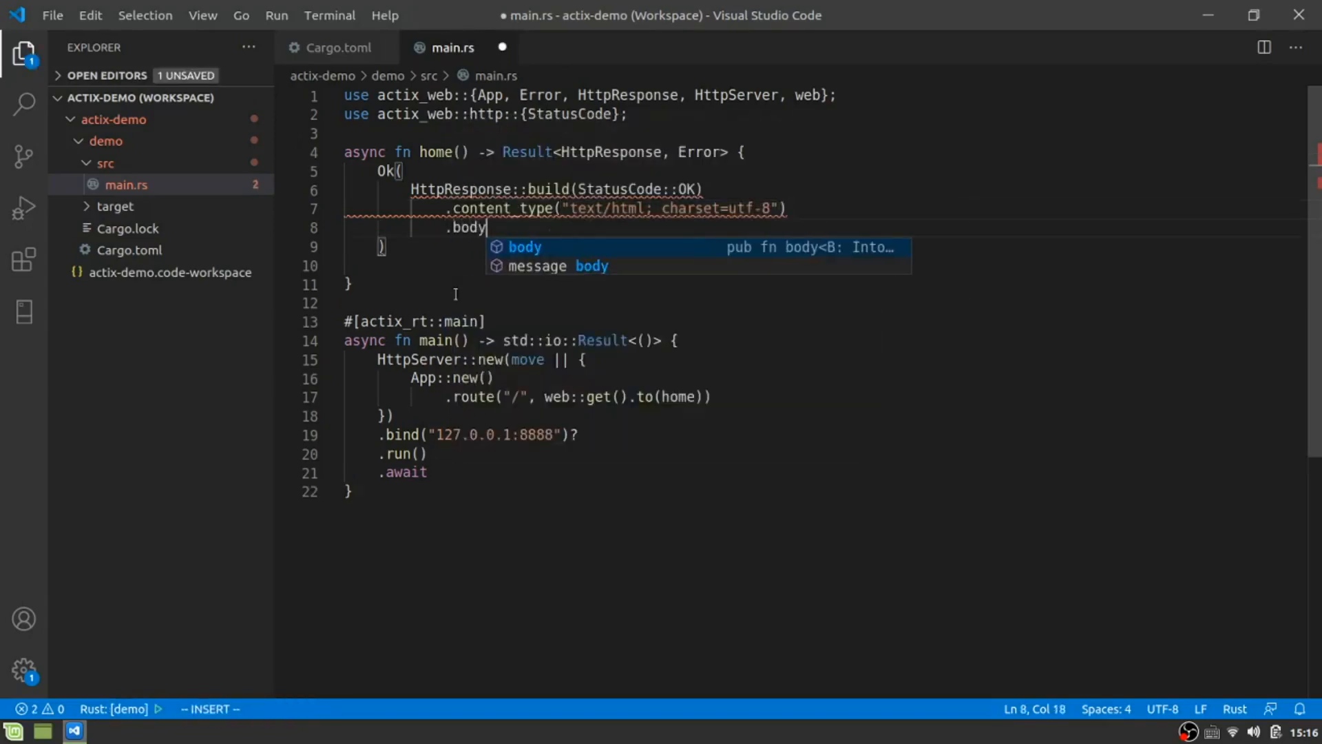
type("(in")
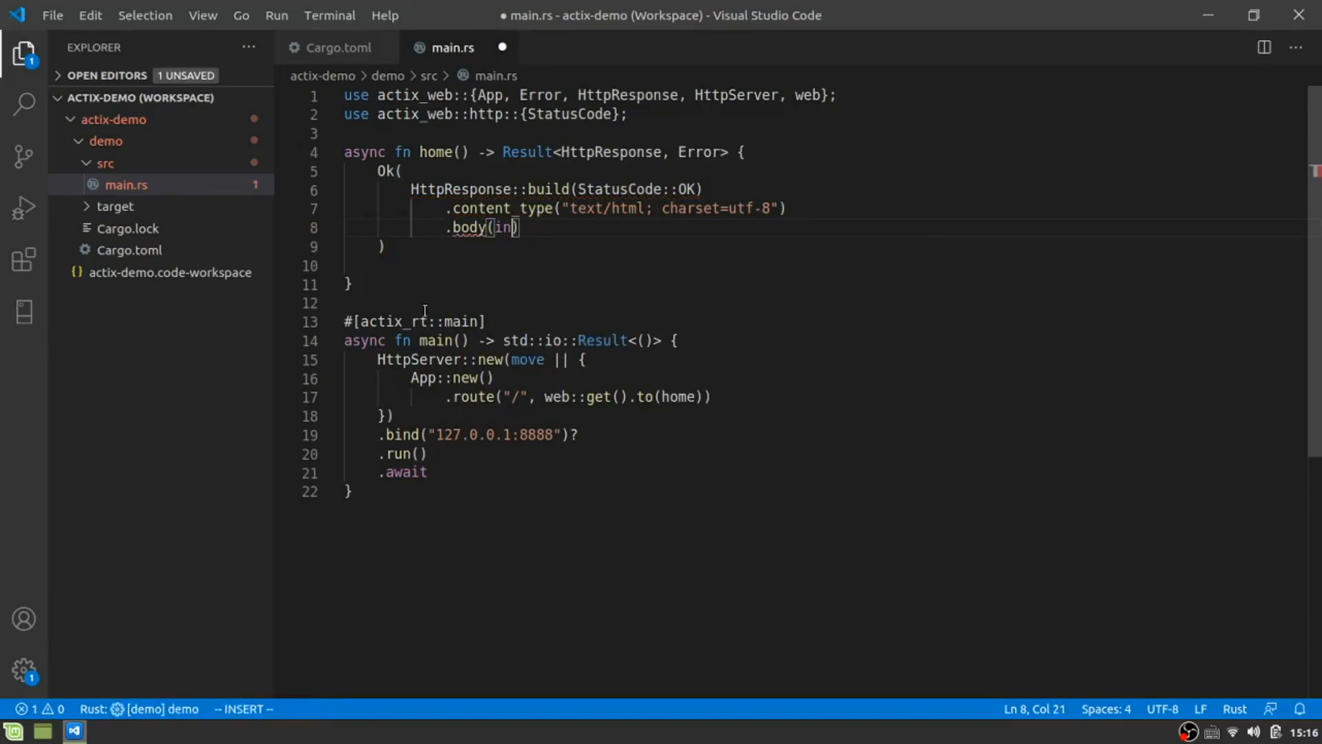
type("clude_str")
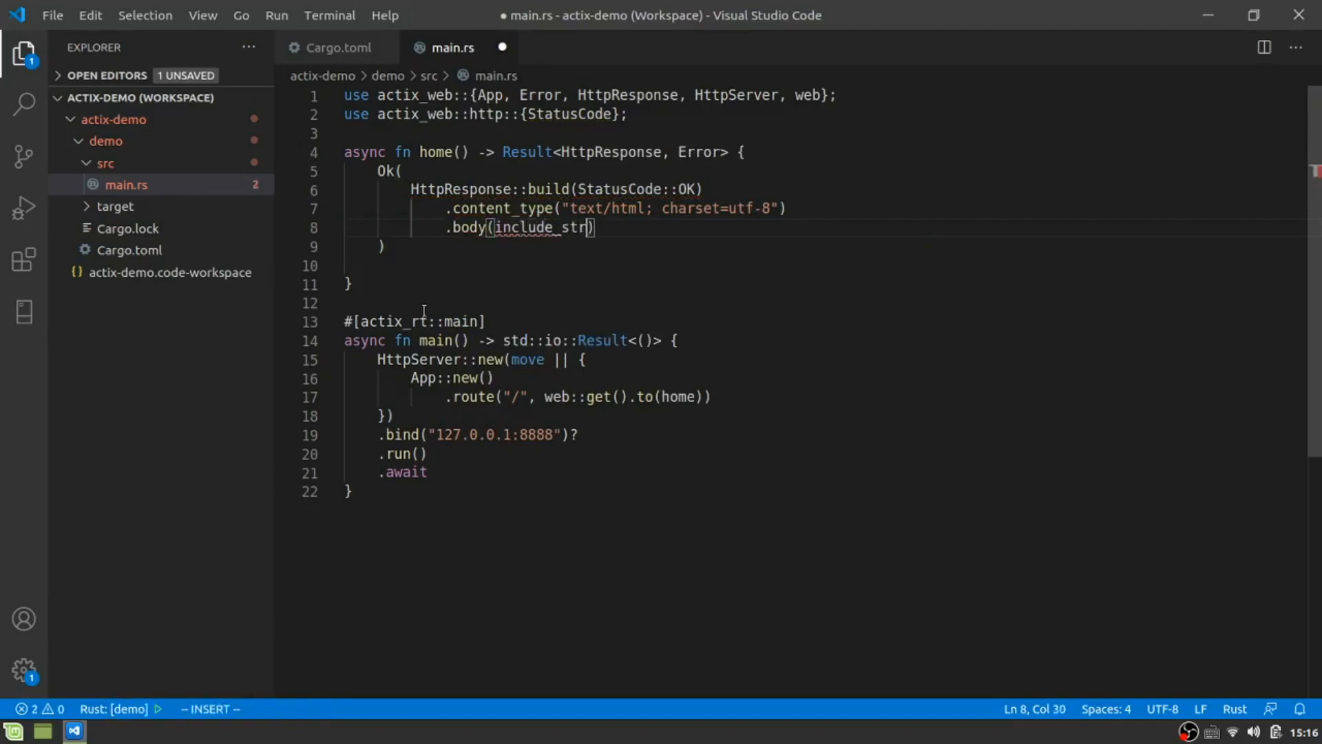
type("!(")
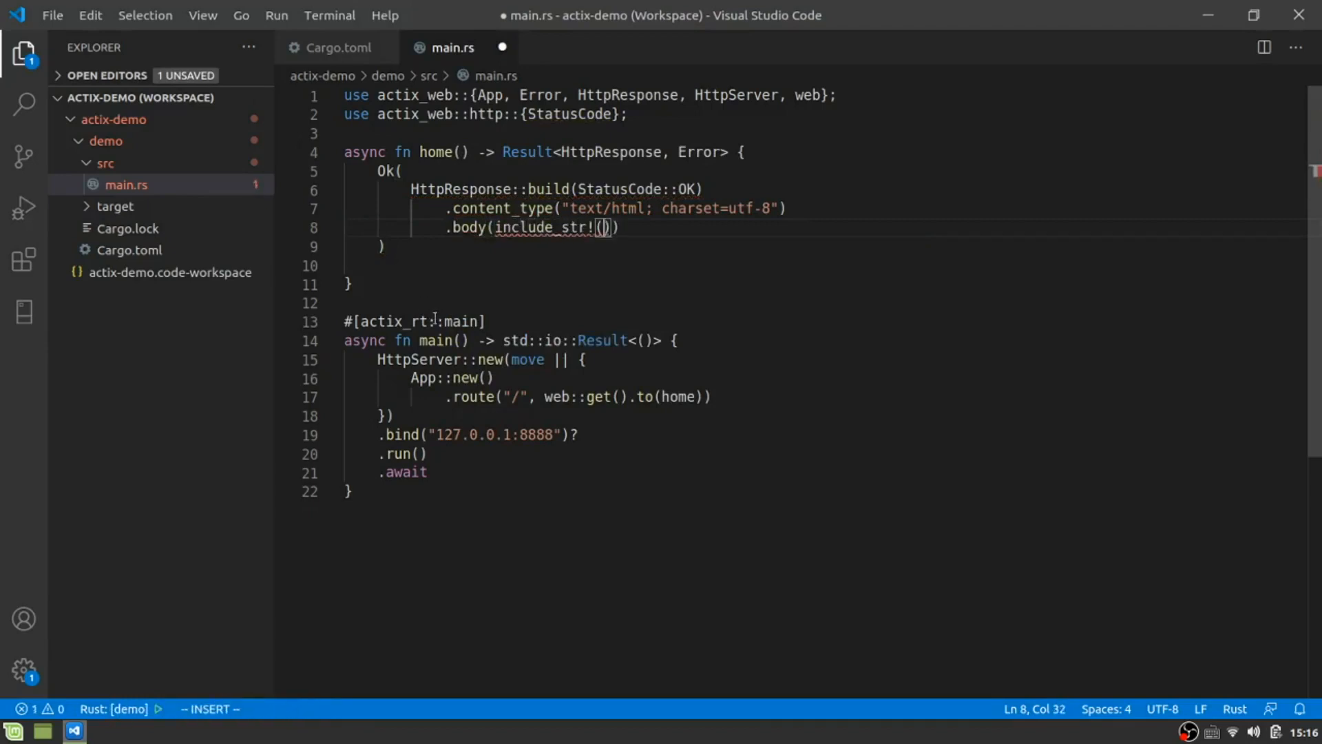
type("\"../templ\"")
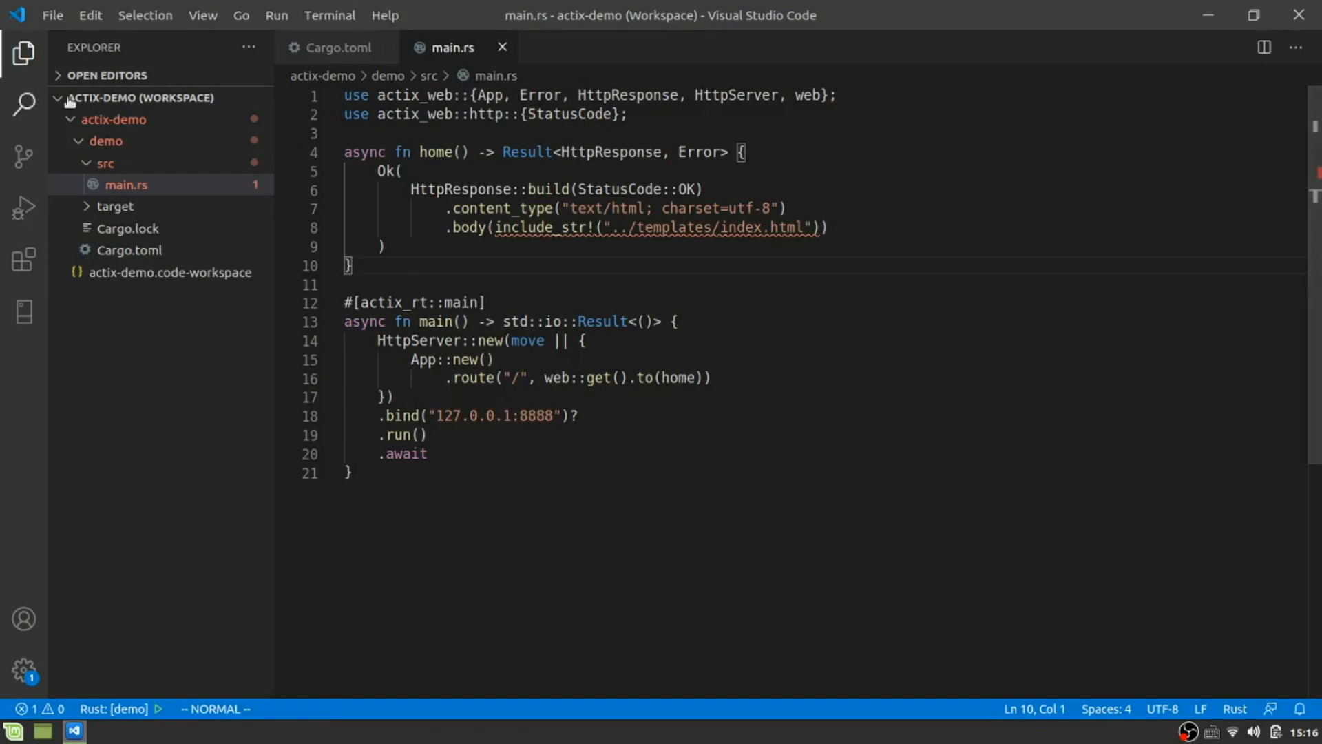
Create a templates folder in the Explorer with a new index.html file inside.
right_click(105, 184)
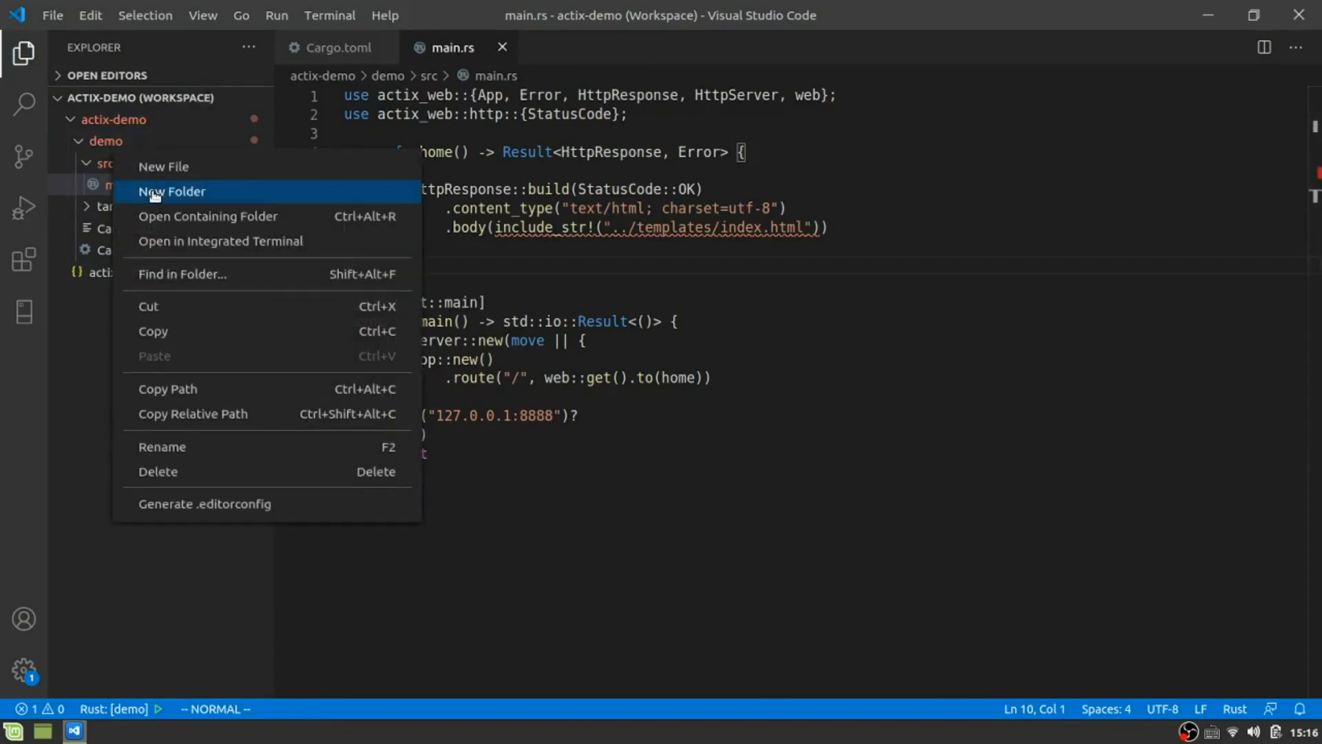
left_click(172, 192)
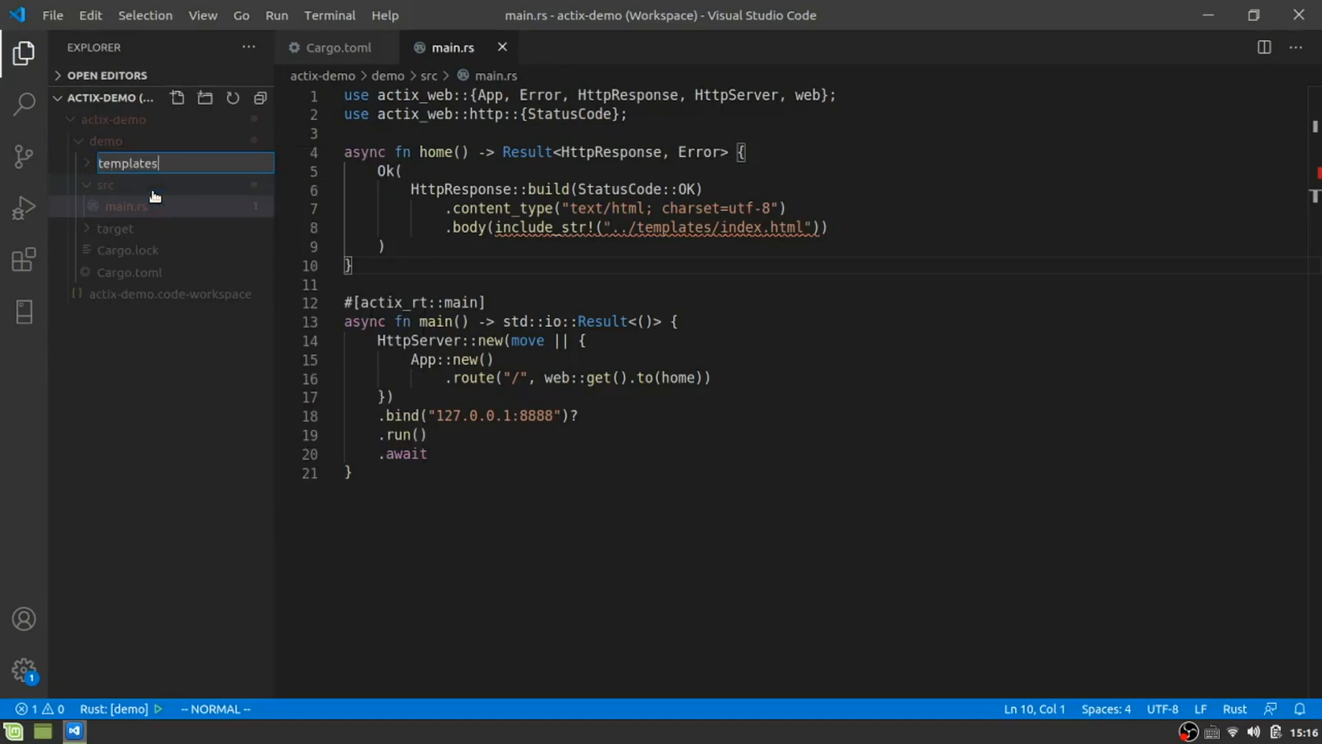
right_click(123, 228)
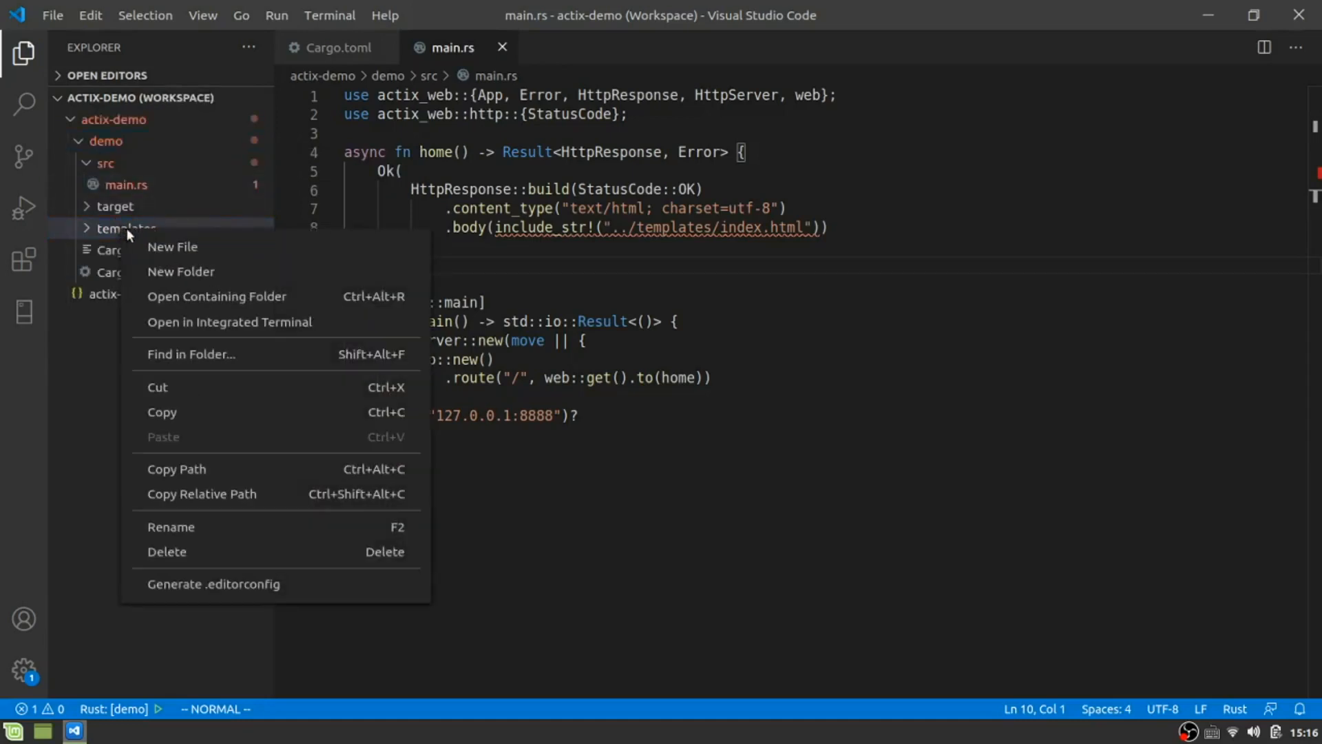
left_click(172, 246)
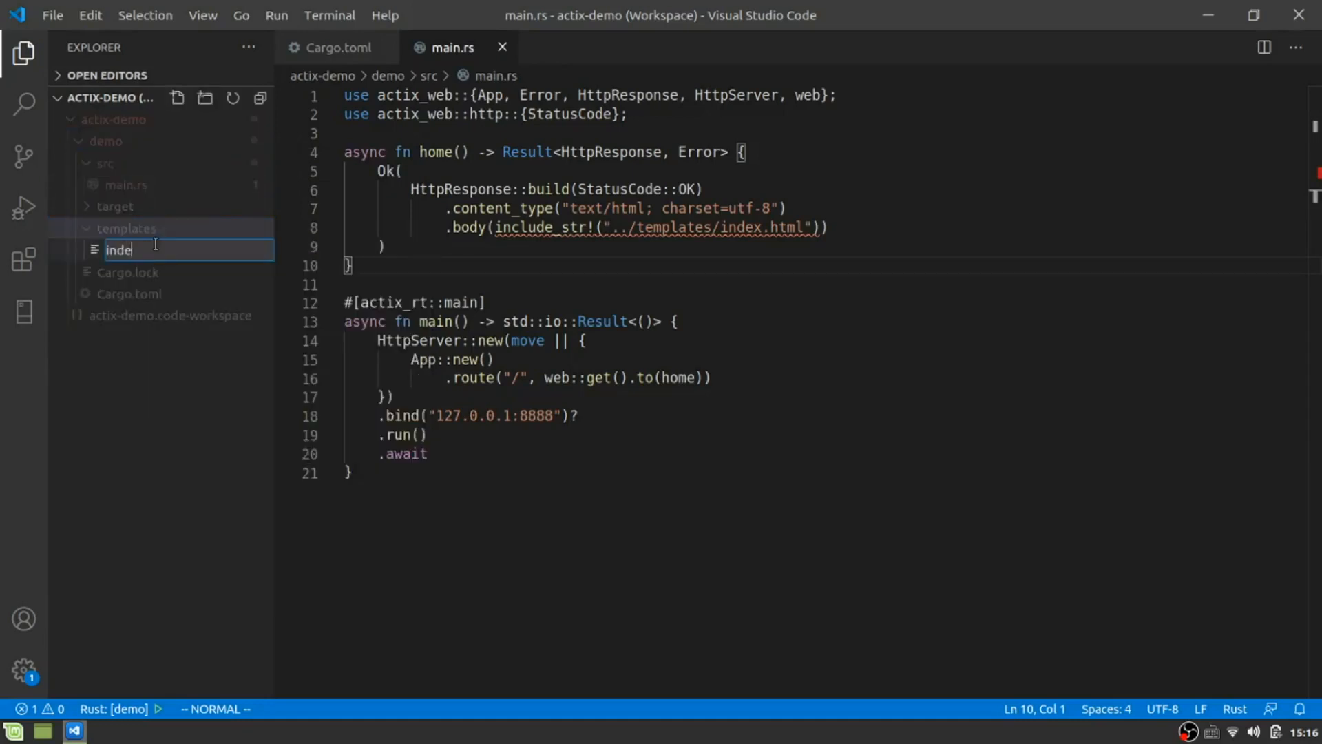
key("Enter")
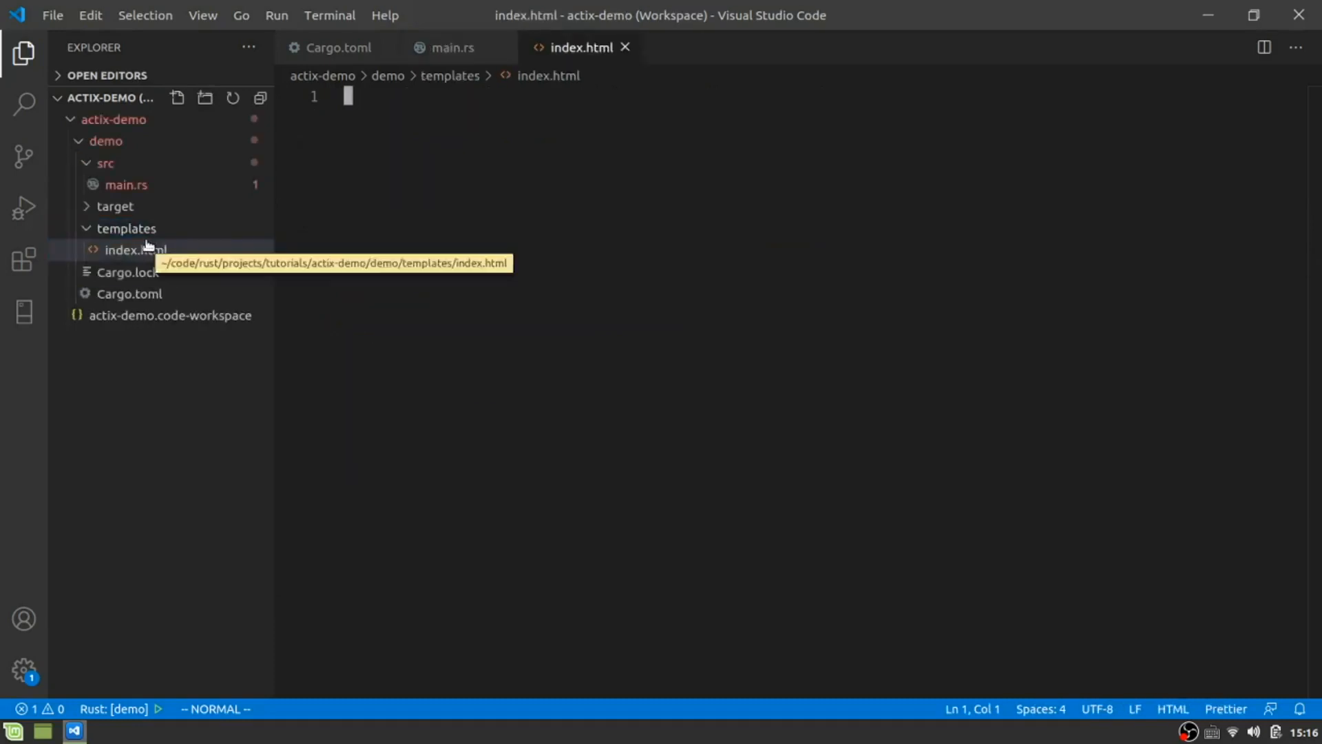
Write html/body markup with an h1 reading 'Kilroy was here' and save index.html.
type("<html>")
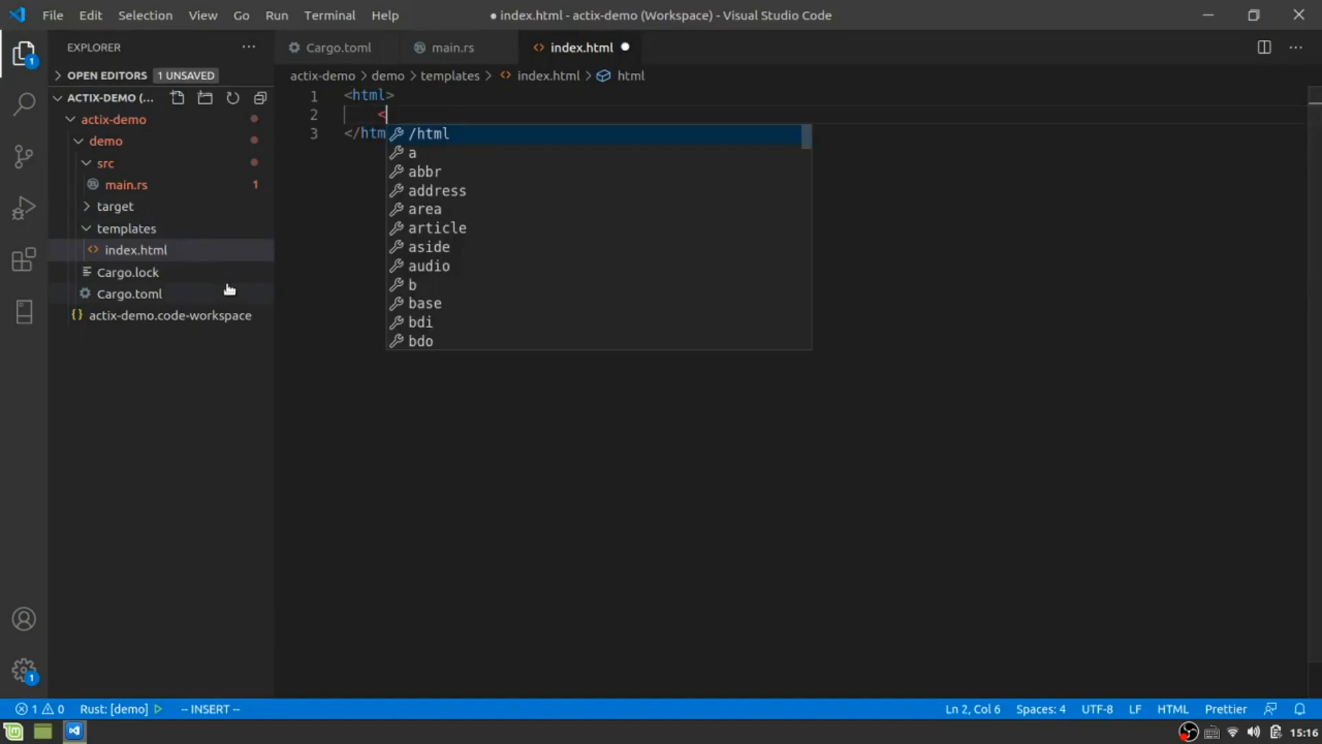
type("body>")
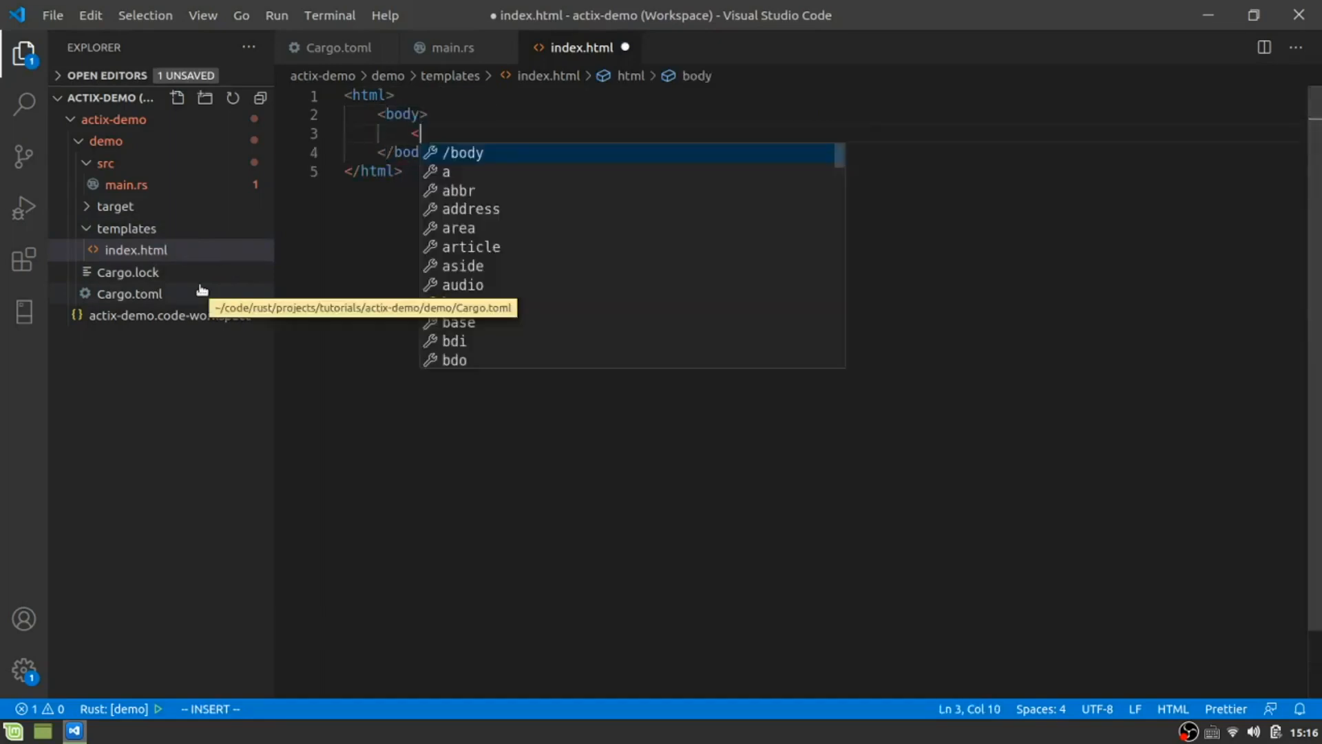
type("h1></h1>")
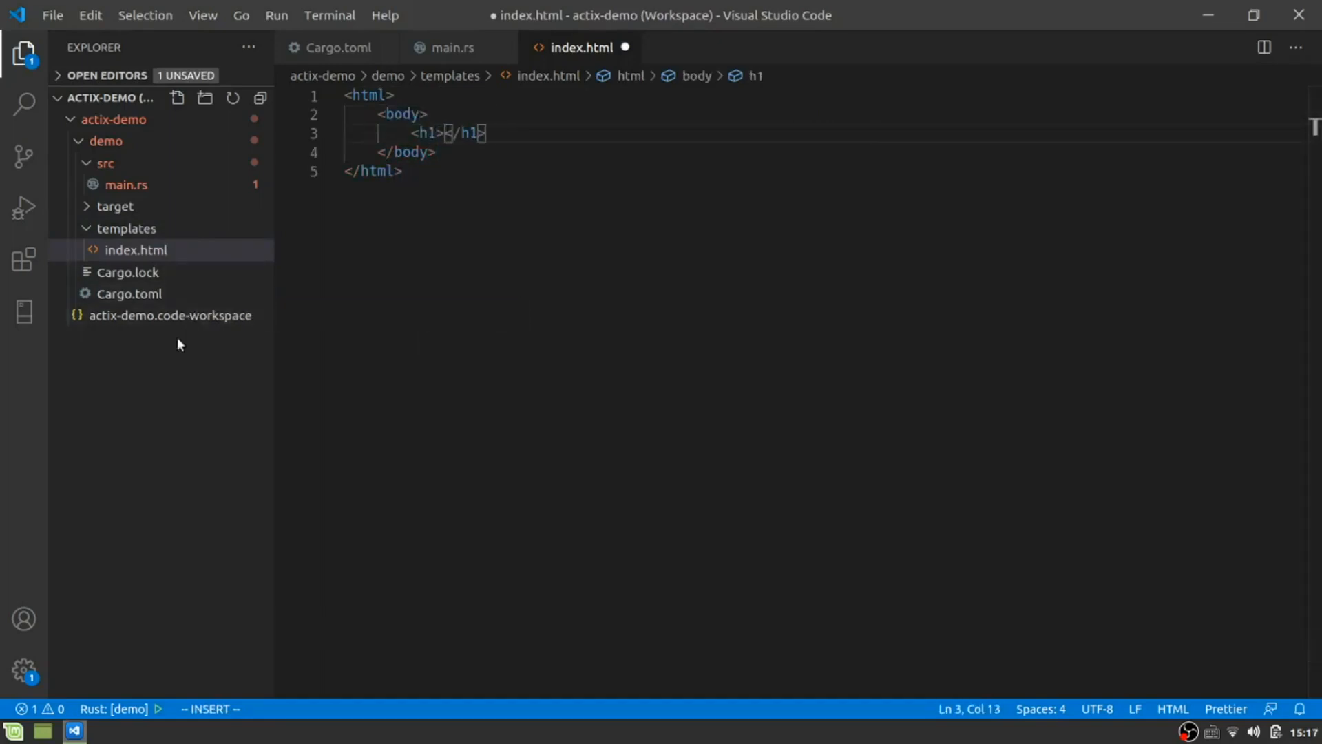
type("Kilroy was he")
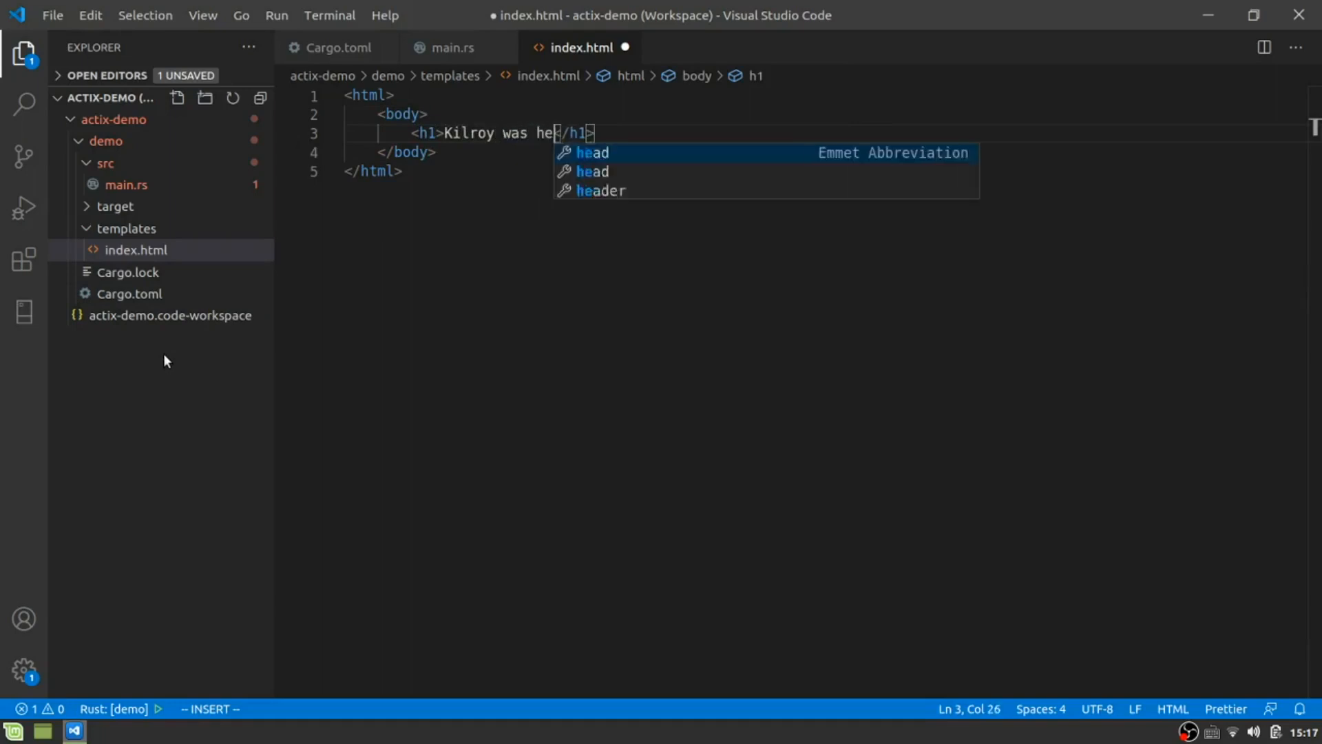
key("Escape")
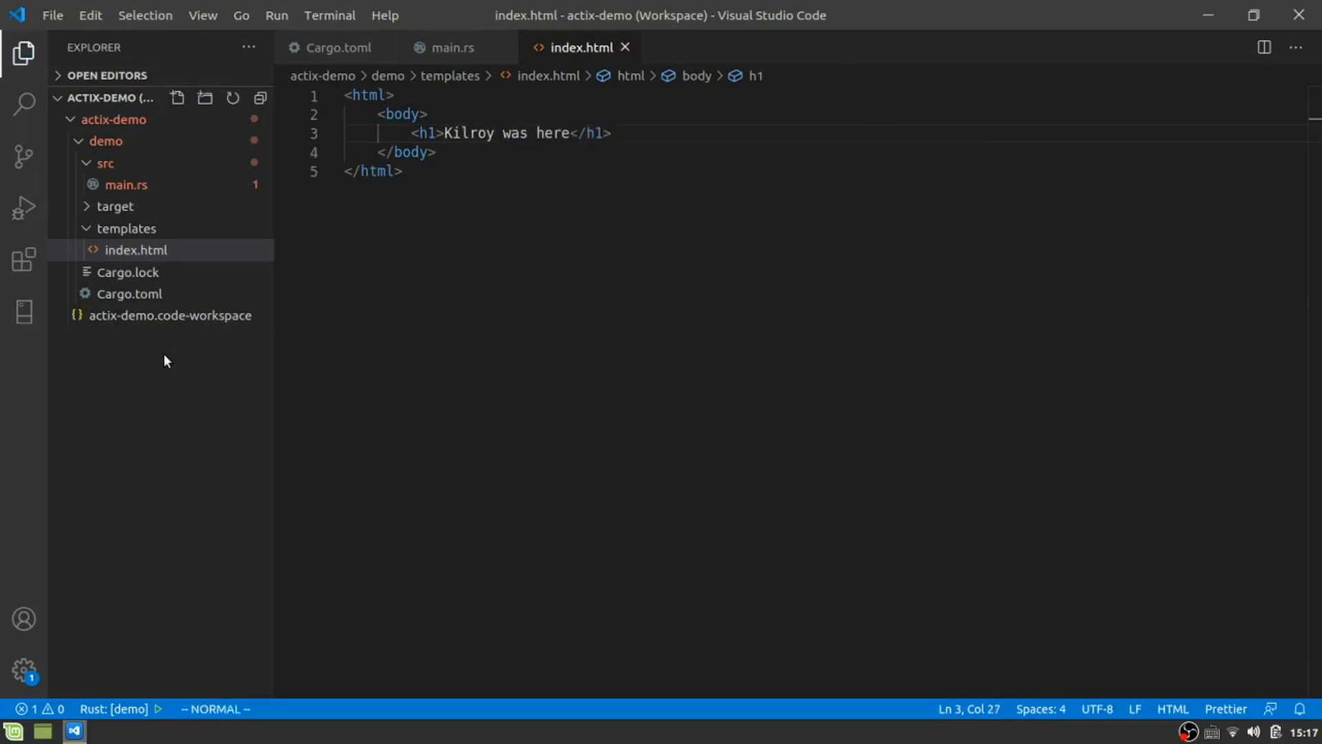
Switch back to the main.rs editor tab.
left_click(451, 48)
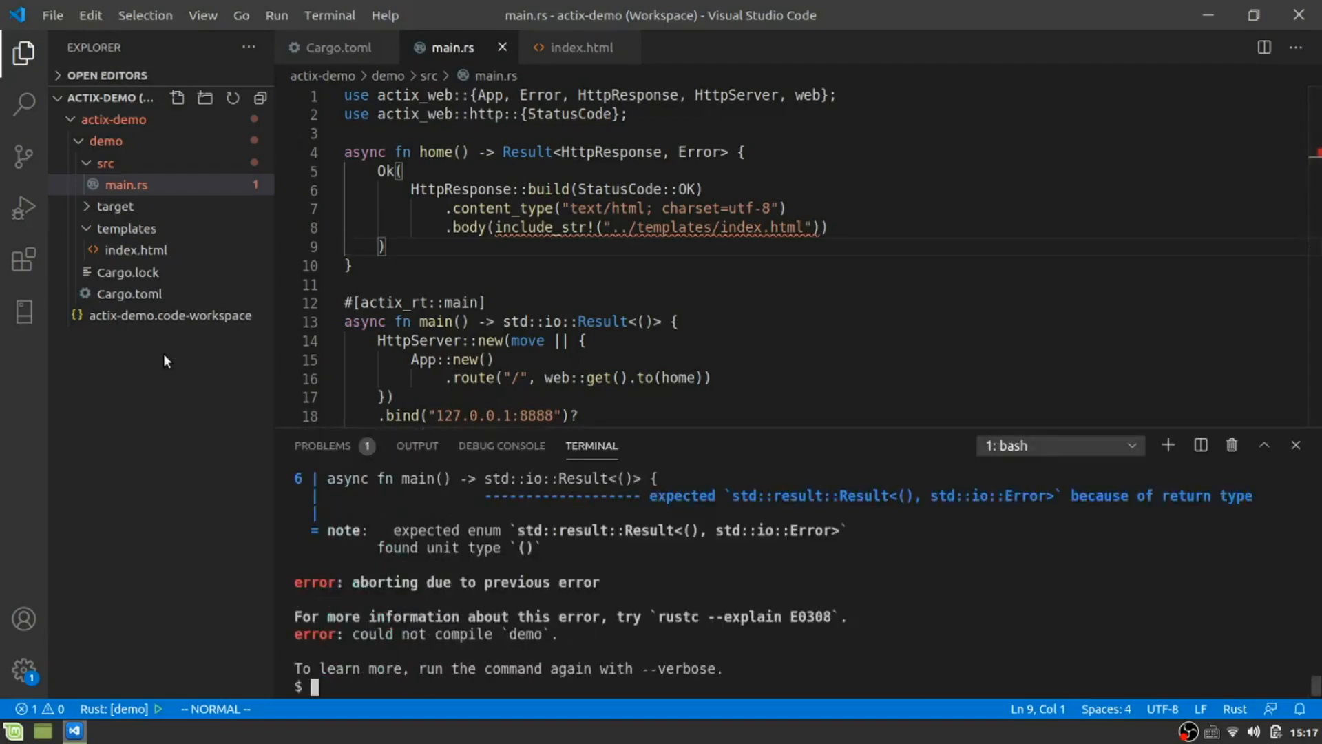
Run cargo build in the integrated terminal.
type("cargo build")
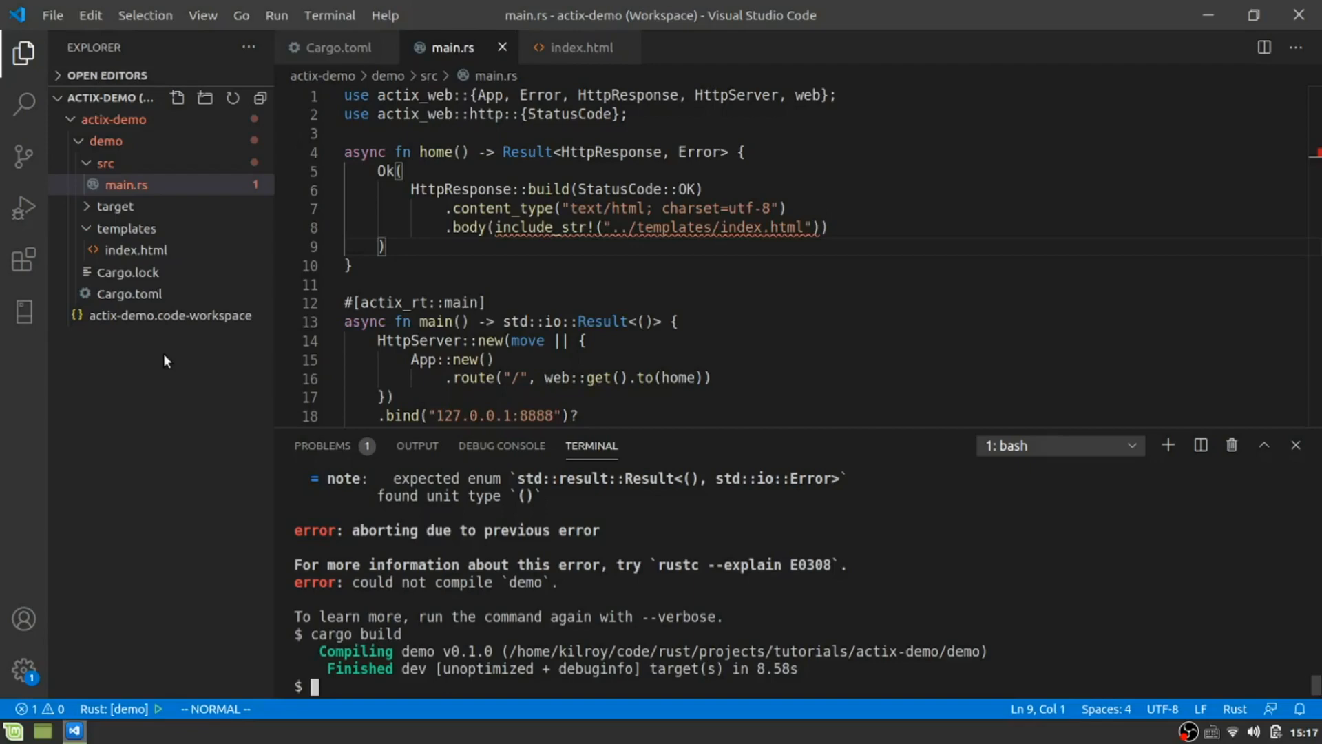
mouse_move(632, 227)
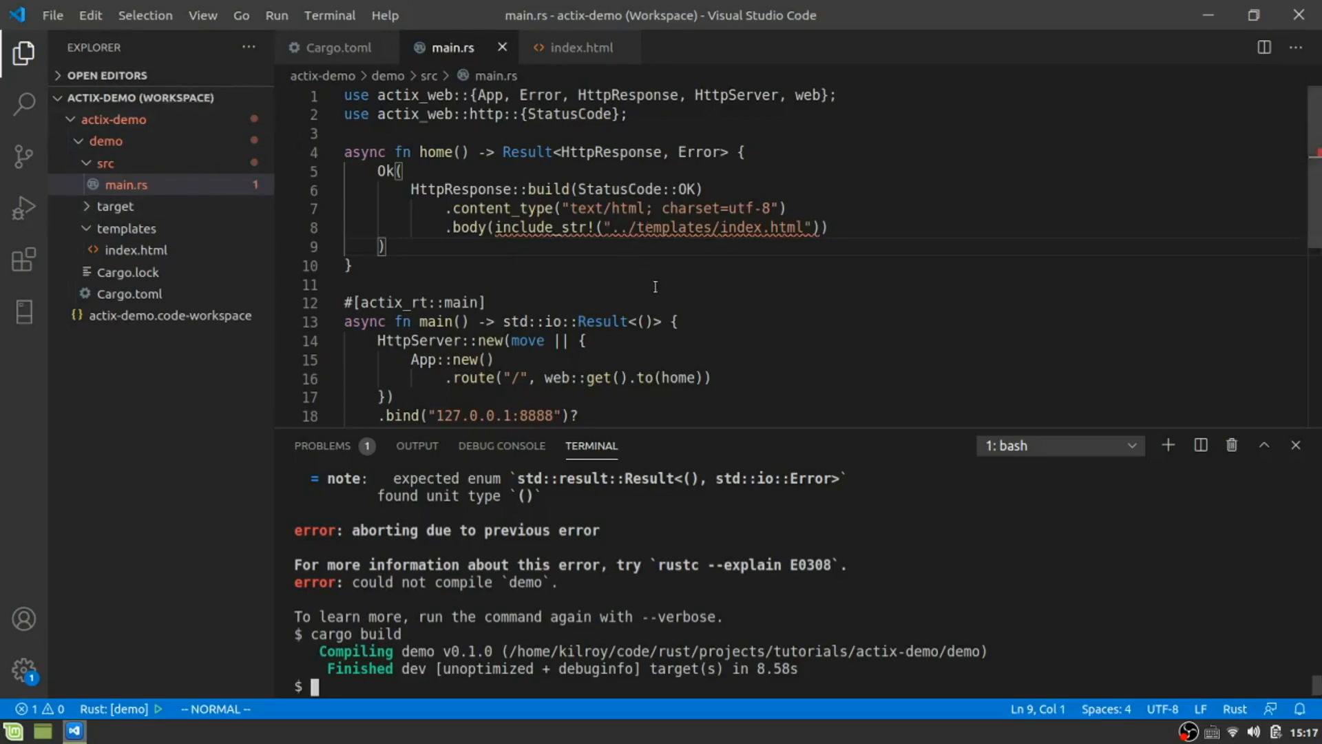
Run cargo run in the integrated terminal to start the demo server.
type("cargo run")
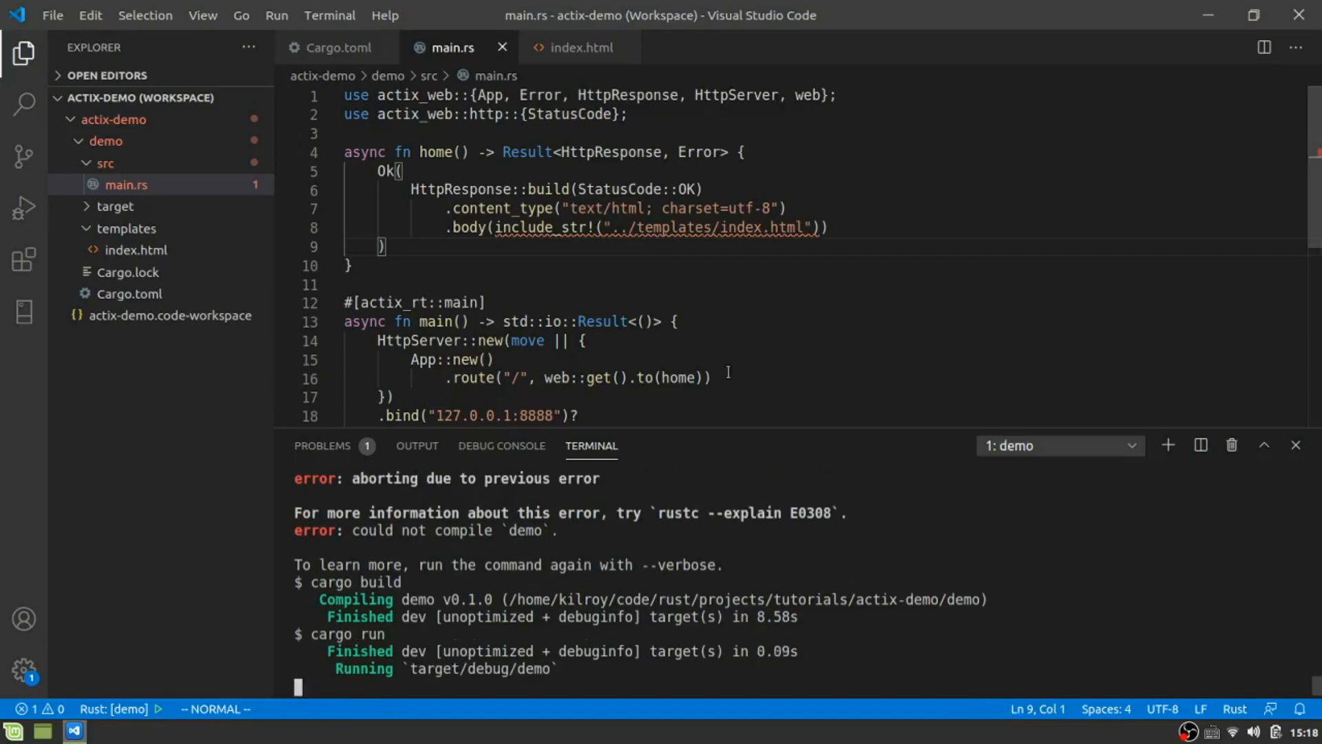
mouse_move(497, 412)
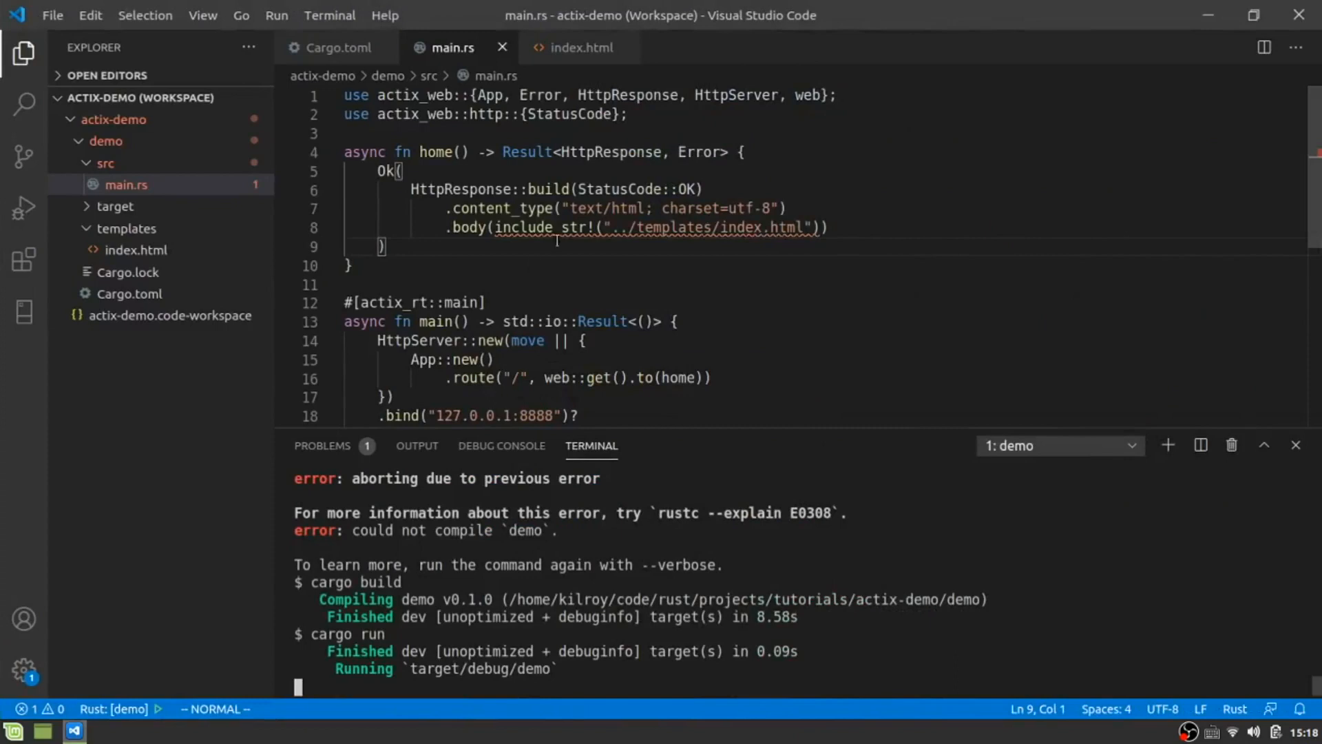
Hide the integrated terminal panel so main.rs fills the editor.
left_click(579, 228)
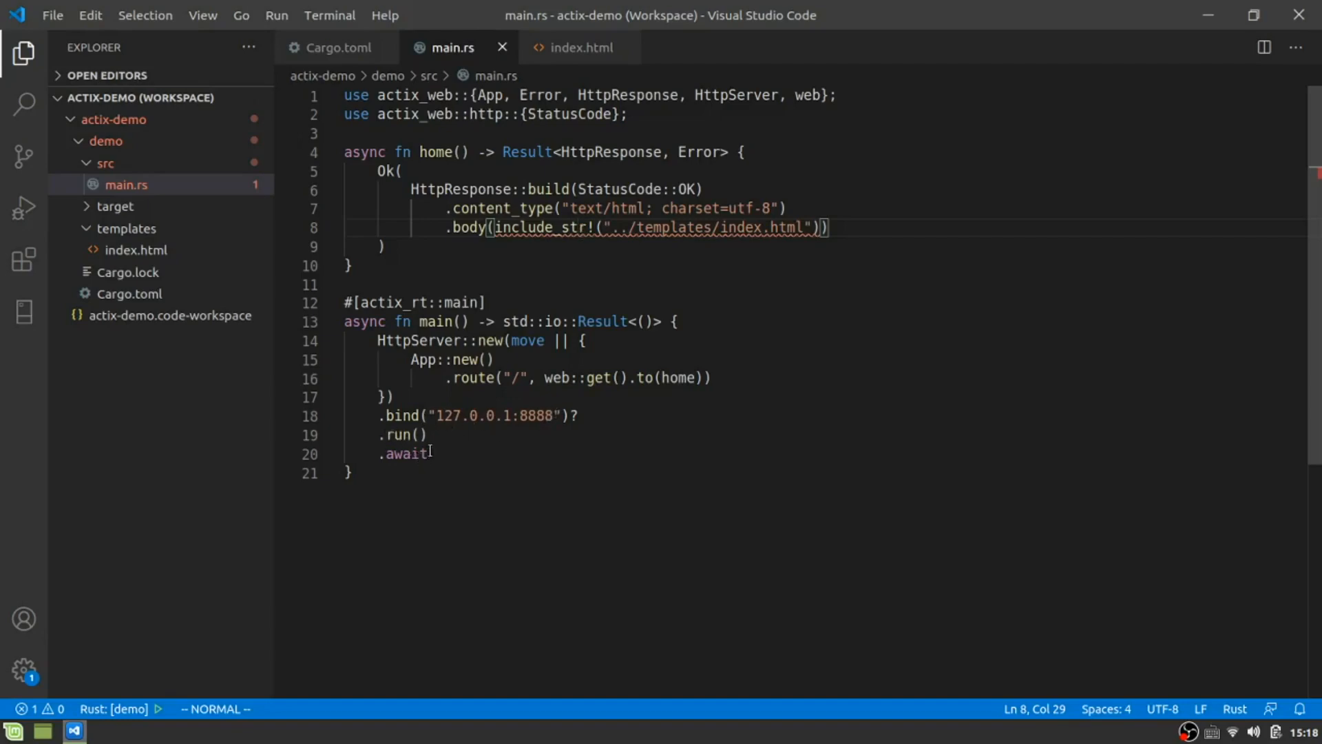
mouse_move(429, 398)
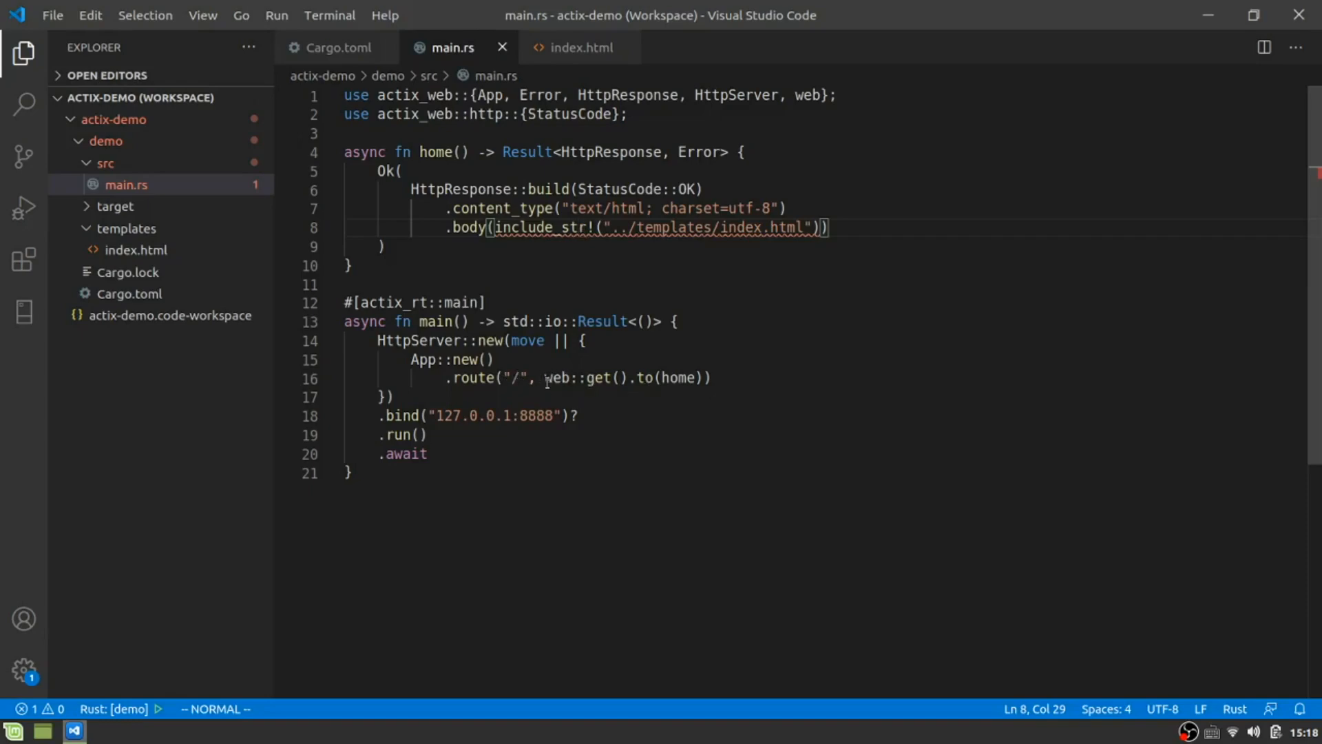
mouse_move(557, 254)
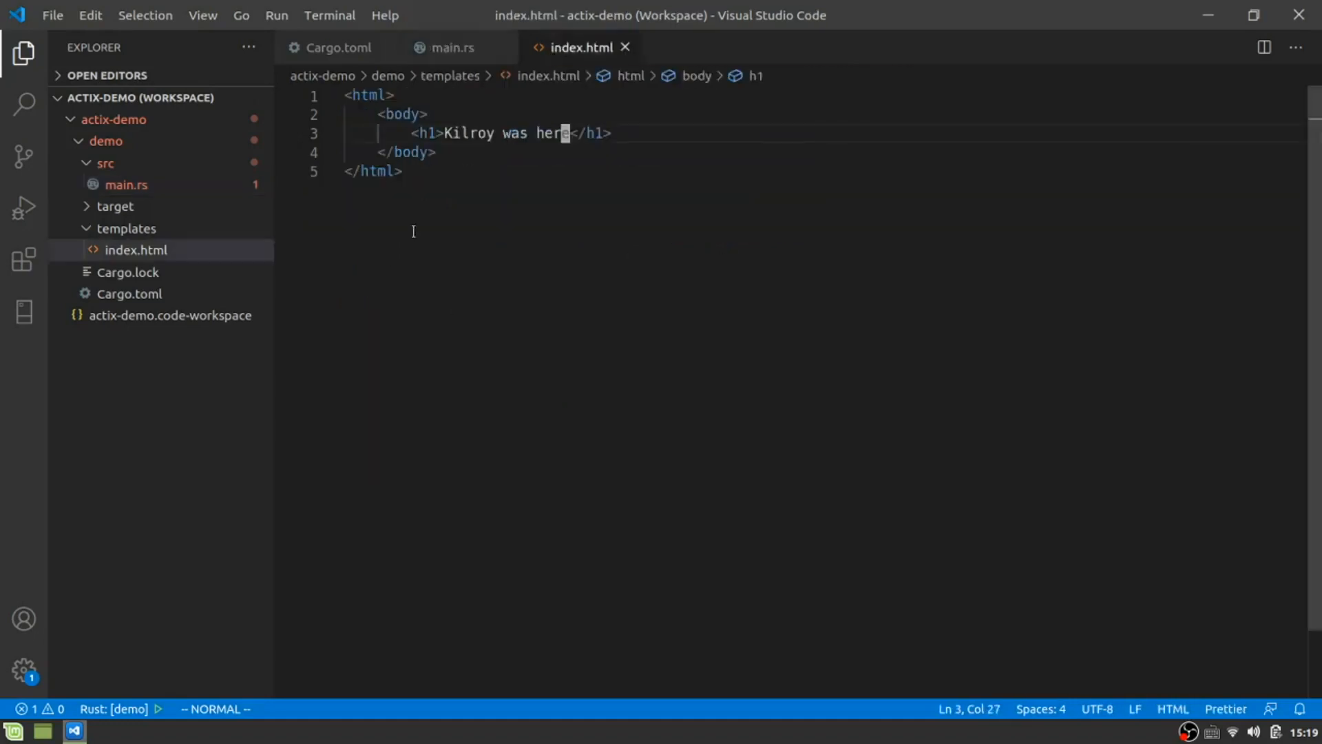
mouse_move(336, 47)
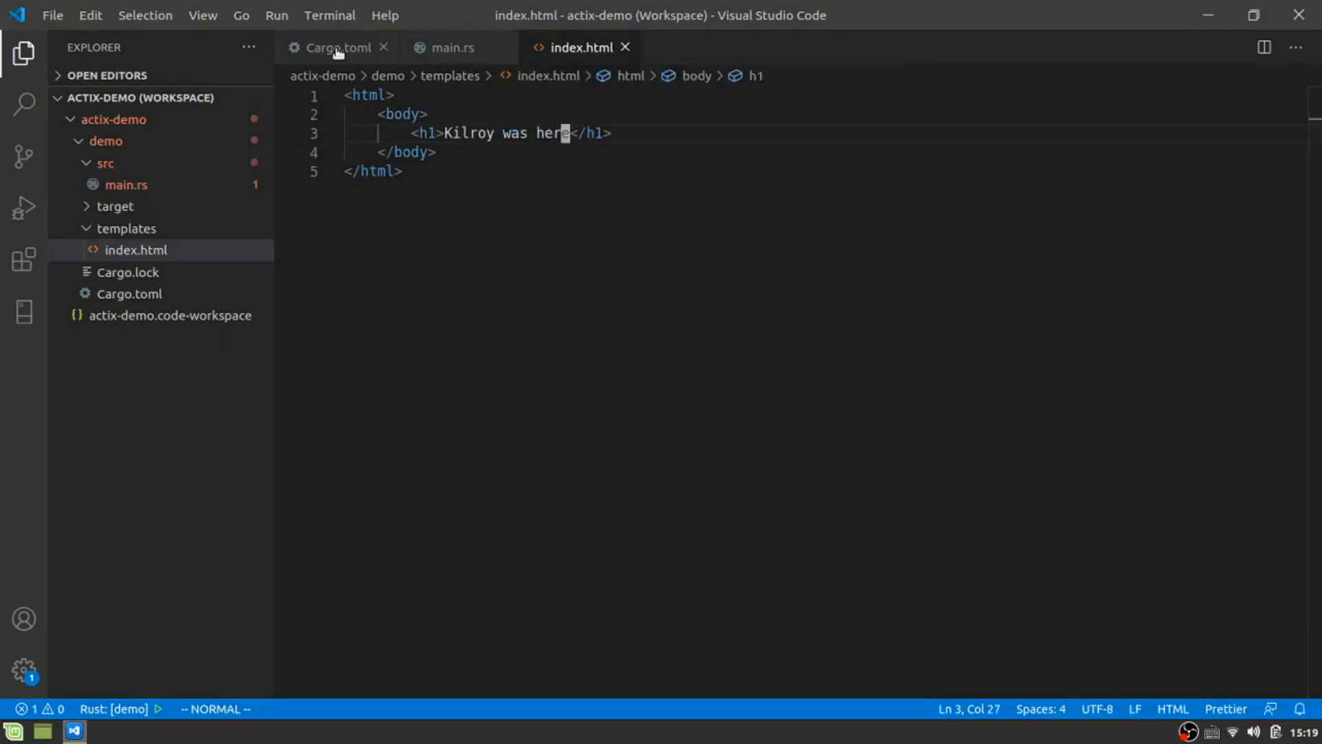
Glance at the Cargo.toml dependencies, then return to main.rs.
left_click(337, 48)
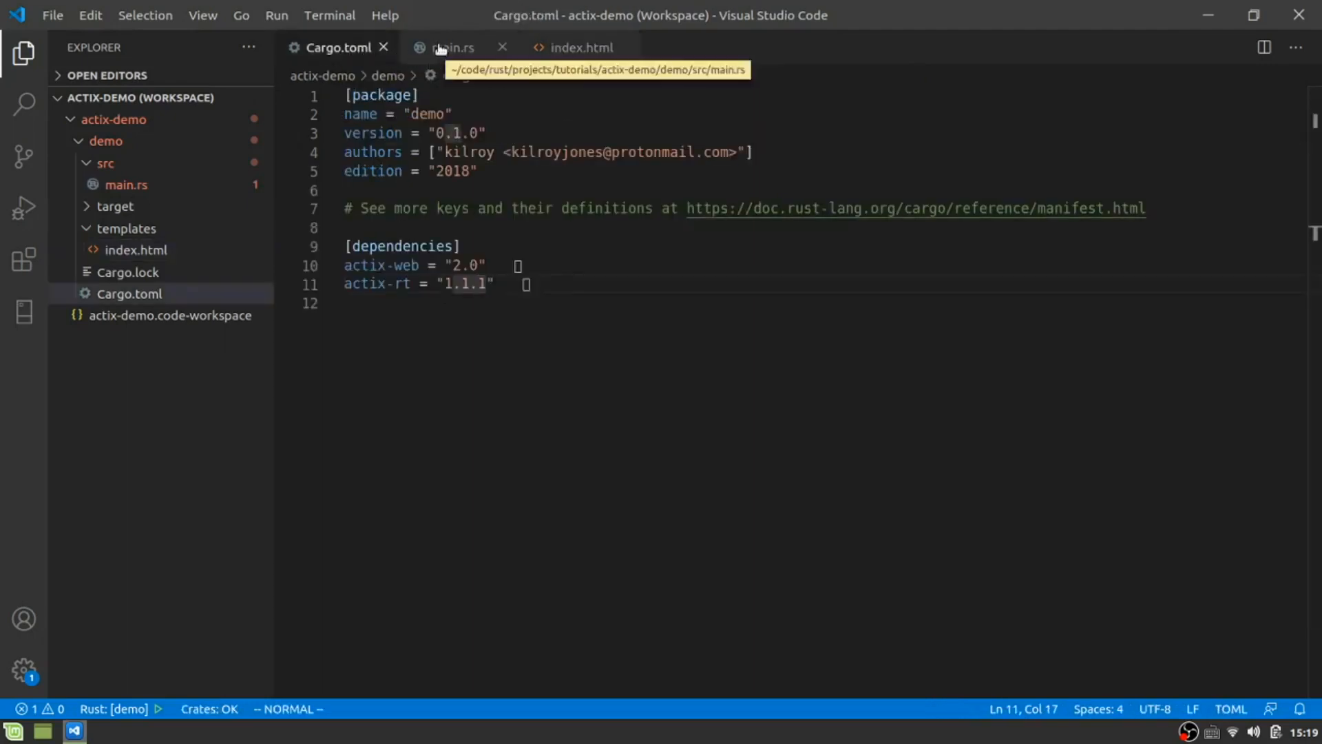
left_click(446, 48)
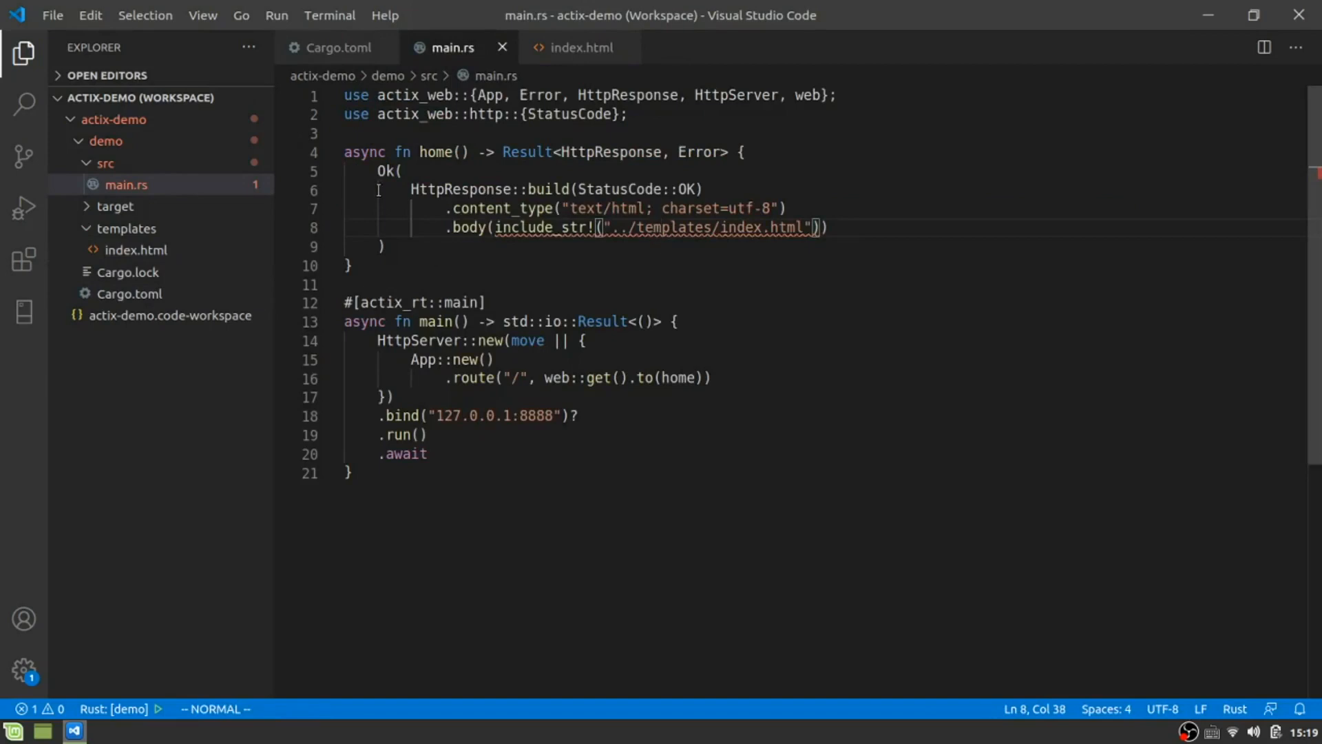
mouse_move(389, 185)
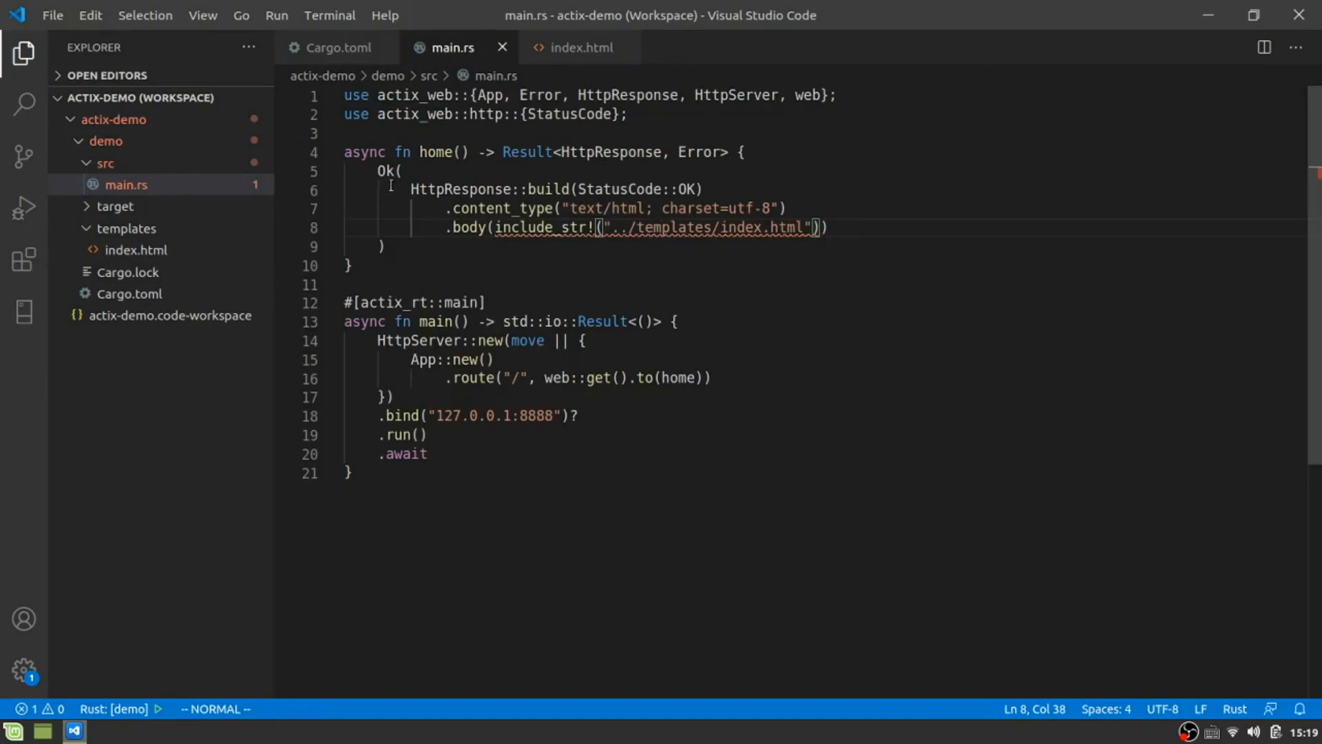
mouse_move(386, 129)
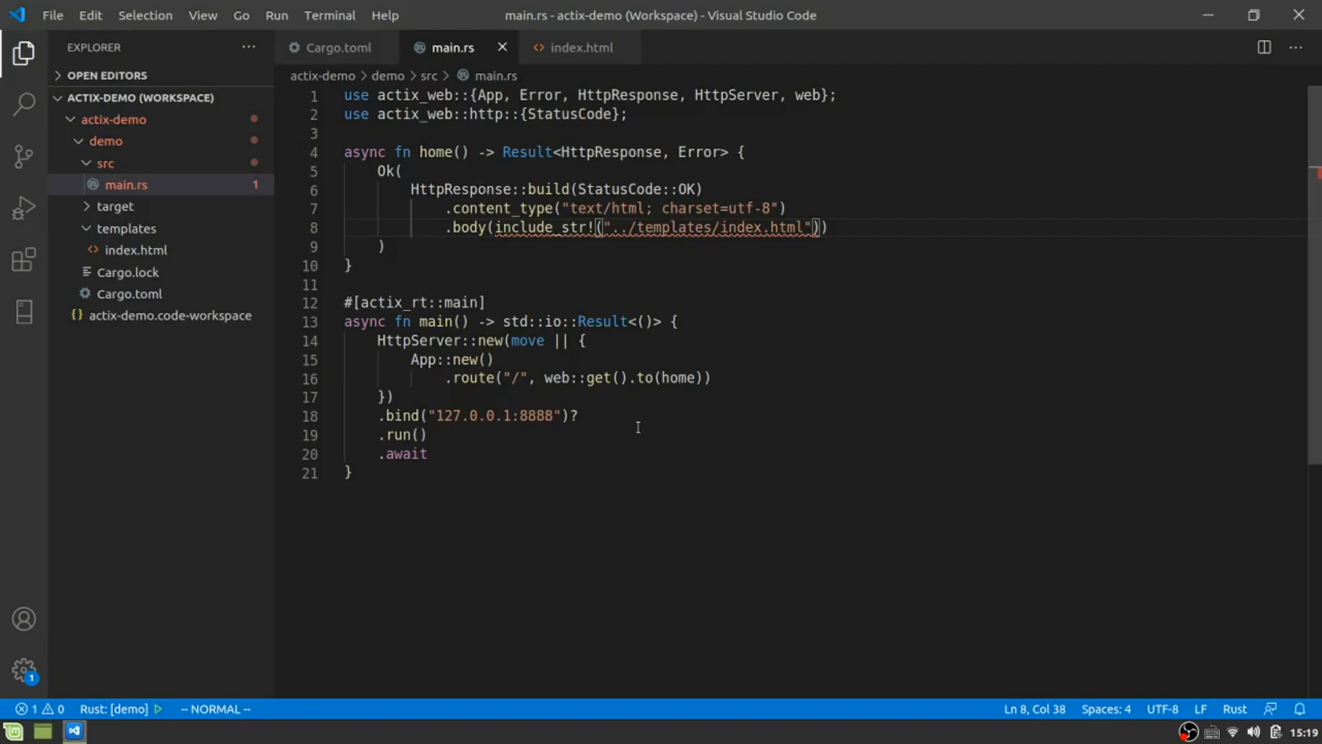
mouse_move(621, 377)
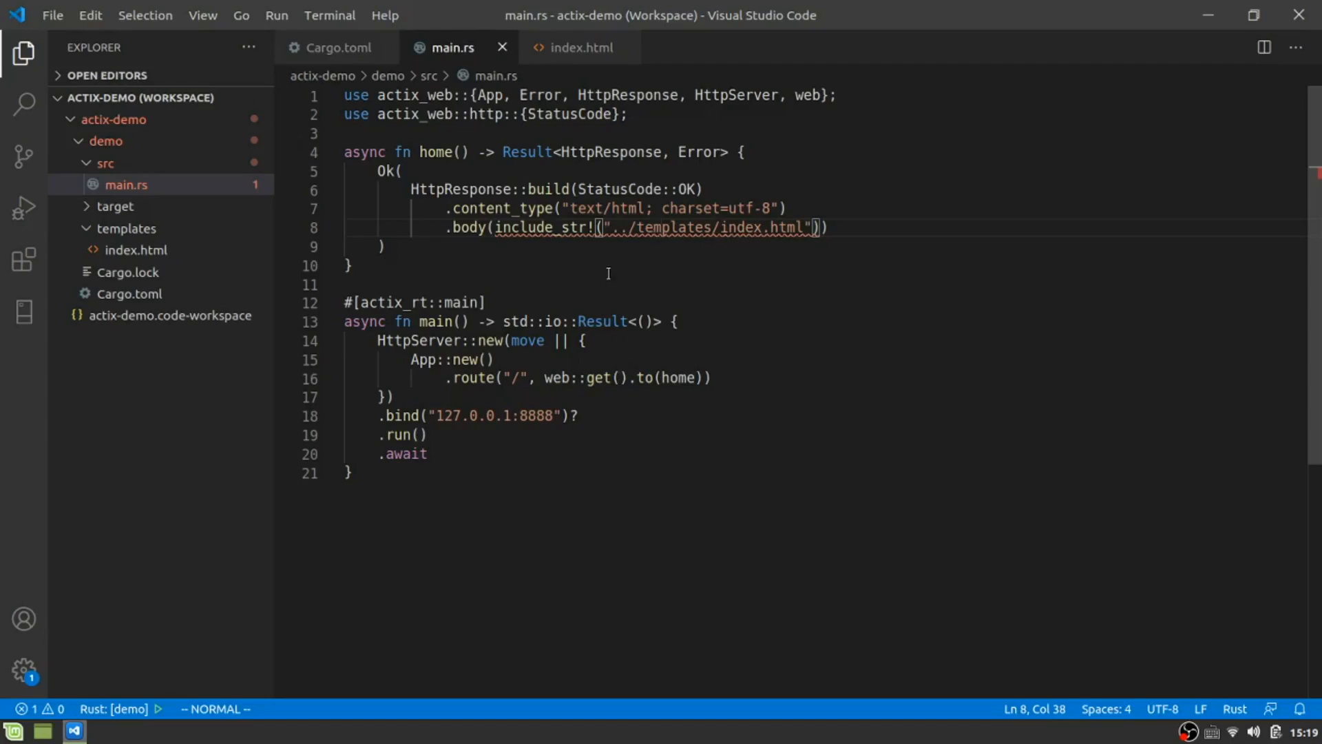
mouse_move(623, 289)
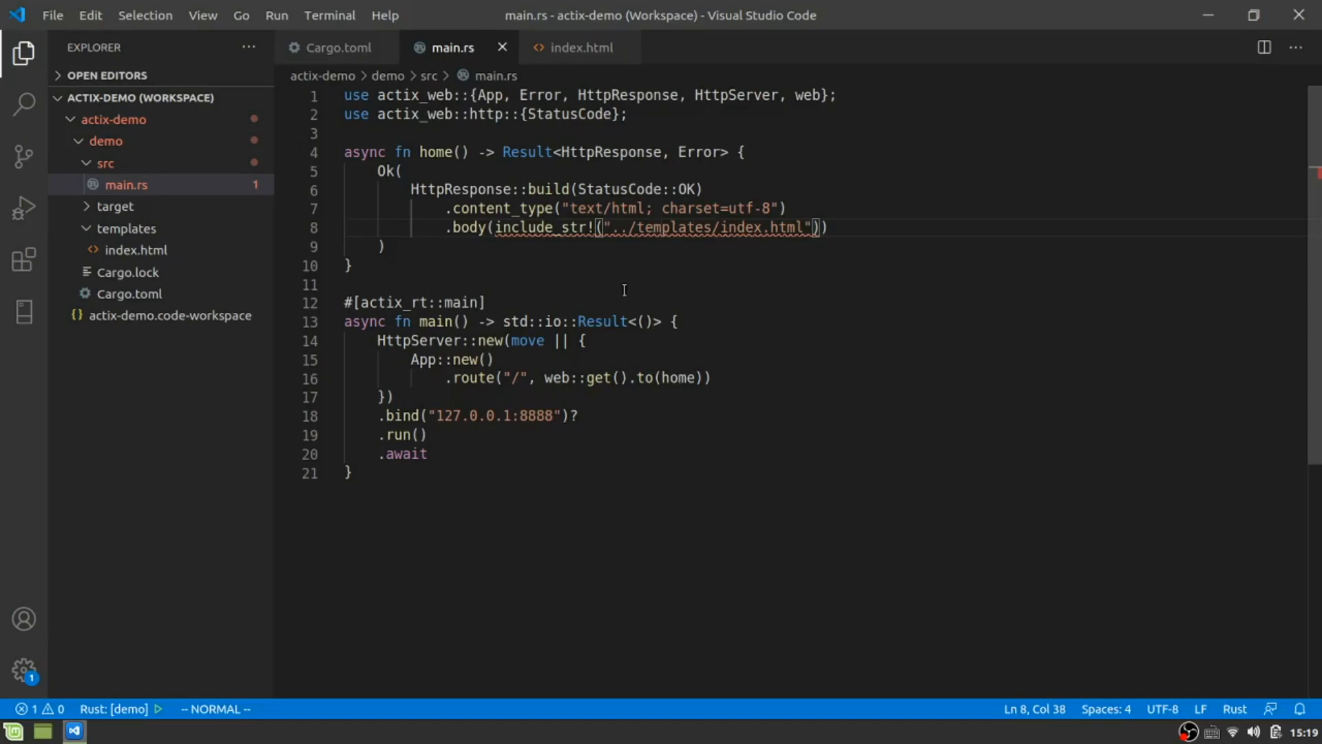
mouse_move(684, 312)
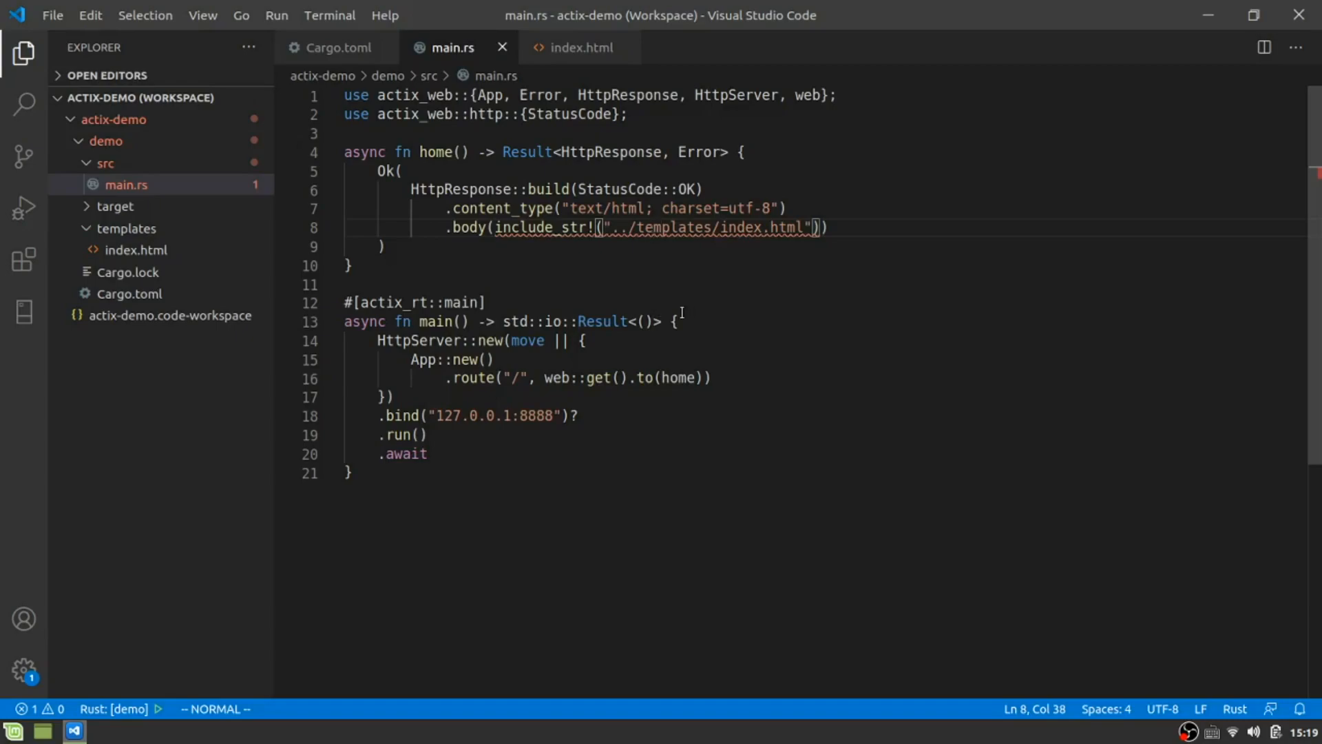